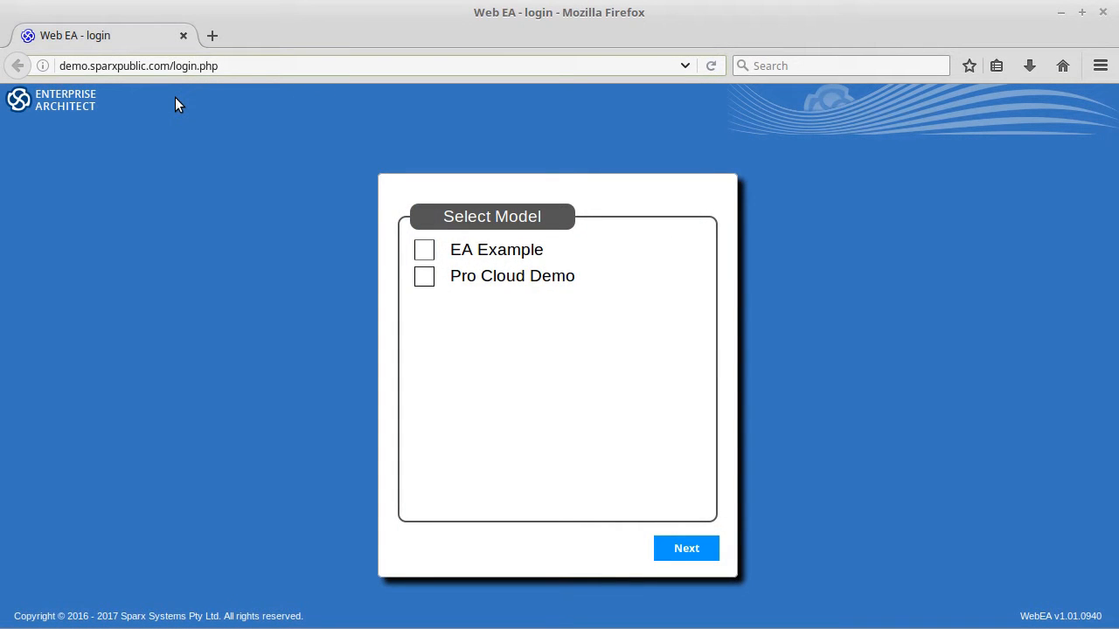
- Select the Pro Cloud Demo model and enter model user 'andy' on the sign-in form
left_click(113, 66)
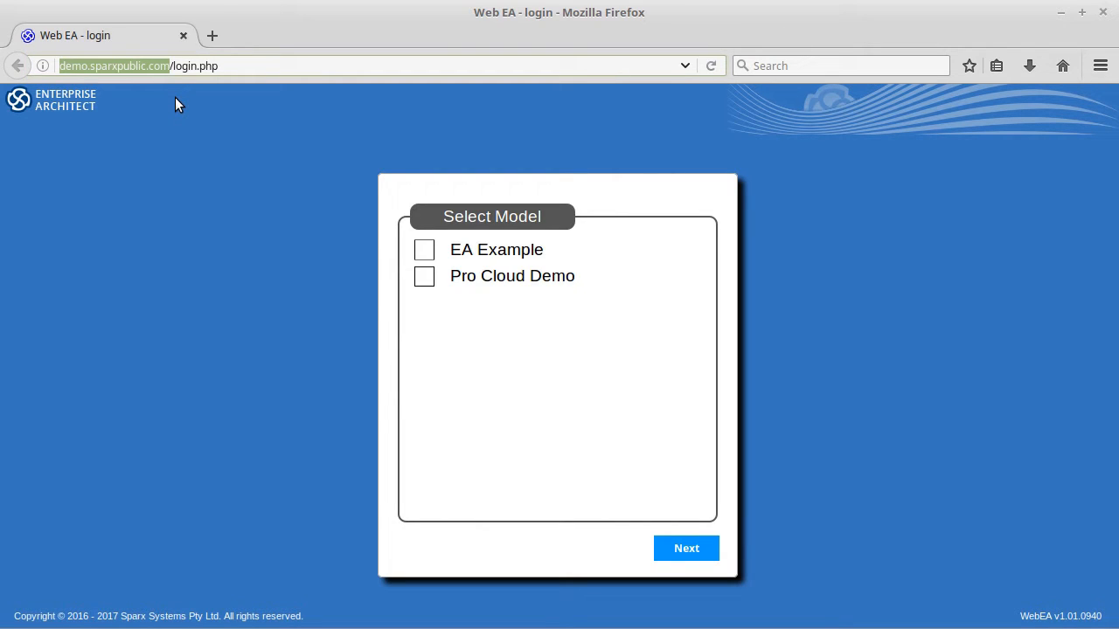
mouse_move(568, 261)
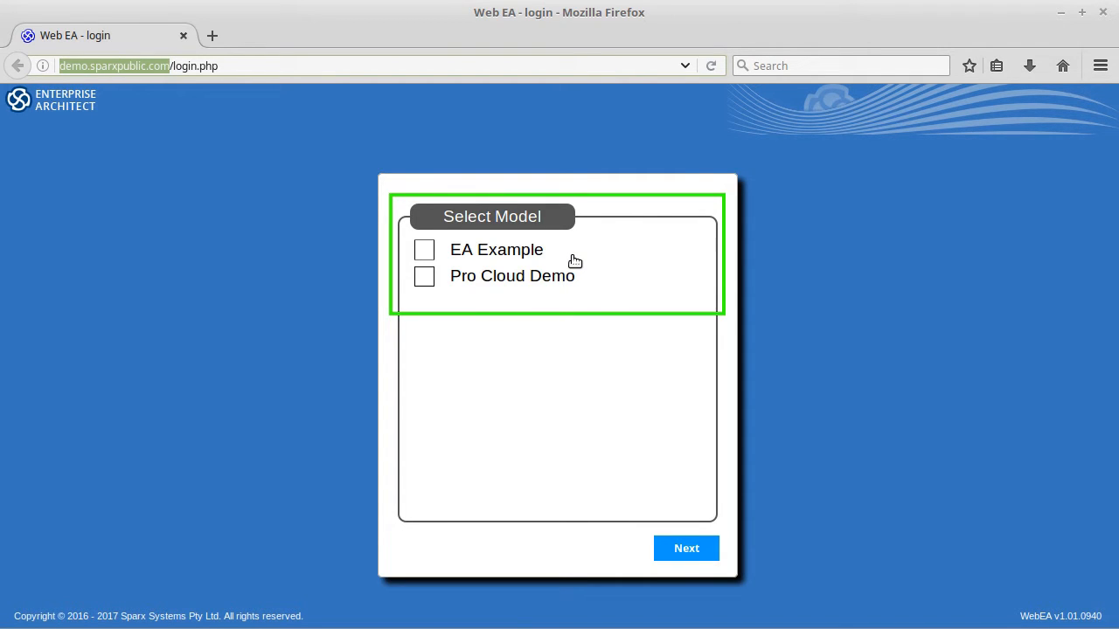
left_click(424, 276)
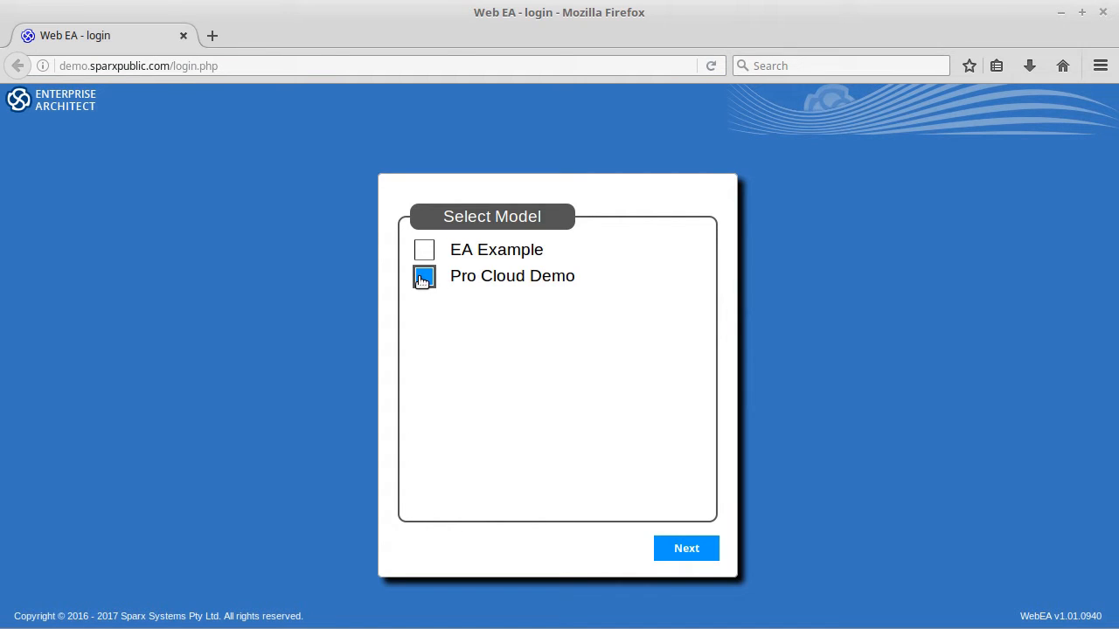
left_click(424, 276)
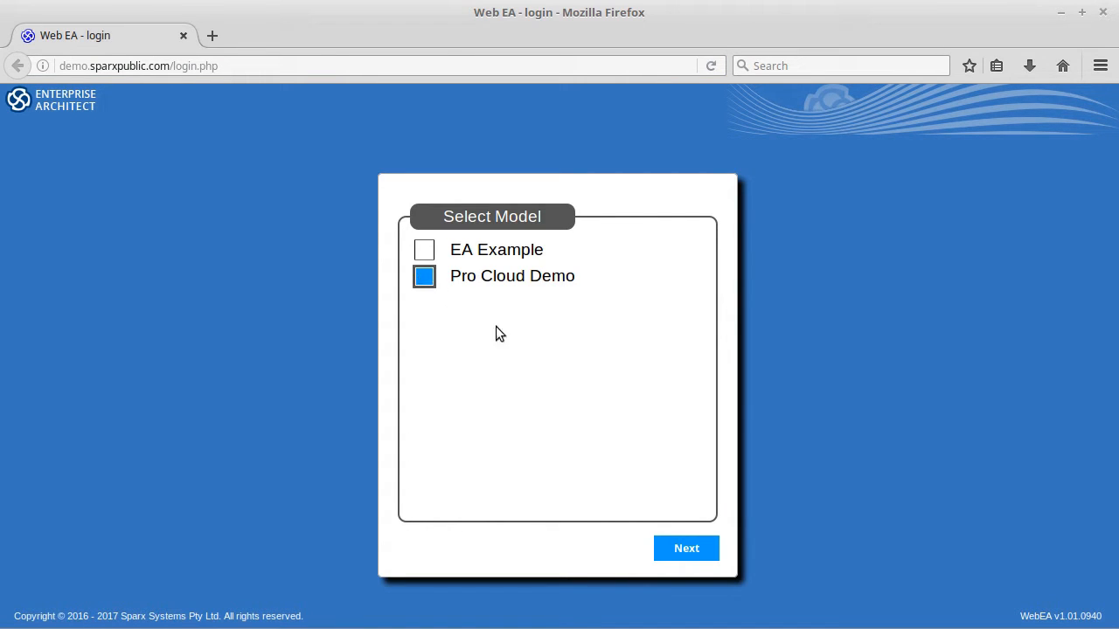
left_click(686, 548)
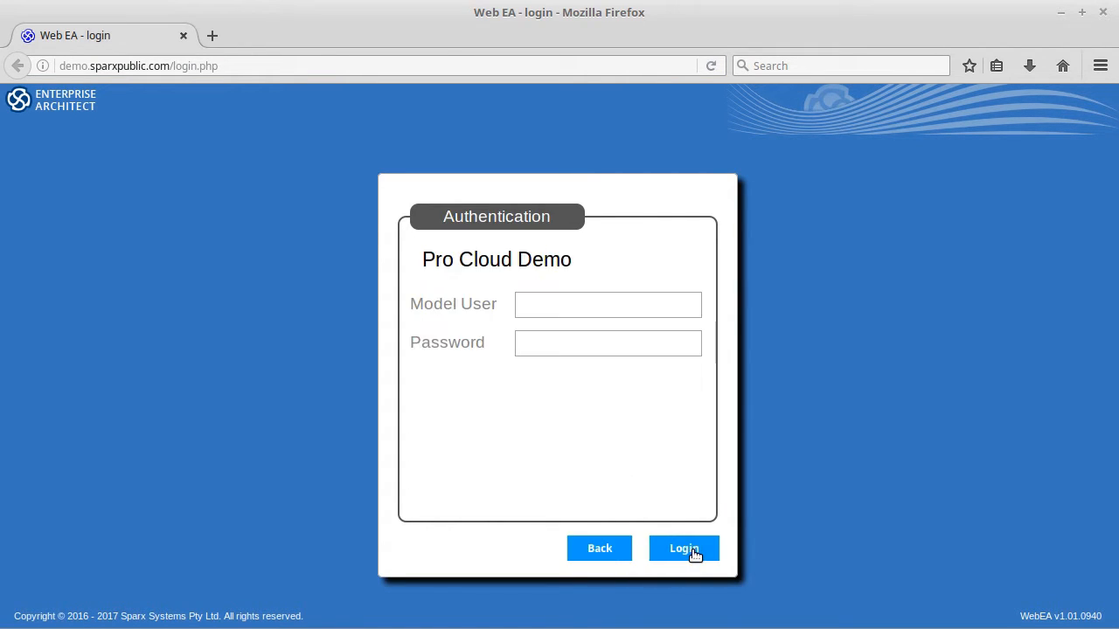
left_click(608, 304)
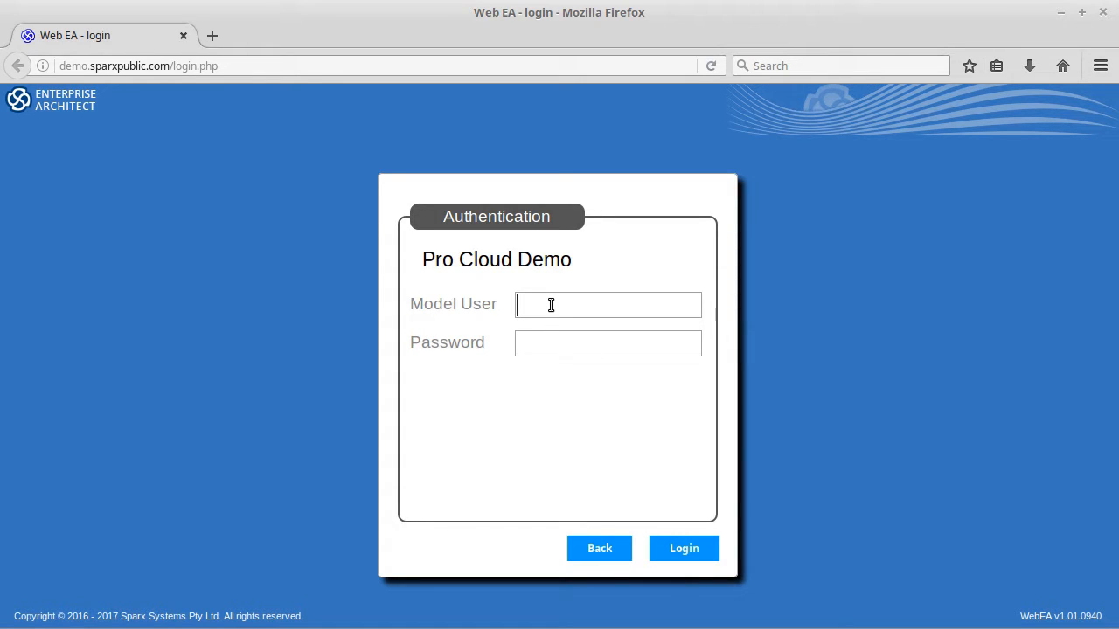
type("andy")
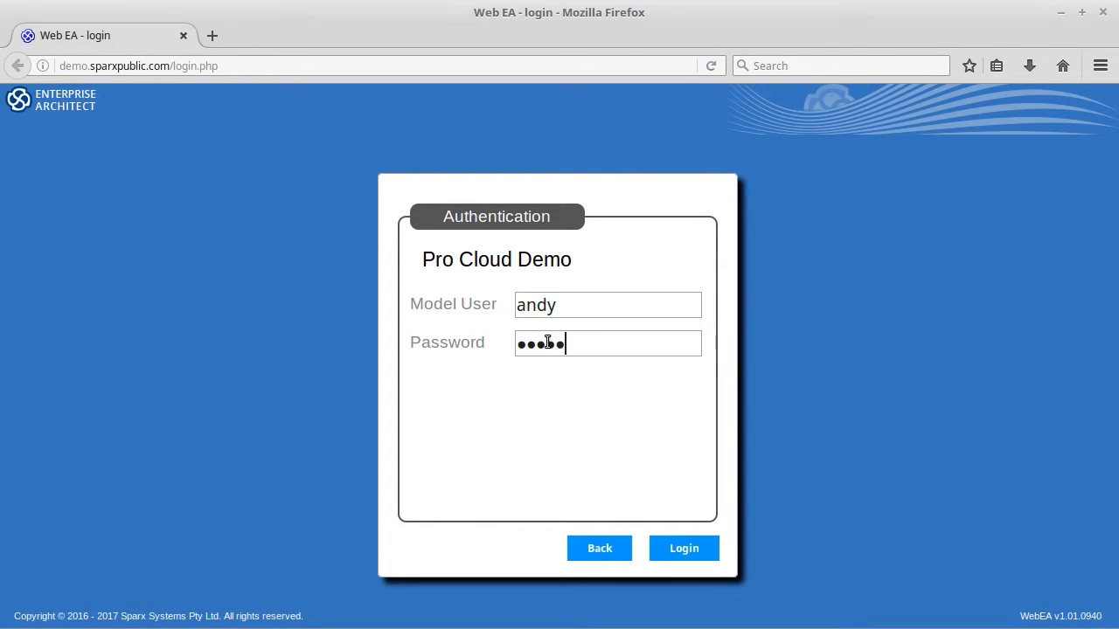
- Log in, open Example Model, check its Browse and Recent menus, and go full screen
left_click(684, 548)
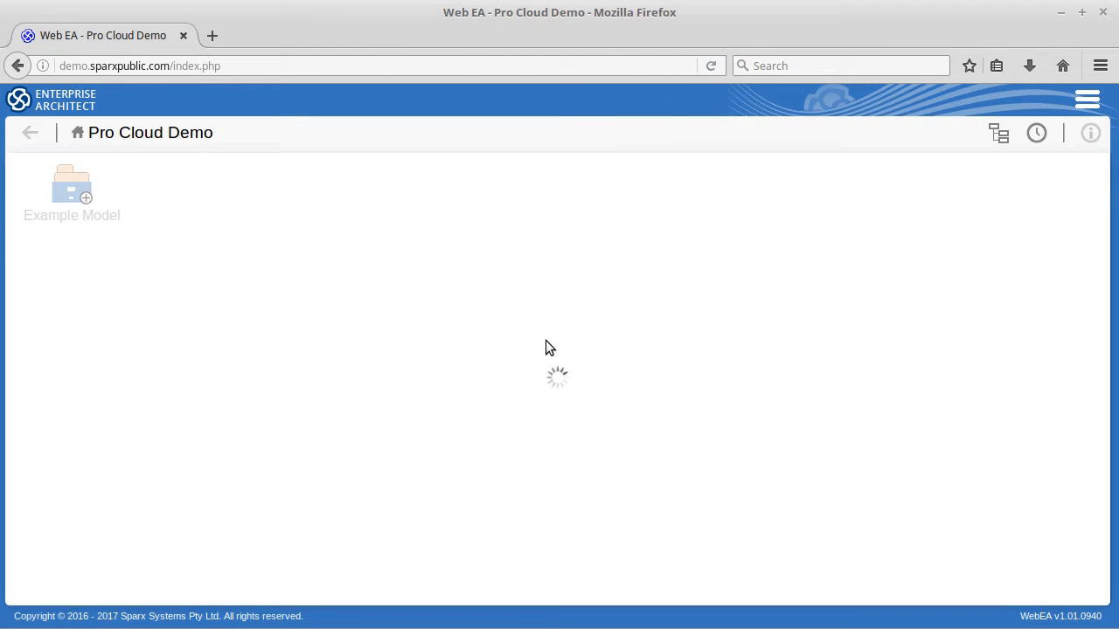
left_click(71, 183)
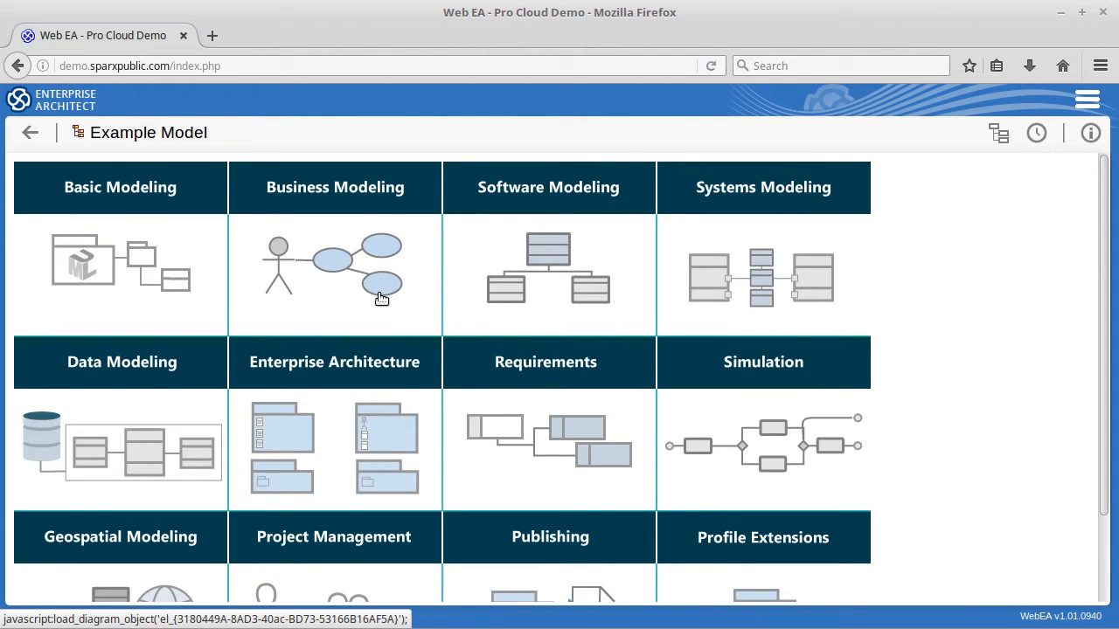
mouse_move(346, 305)
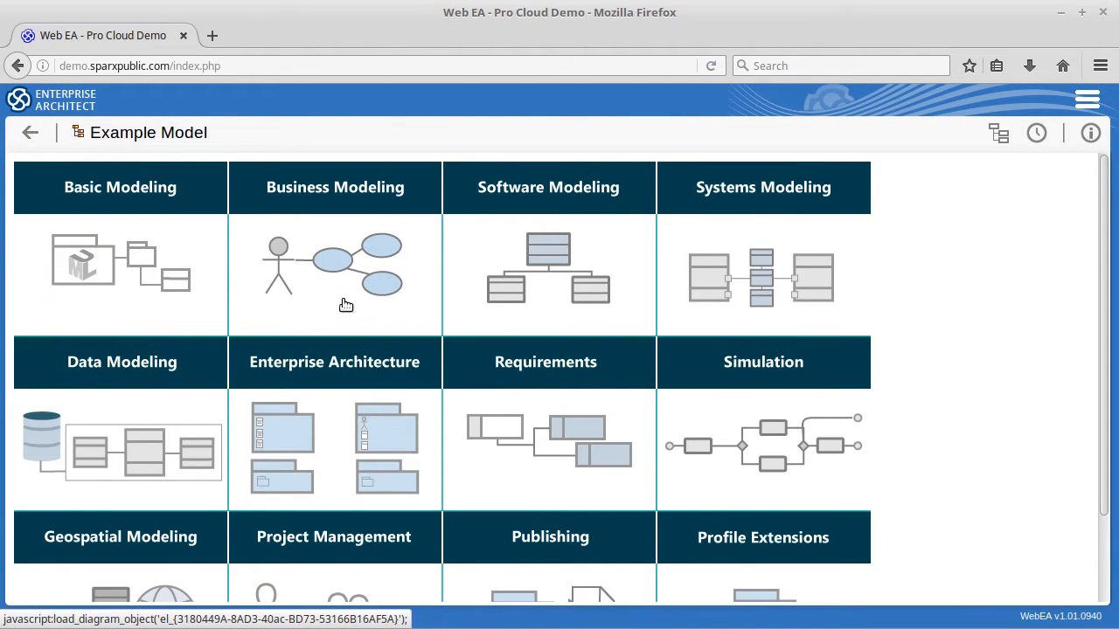
mouse_move(347, 336)
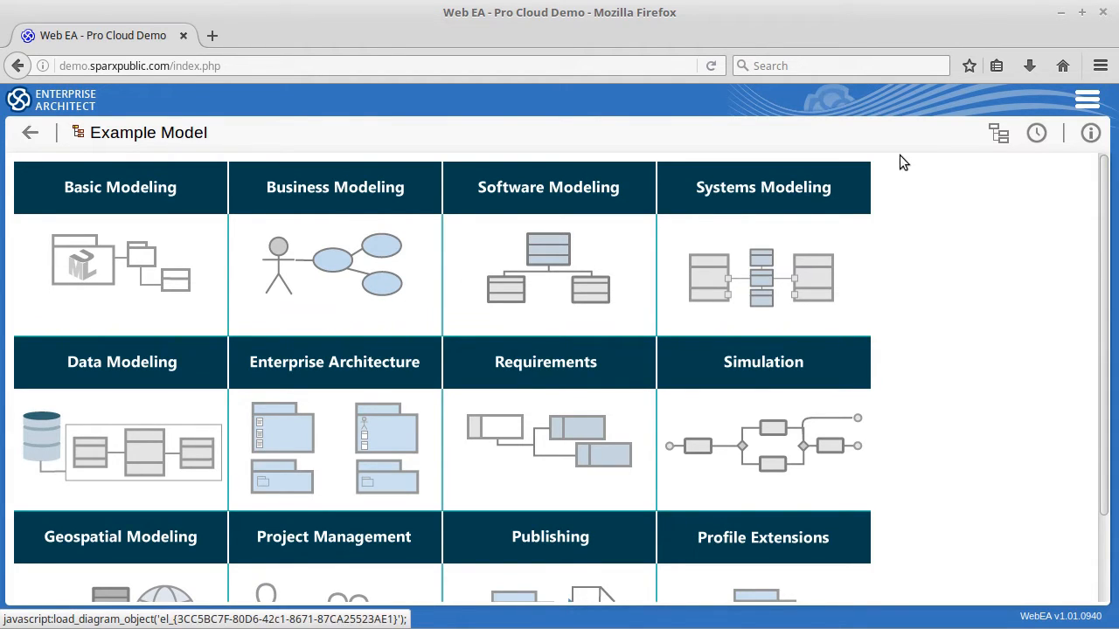
left_click(997, 132)
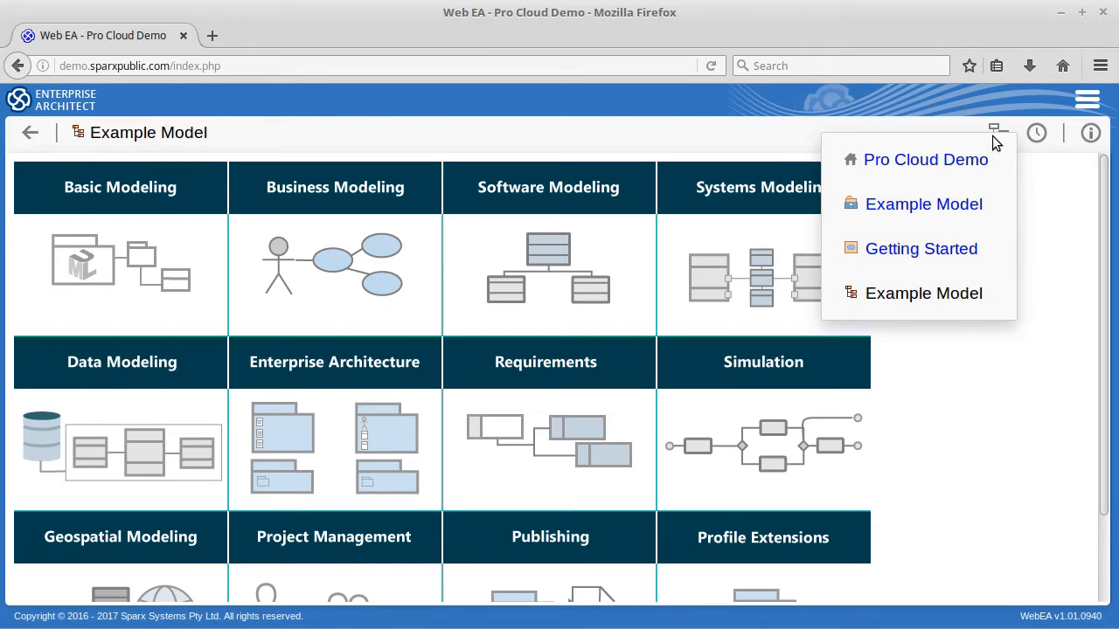
left_click(1037, 132)
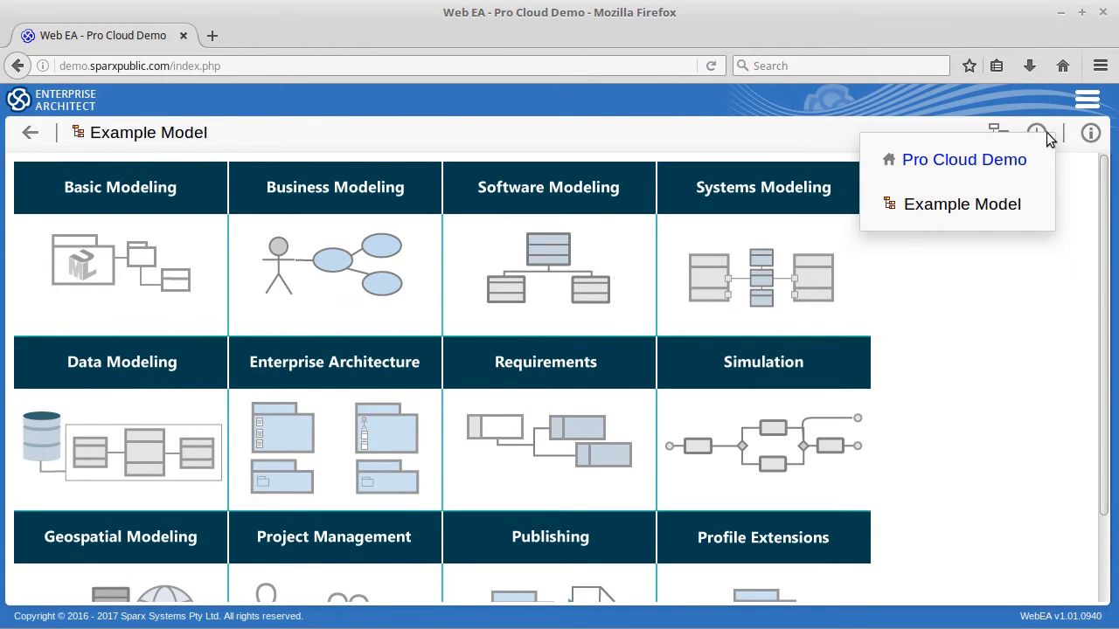
left_click(1087, 99)
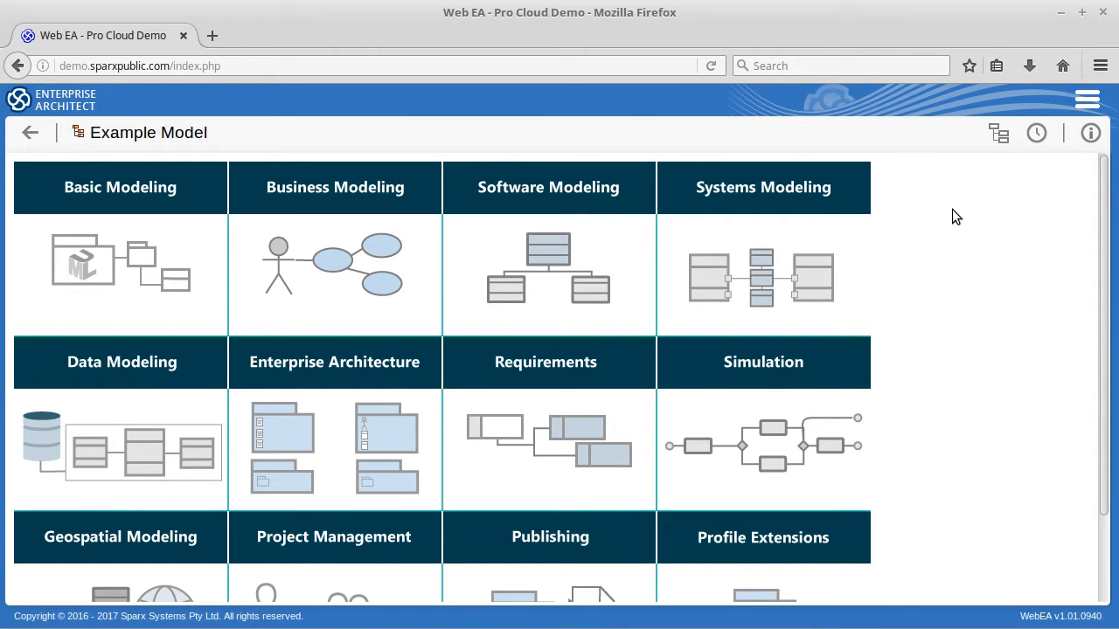
left_click(1100, 66)
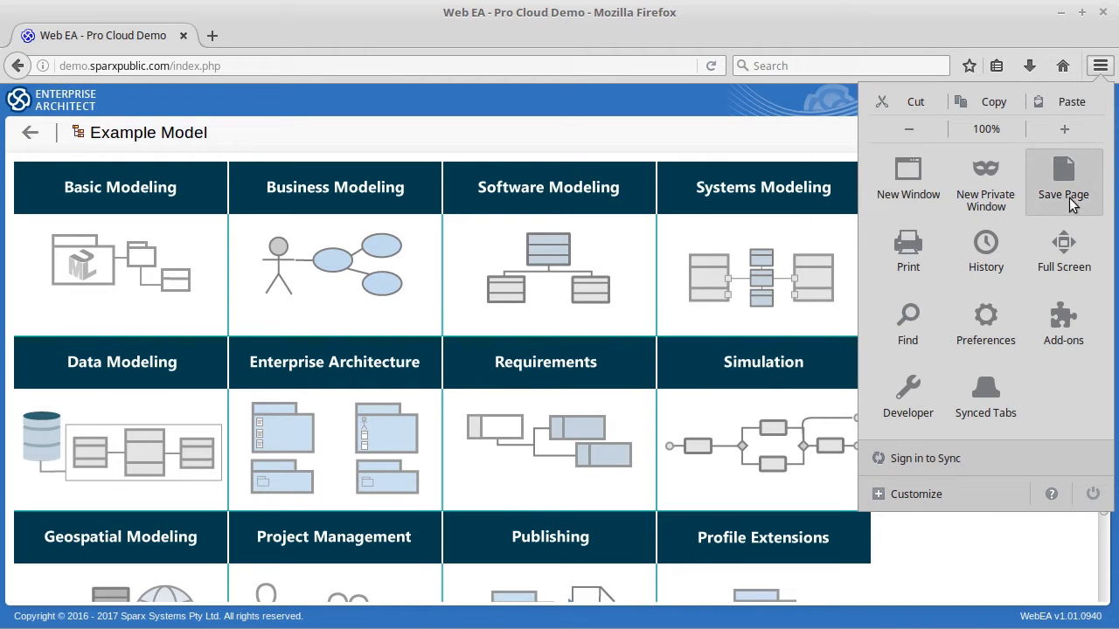
left_click(1063, 254)
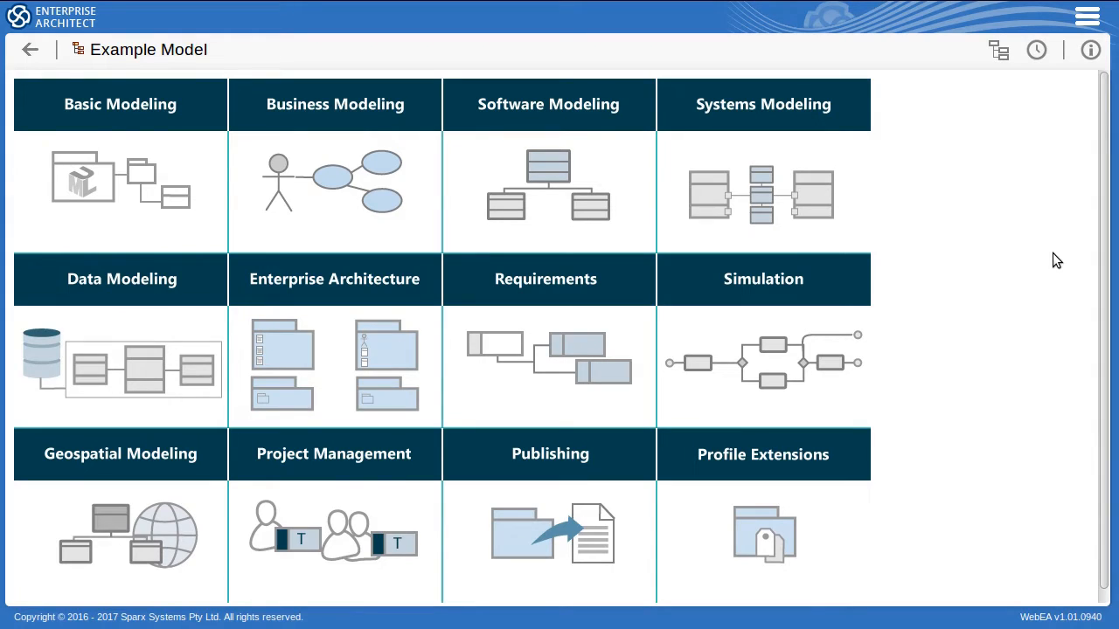
mouse_move(699, 226)
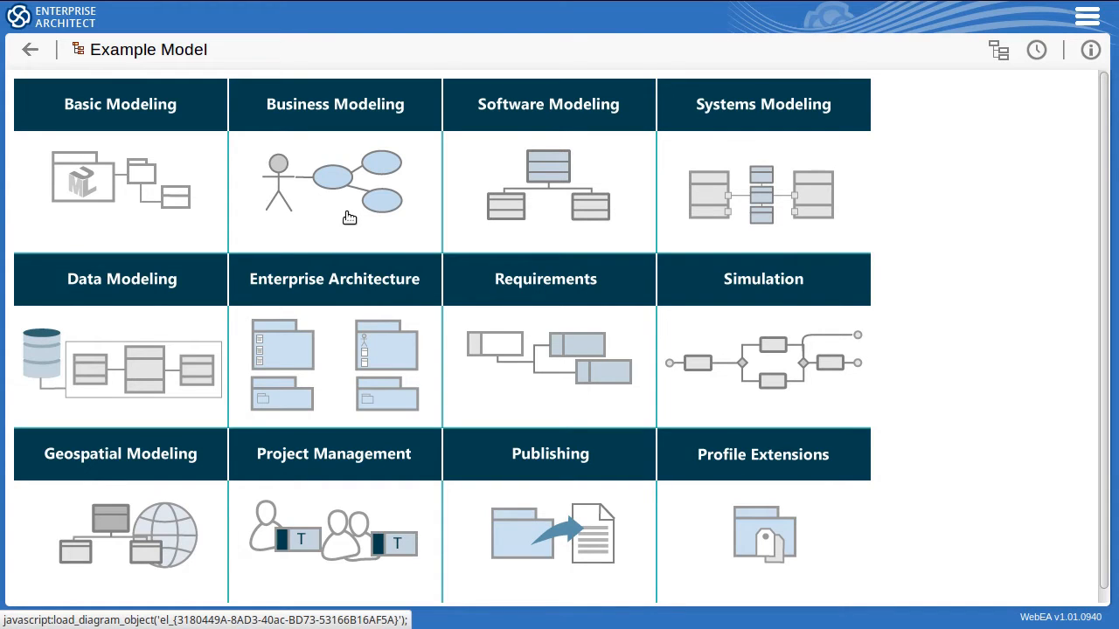
mouse_move(367, 216)
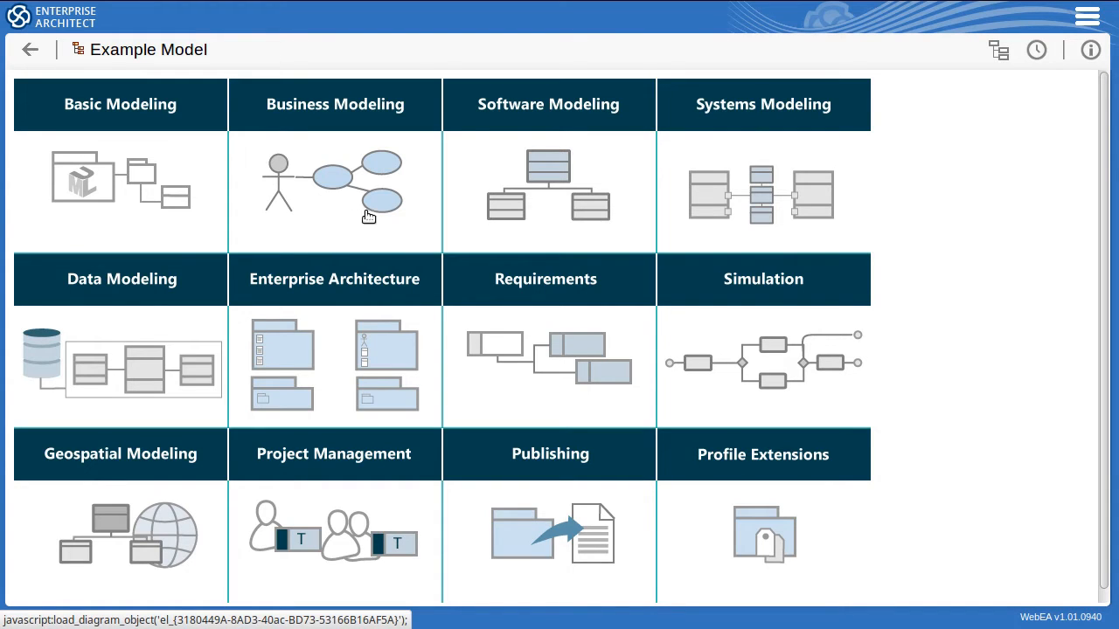
mouse_move(330, 219)
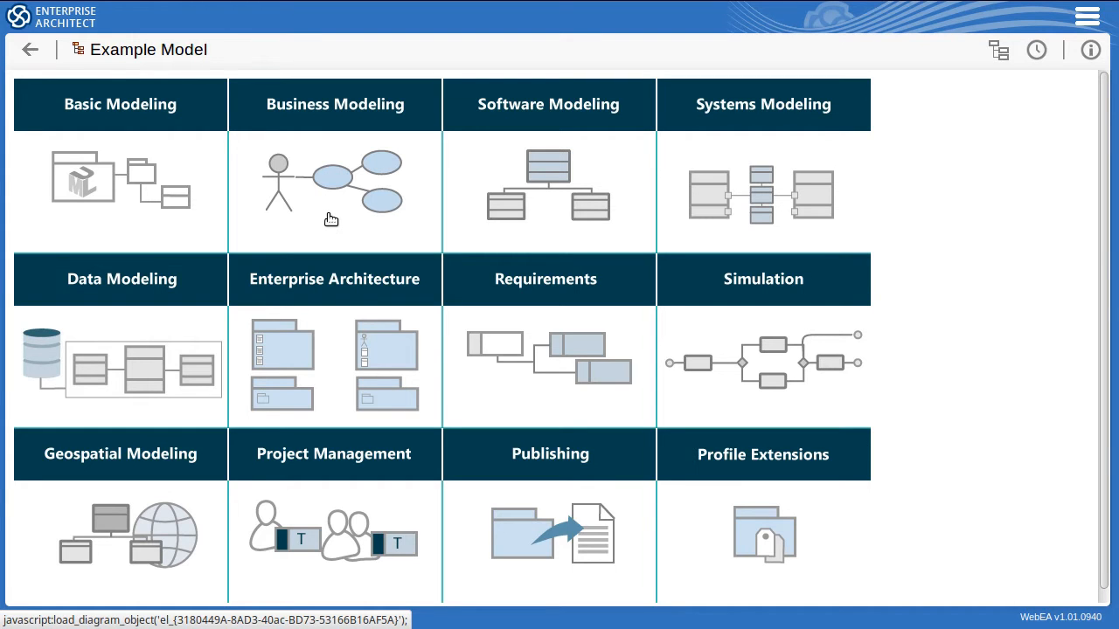
- Open the Book Lending Example diagram through Business Modeling and BPMN 2.0 Examples
left_click(550, 359)
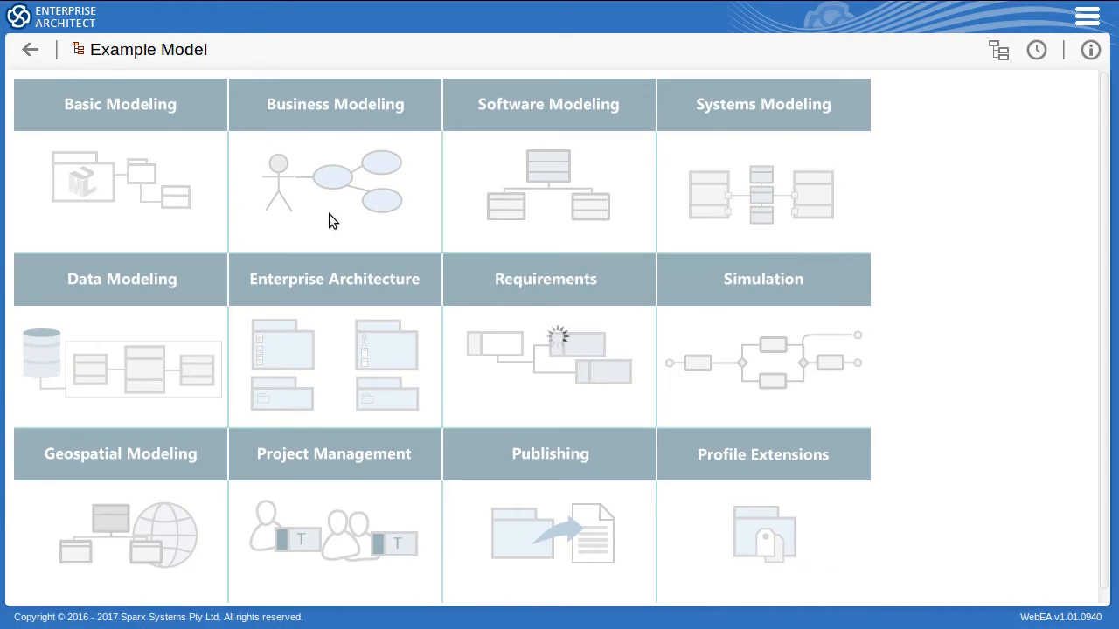
left_click(334, 104)
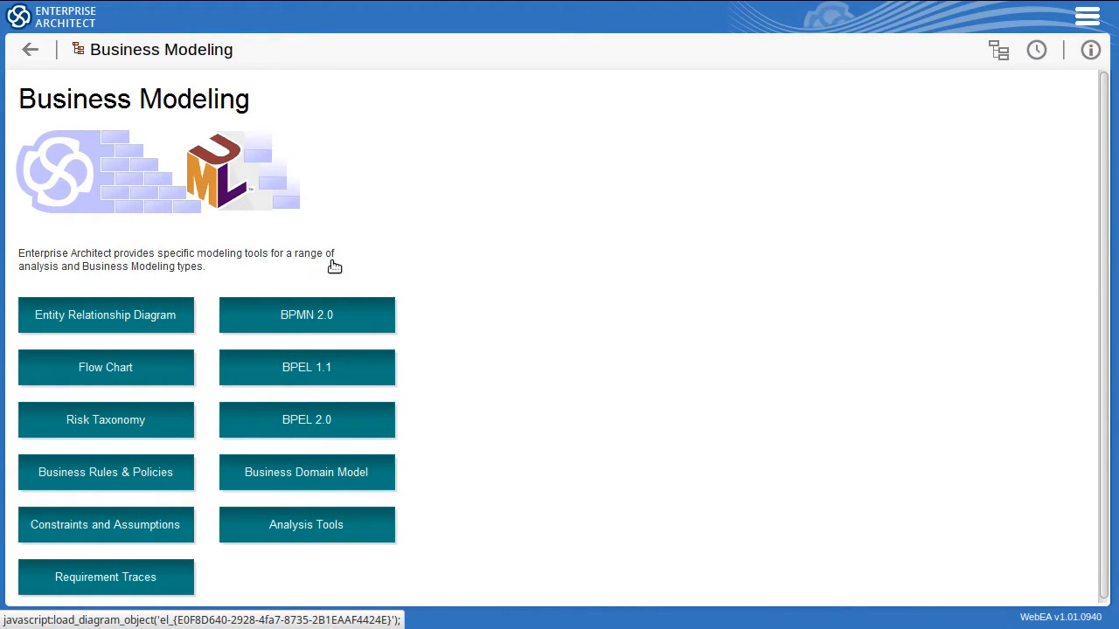
left_click(306, 314)
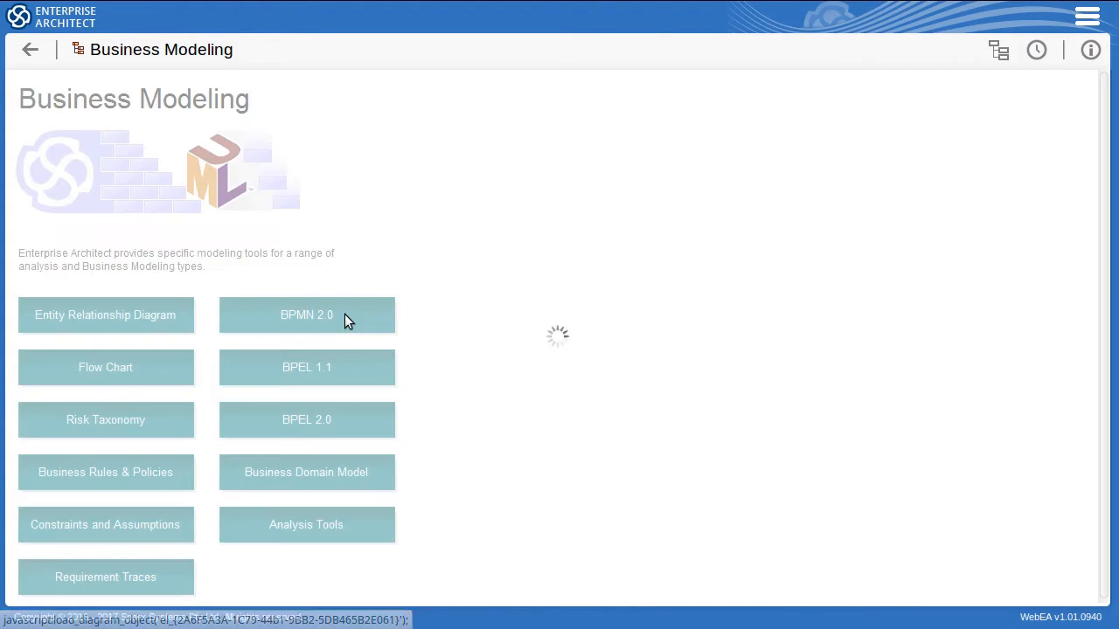
left_click(306, 314)
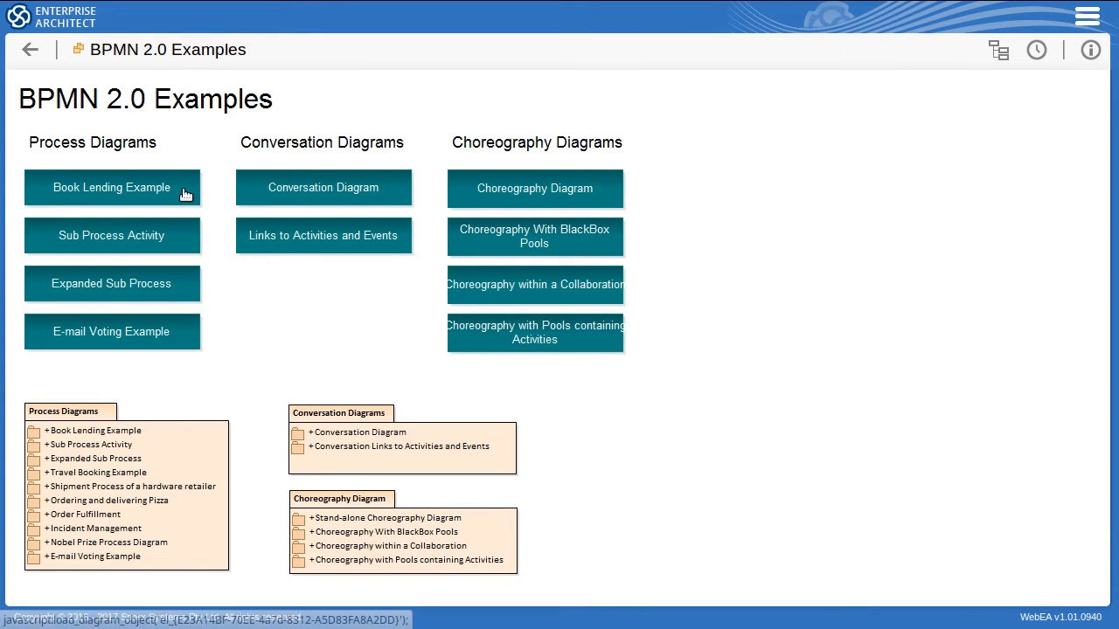
left_click(111, 187)
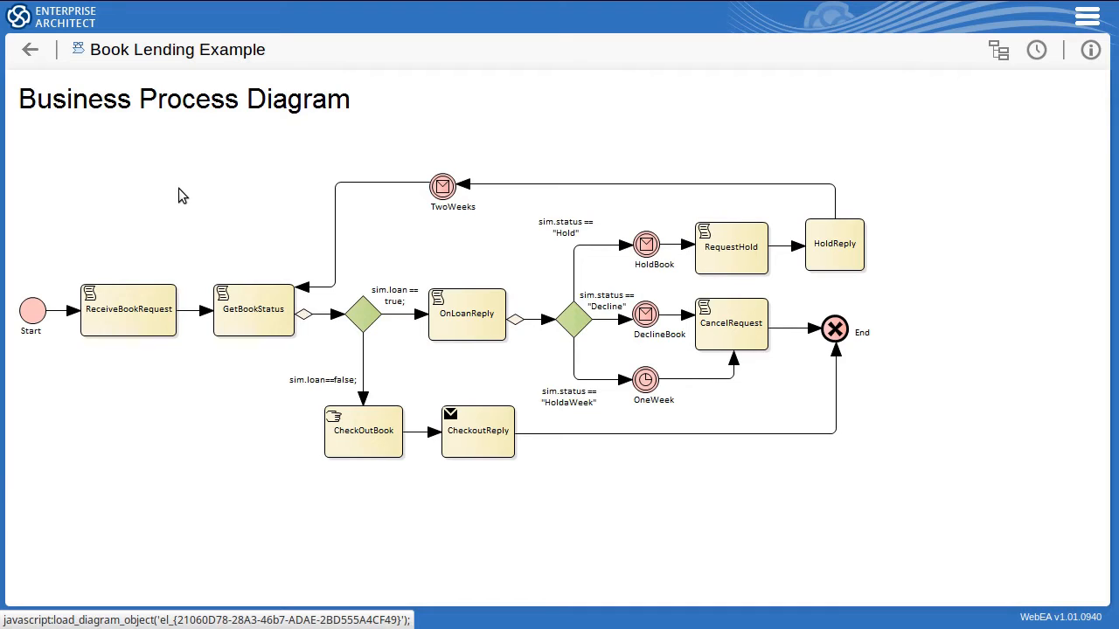
mouse_move(199, 223)
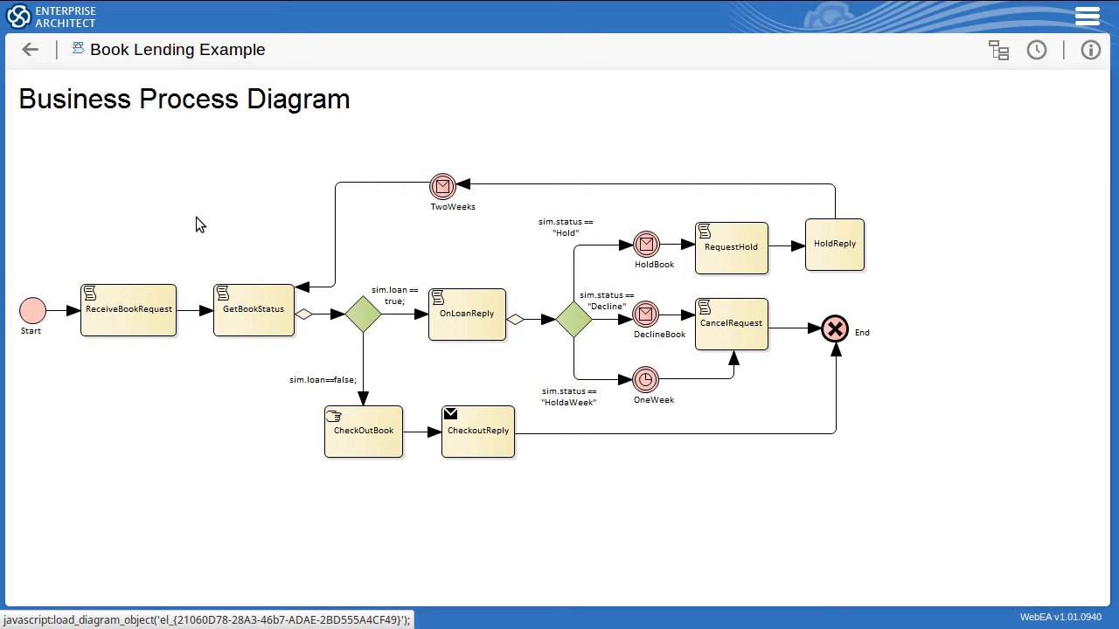
mouse_move(175, 267)
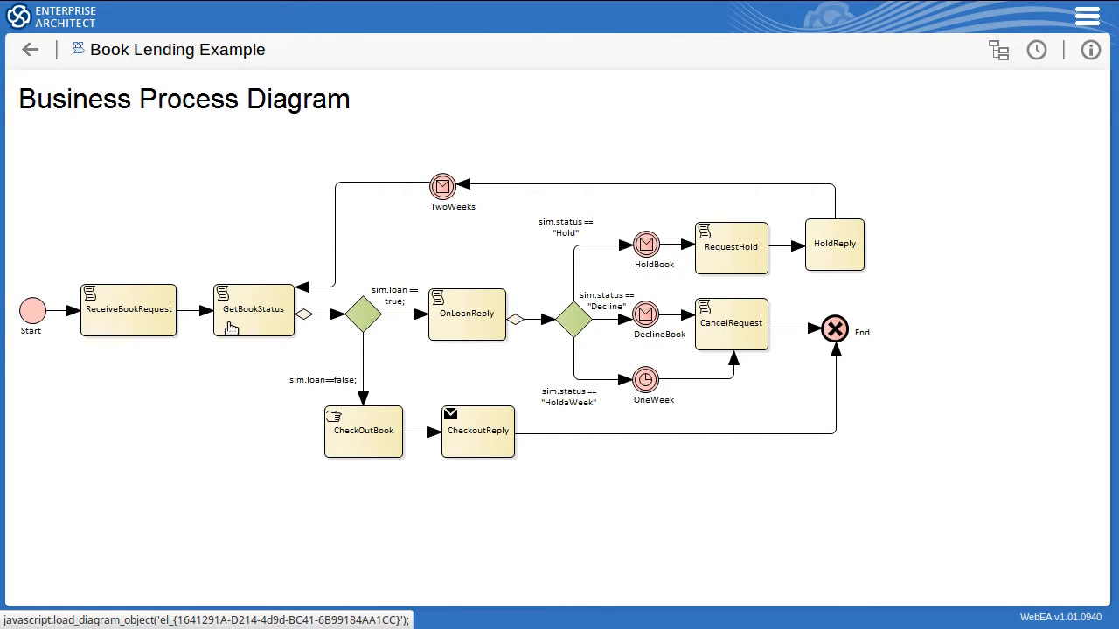
mouse_move(155, 327)
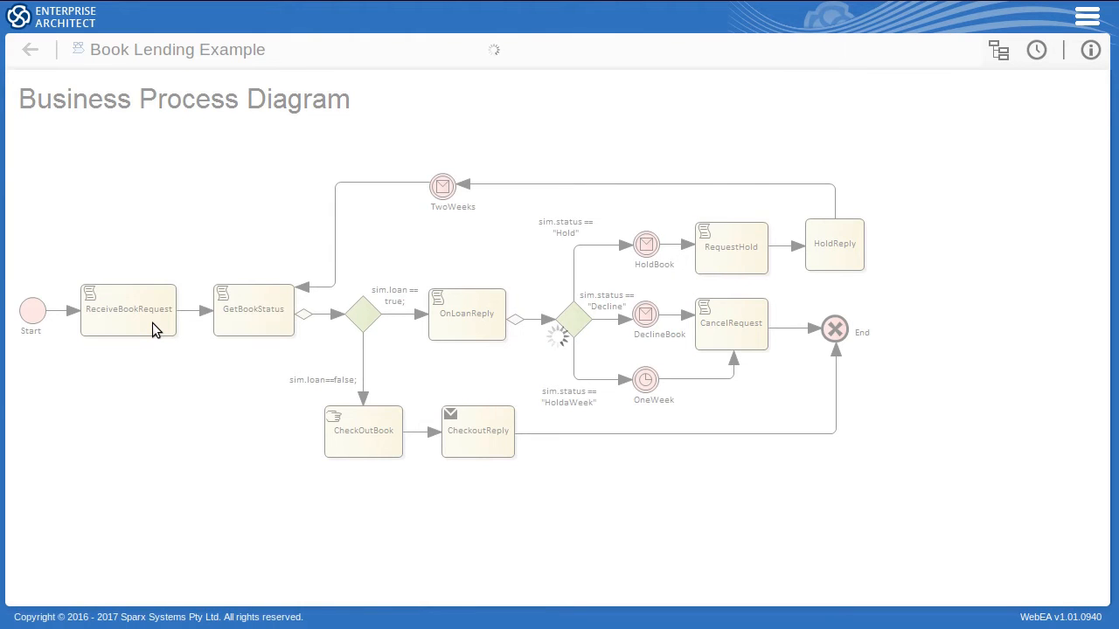
- Post a comment on ReceiveBookRequest suggesting it be renamed ReceiveBookLoanRequest
left_click(128, 309)
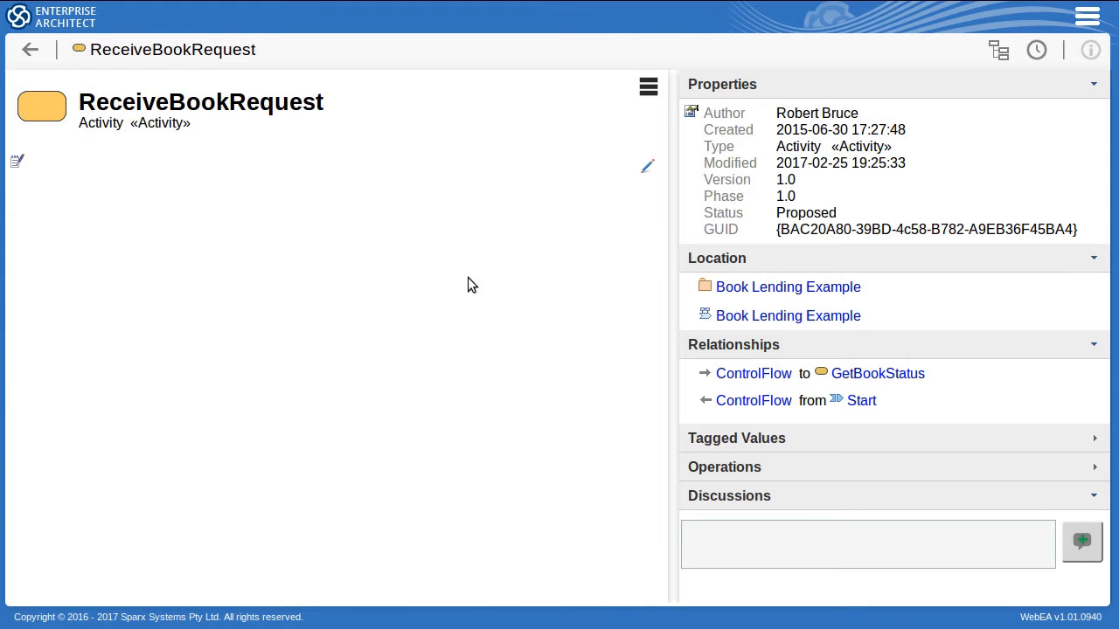
mouse_move(994, 140)
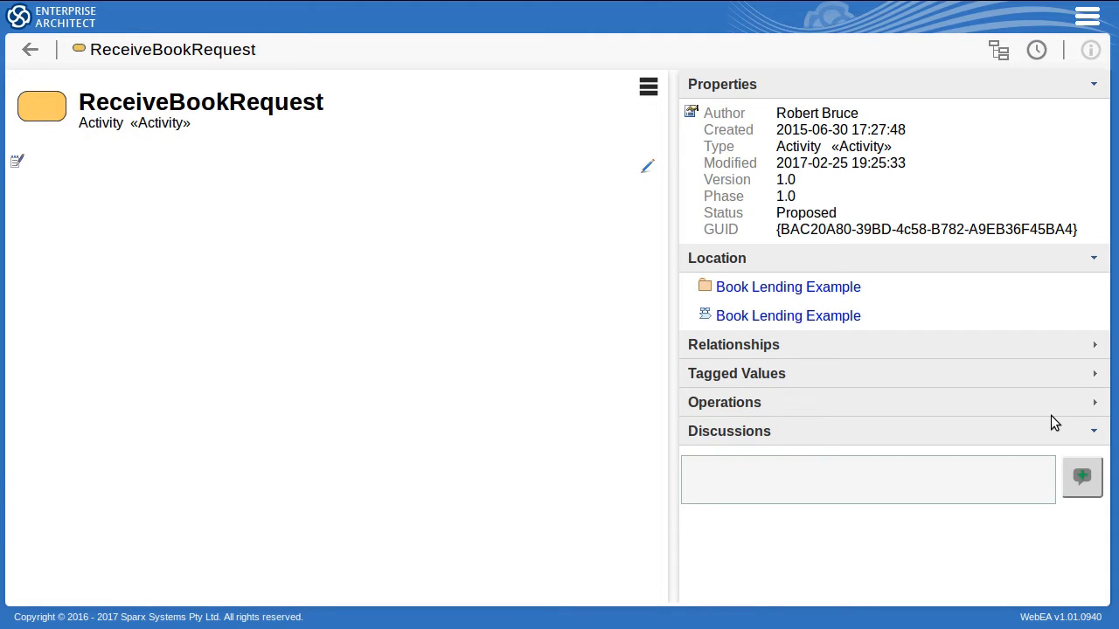
mouse_move(876, 471)
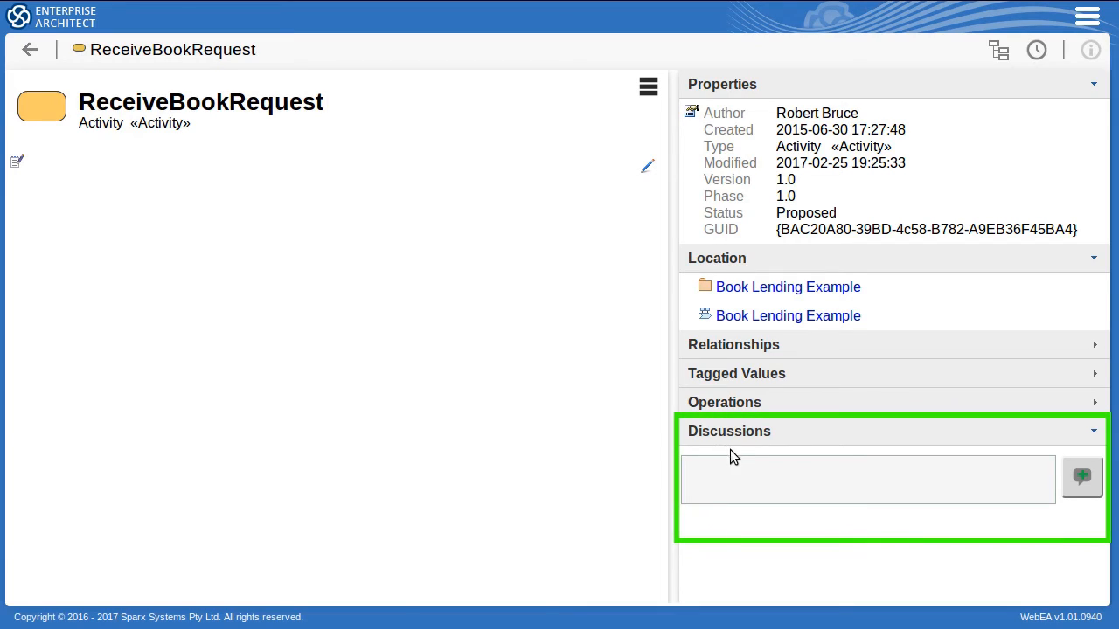
type("Suggestion to rename th")
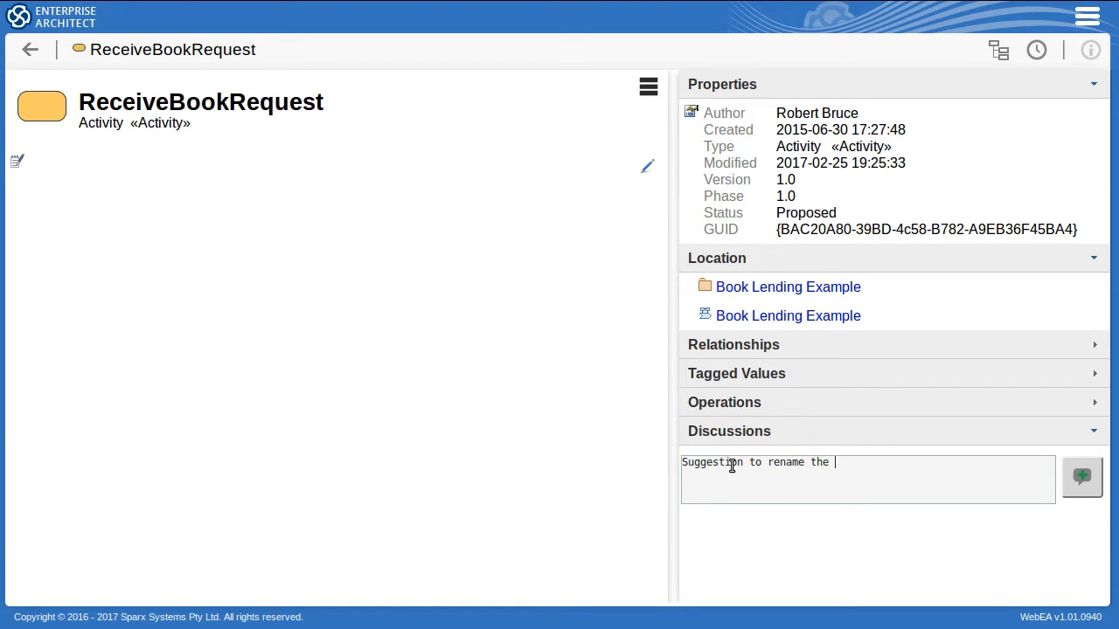
type("element as ReceiveBookLoanRequest")
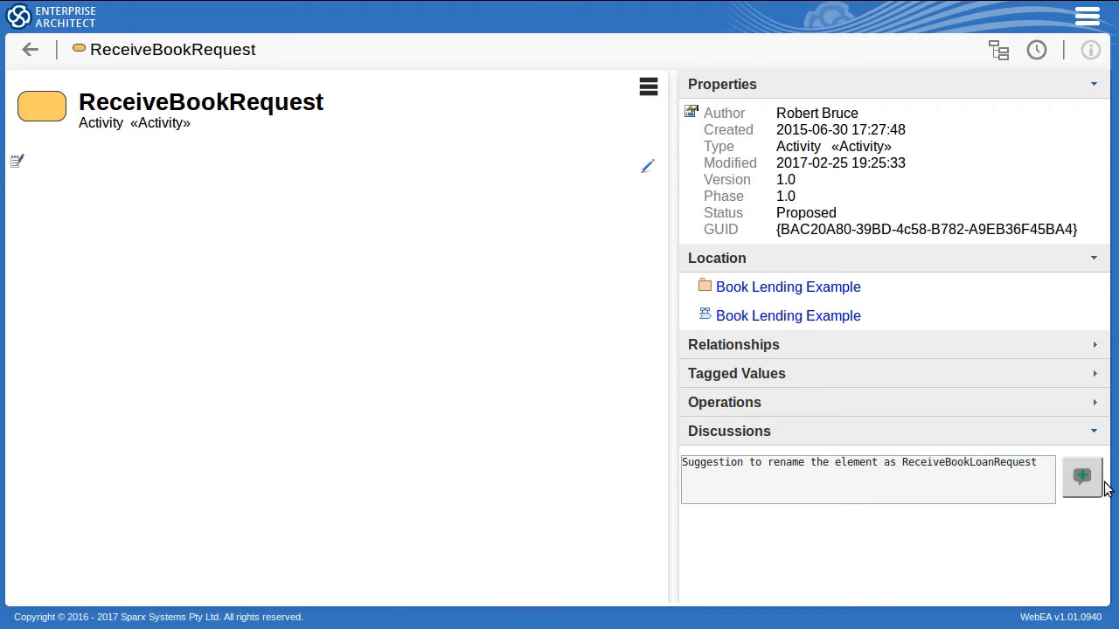
left_click(1082, 476)
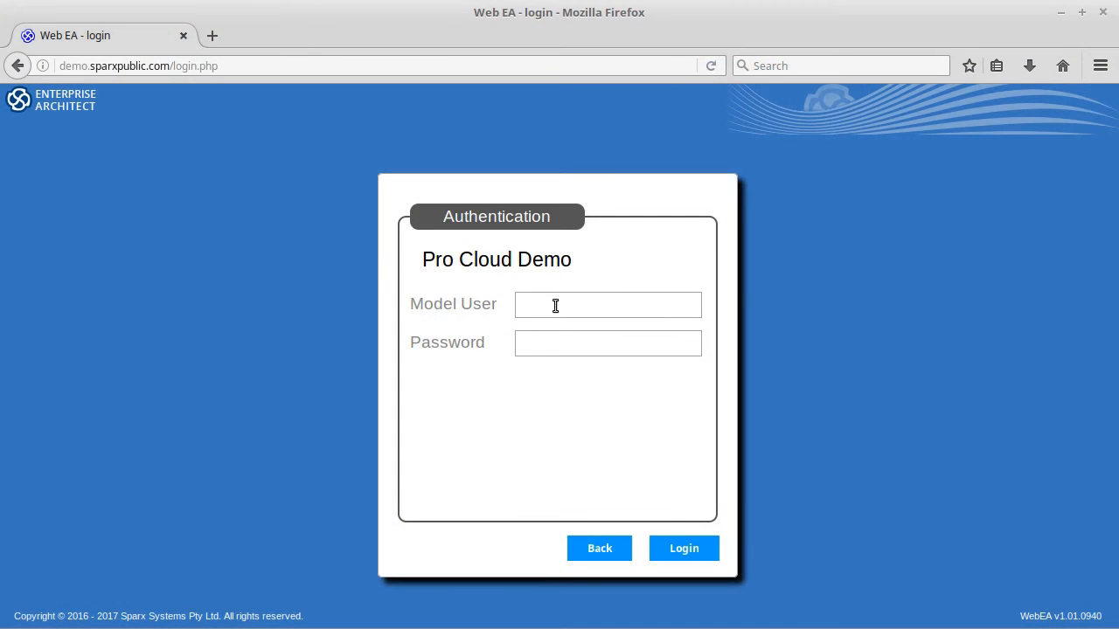
- Go full screen, then log in to Pro Cloud Demo with the saved model user and password
left_click(607, 305)
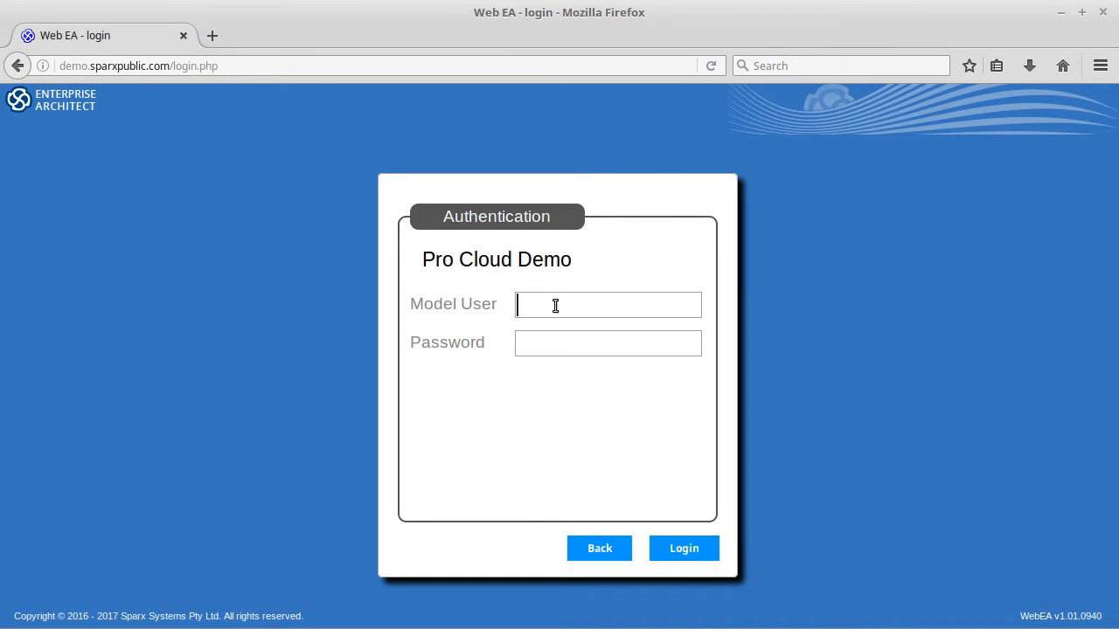
key("F11")
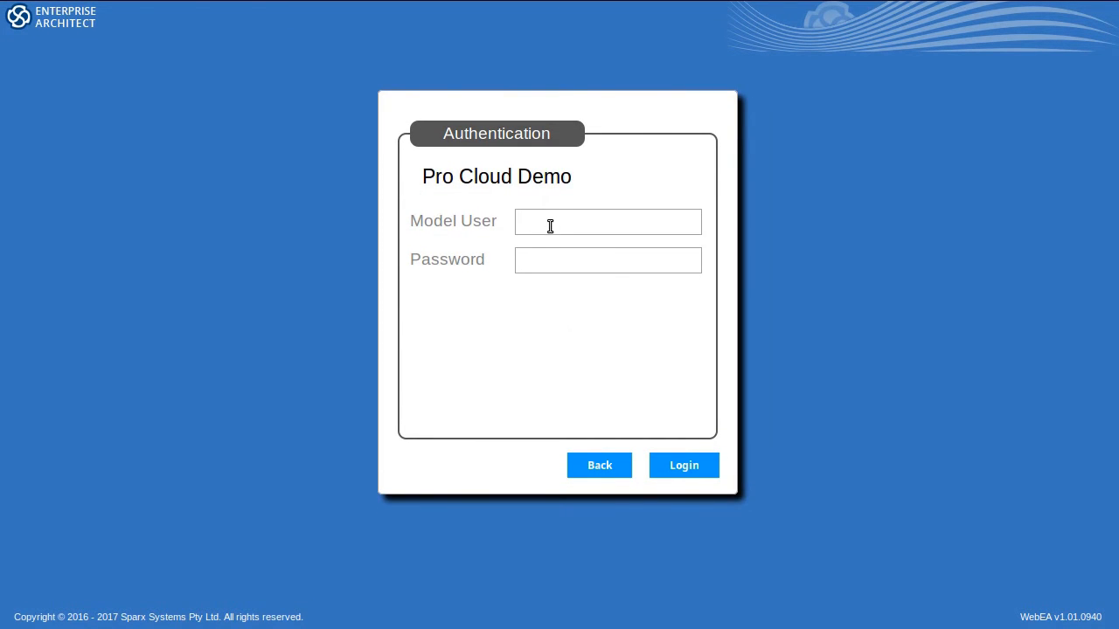
left_click(608, 221)
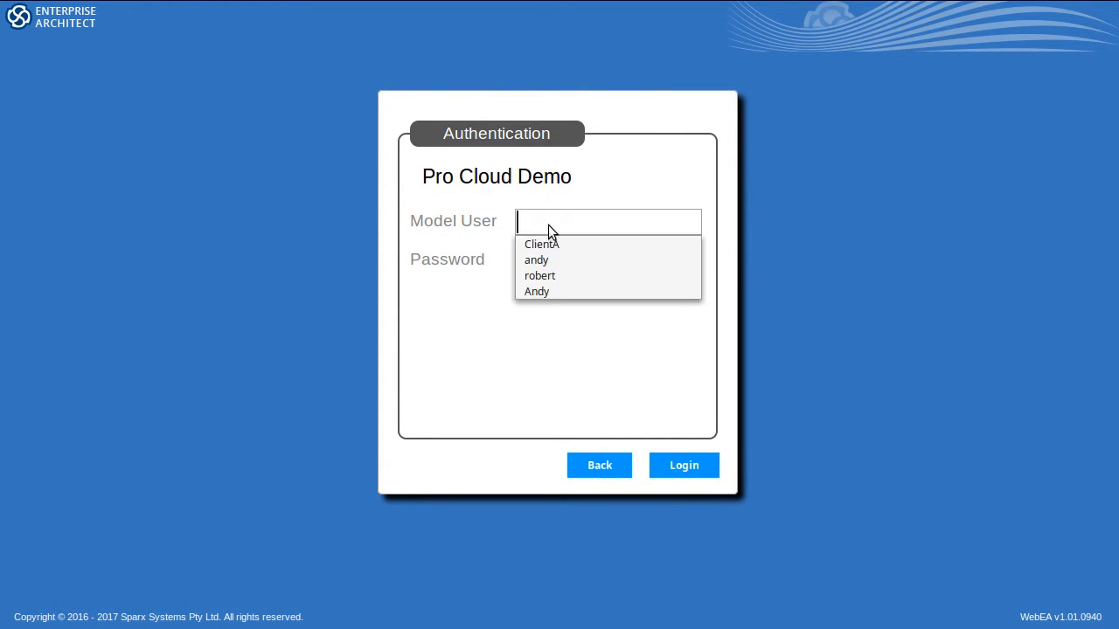
left_click(541, 244)
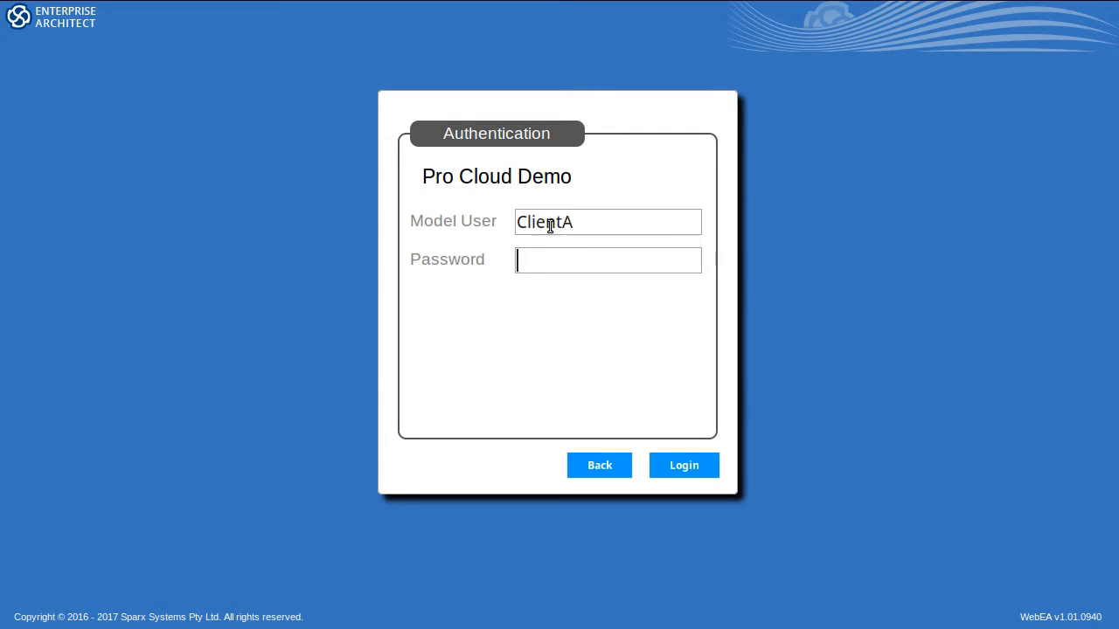
type("•")
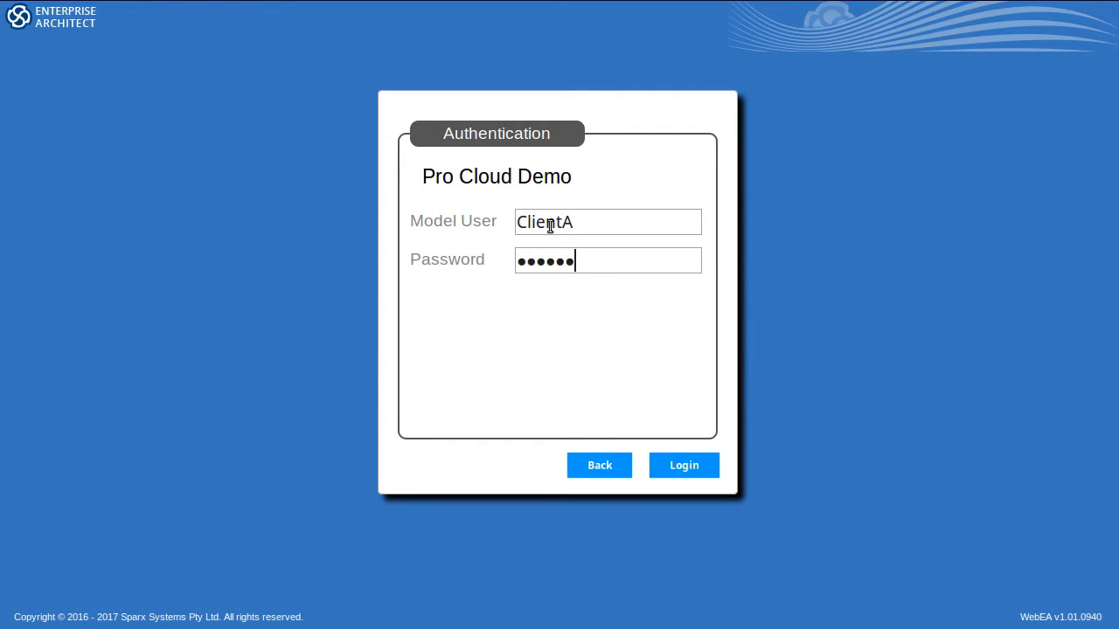
left_click(684, 465)
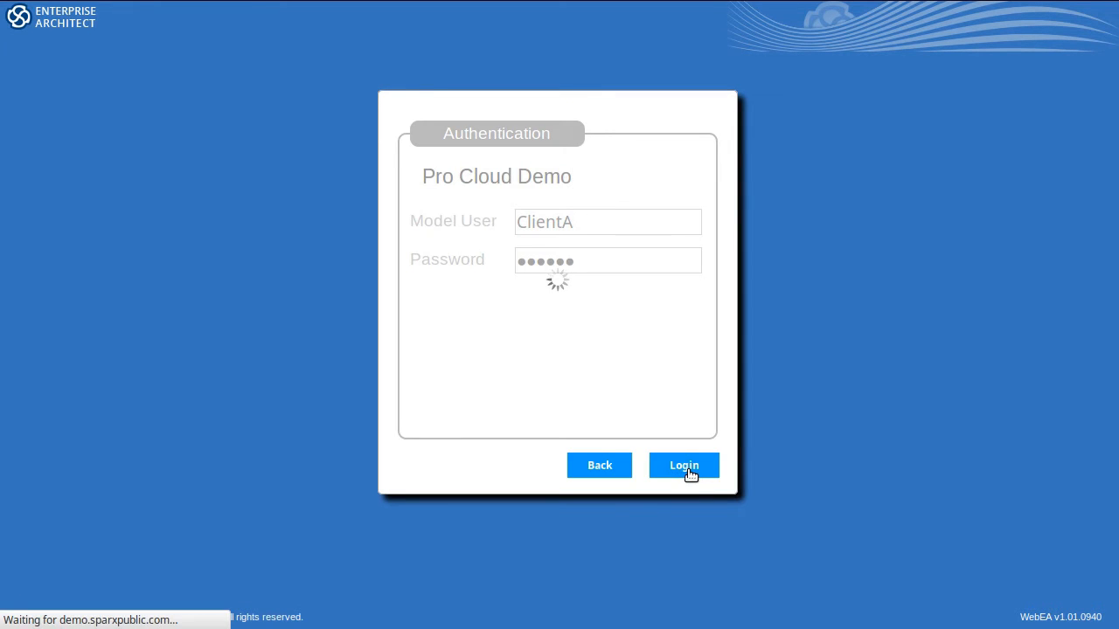
left_click(683, 465)
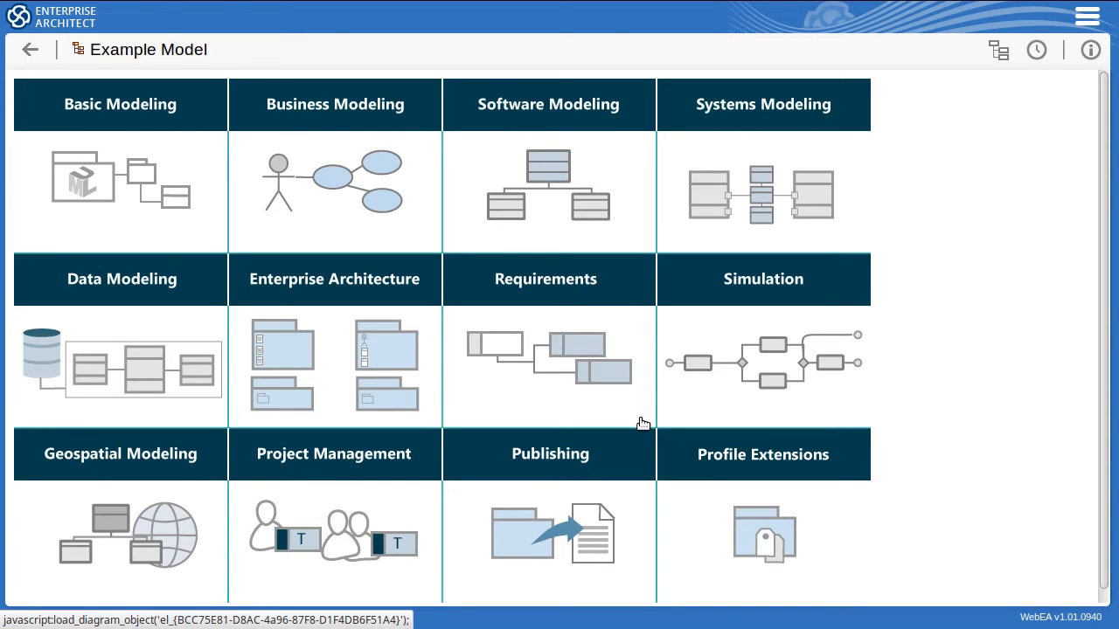
mouse_move(608, 407)
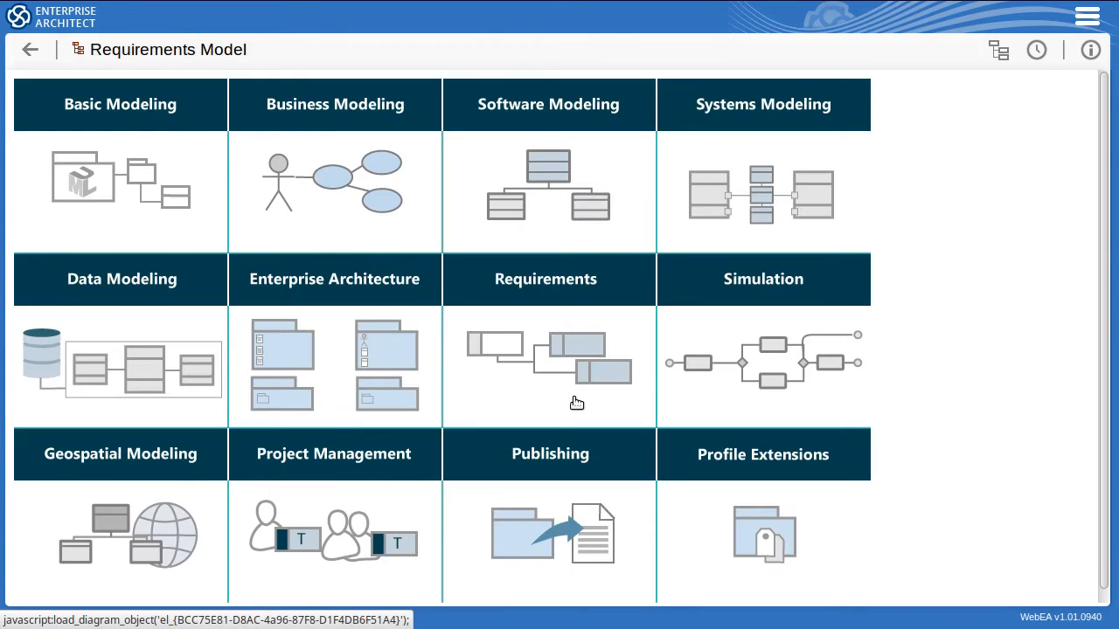
- Open REQ021 - List Stock Levels via Requirements and the Manage Inventory User Stories diagram
left_click(545, 365)
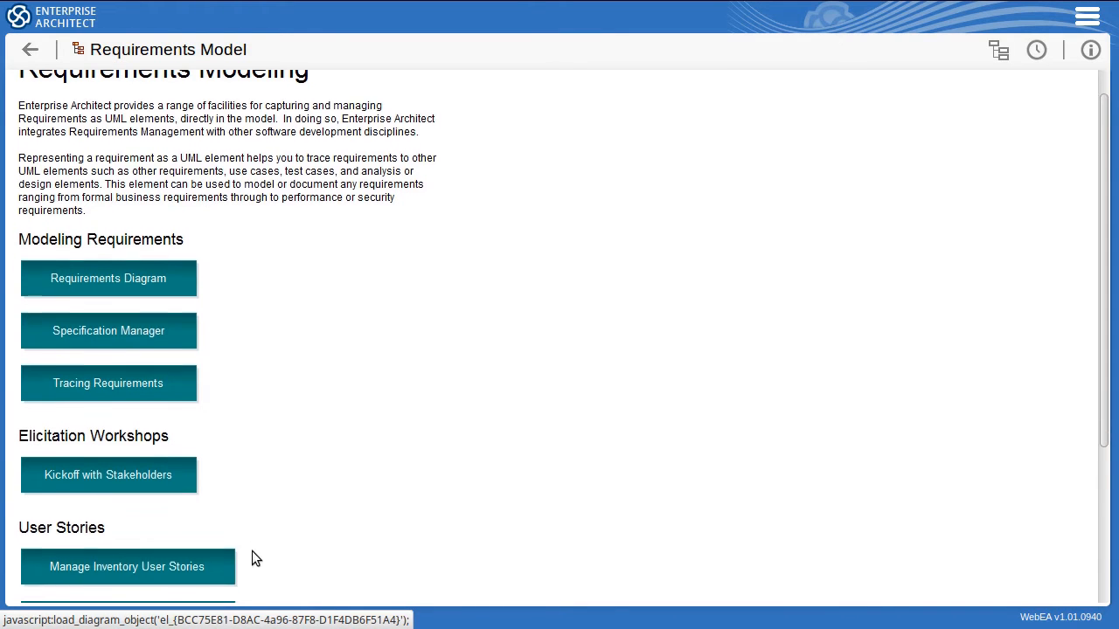
left_click(127, 566)
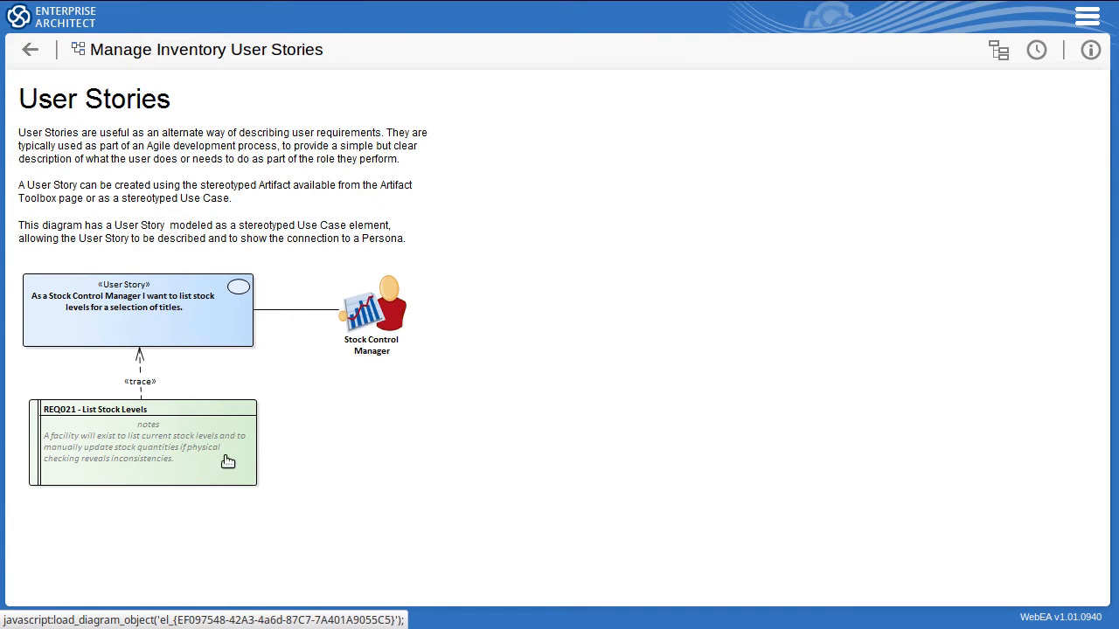
left_click(142, 442)
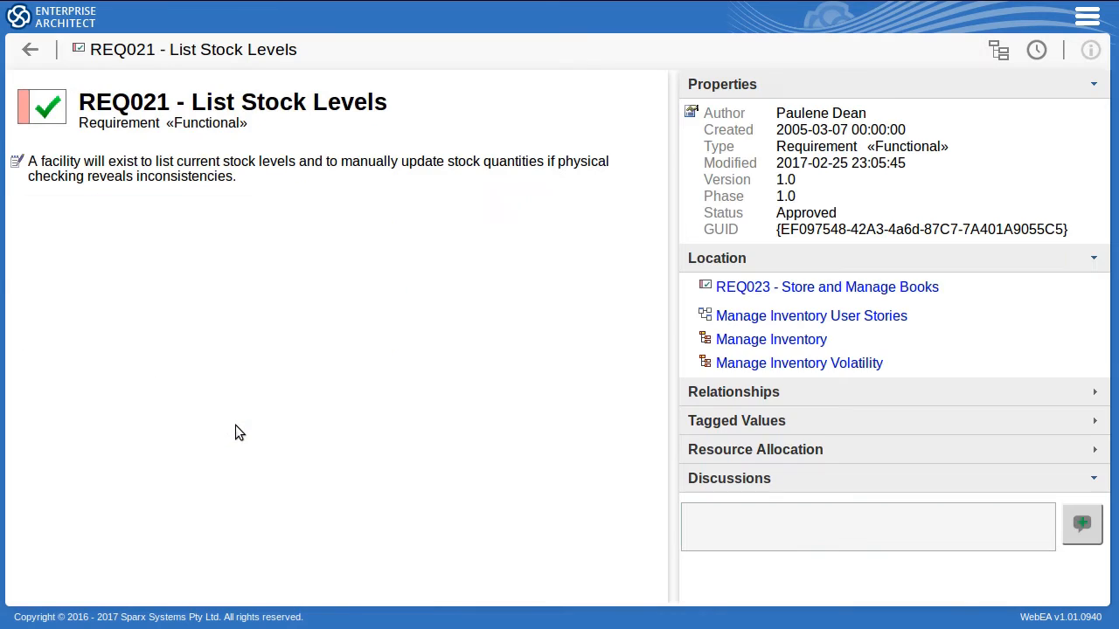
mouse_move(307, 220)
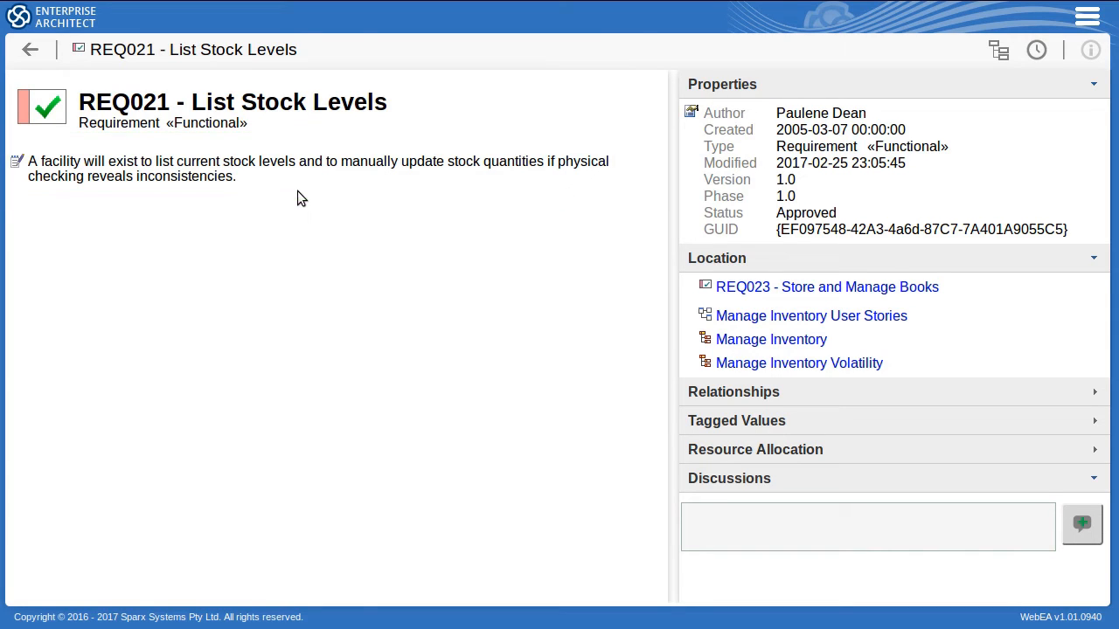
- Post a REQ021 discussion asking to list stock by title, author and genre
left_click(868, 526)
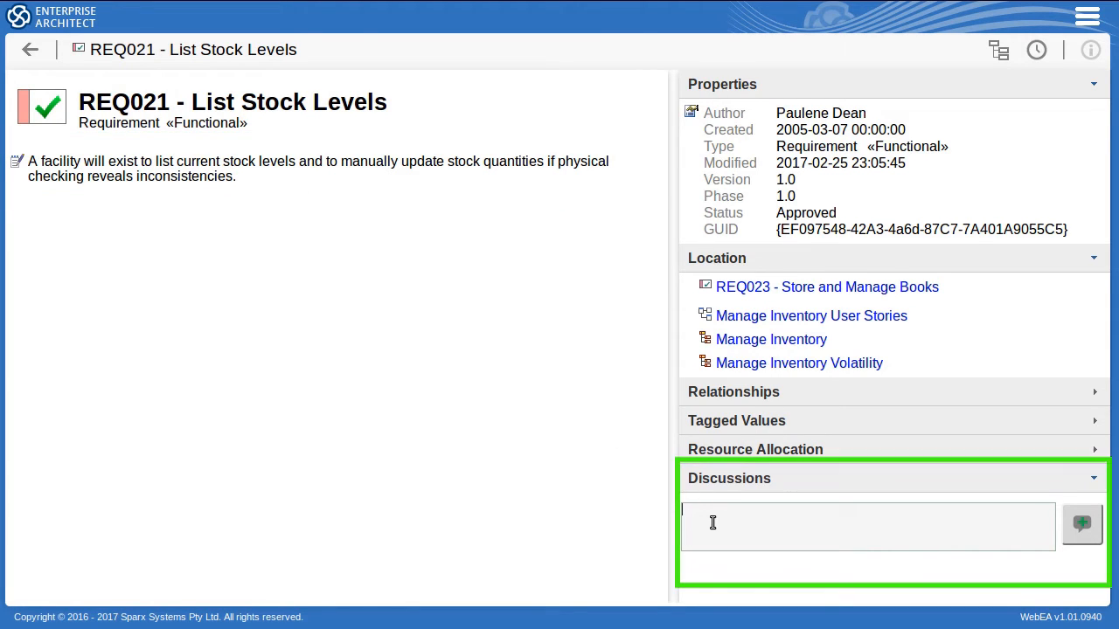
type("St")
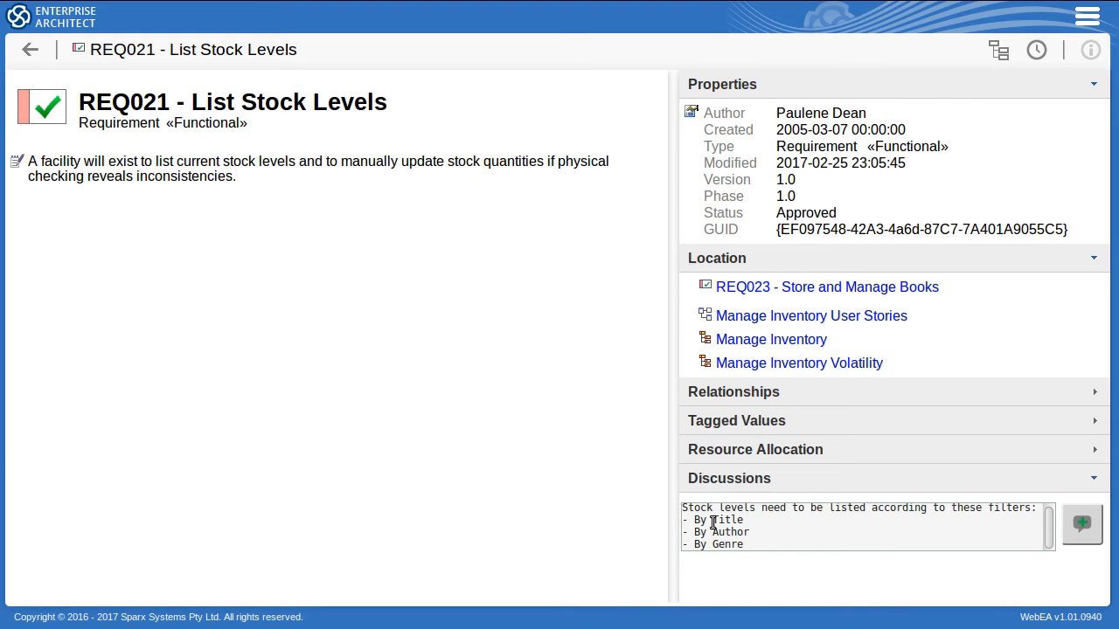
left_click(1081, 523)
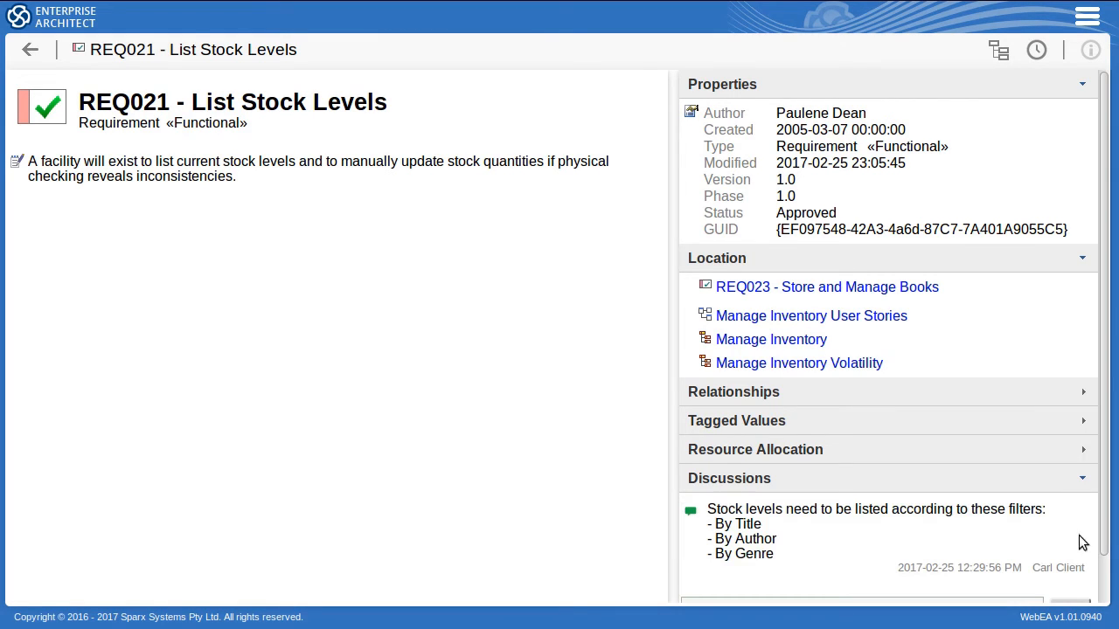
scroll("down", 3)
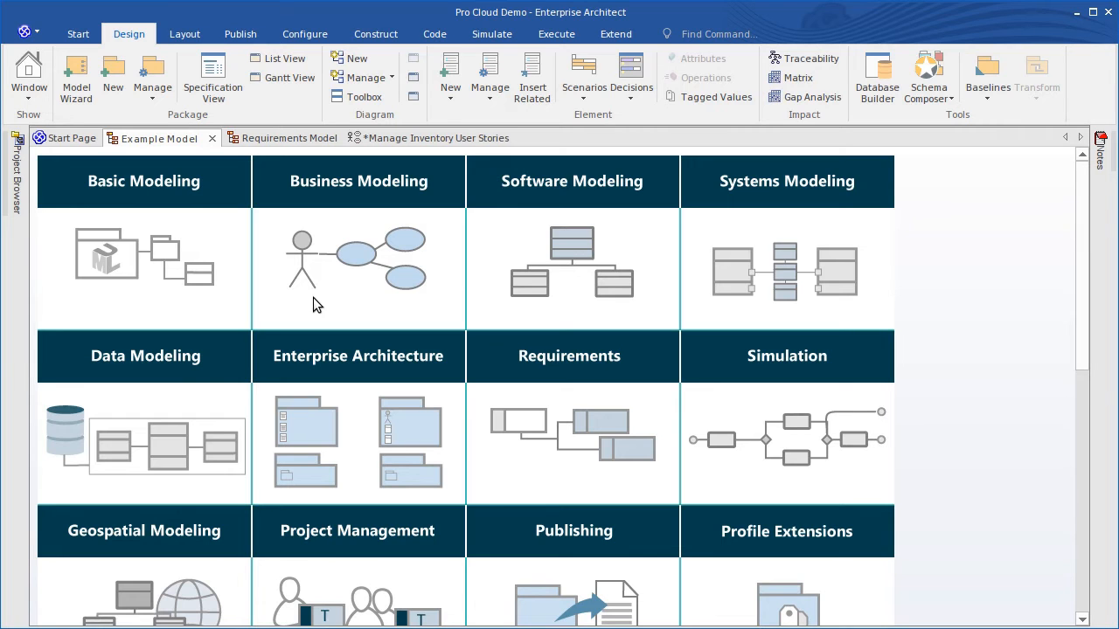
- Browse the Requirements and Example Model tabs and ribbons, then show the Start Page
left_click(280, 138)
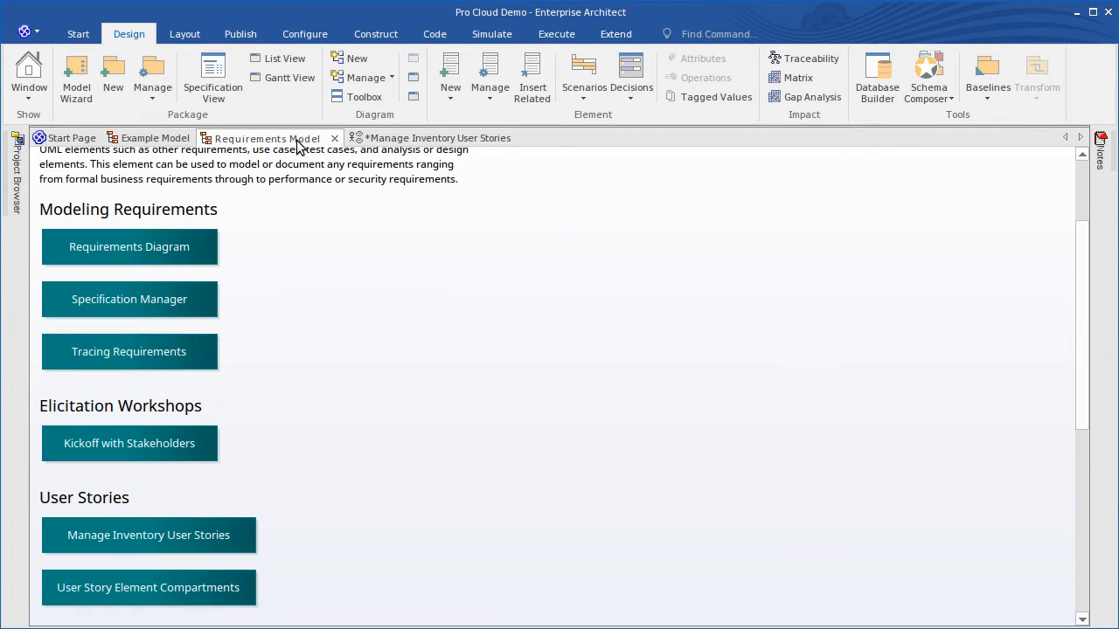
left_click(158, 138)
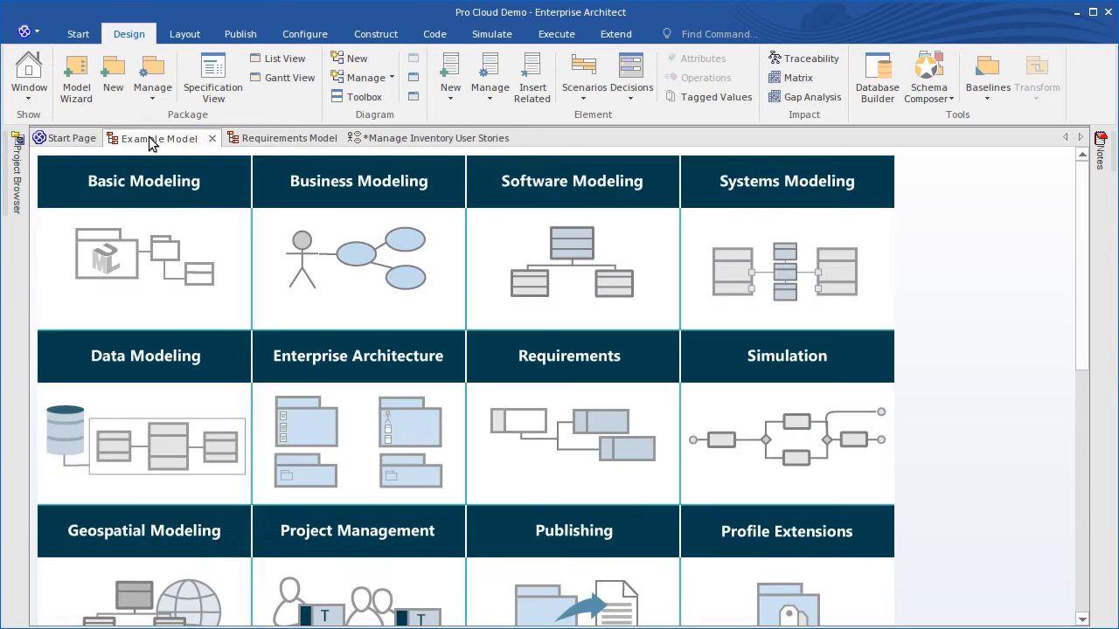
left_click(15, 175)
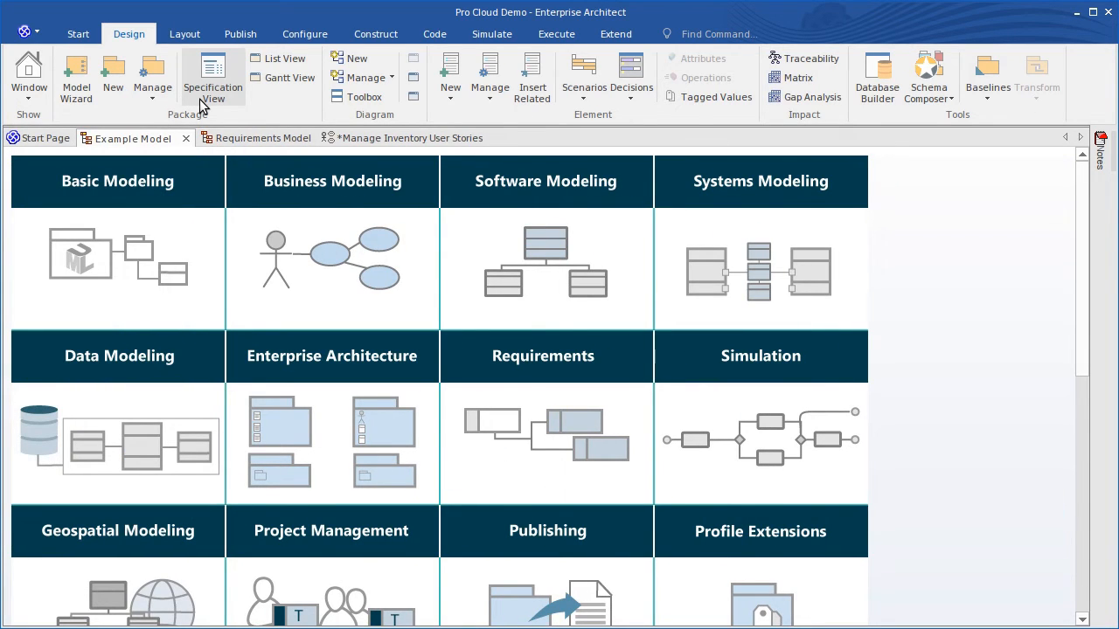
left_click(305, 34)
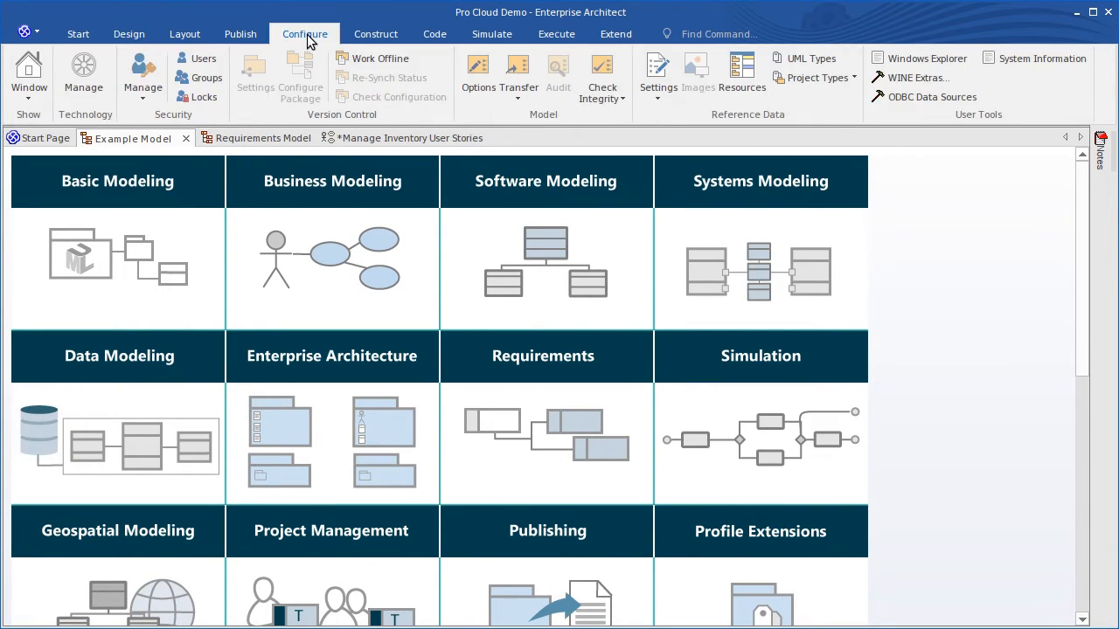
left_click(375, 33)
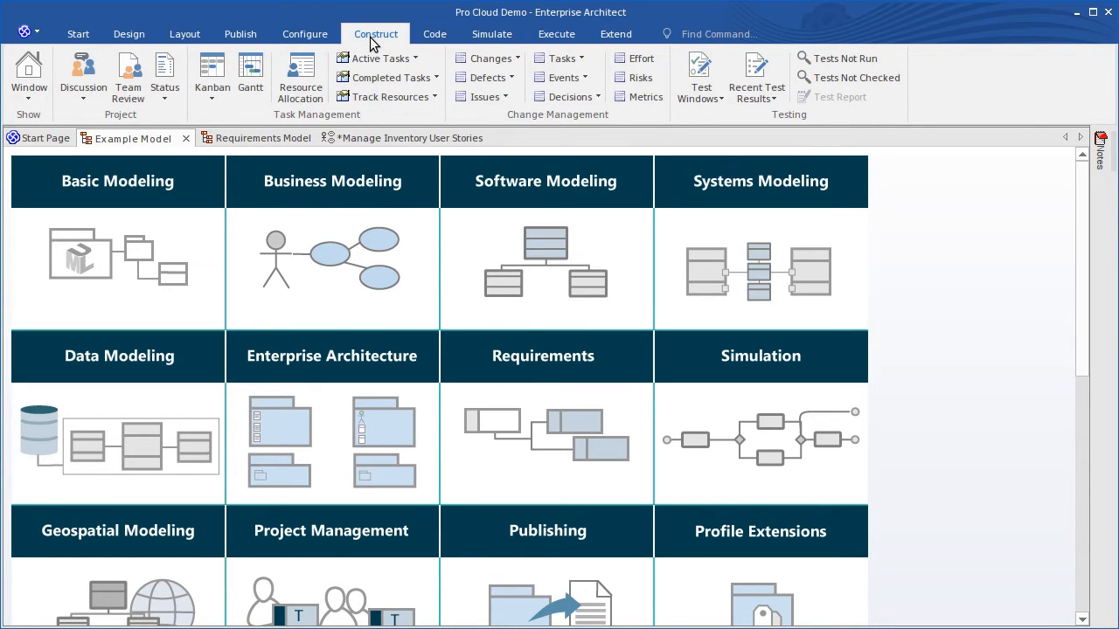
mouse_move(320, 199)
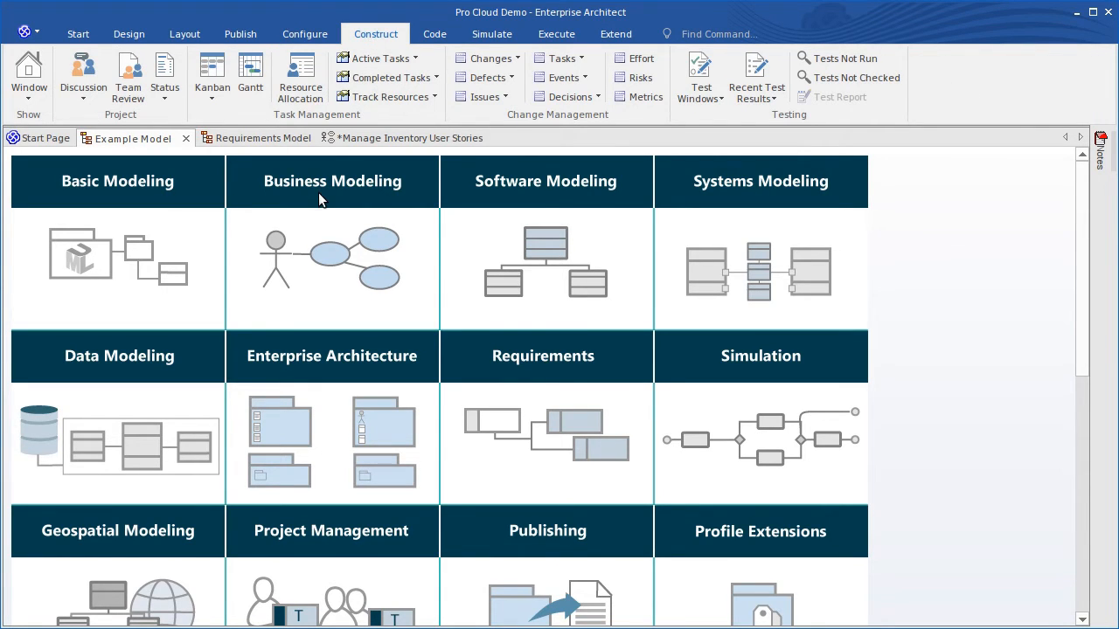
left_click(42, 139)
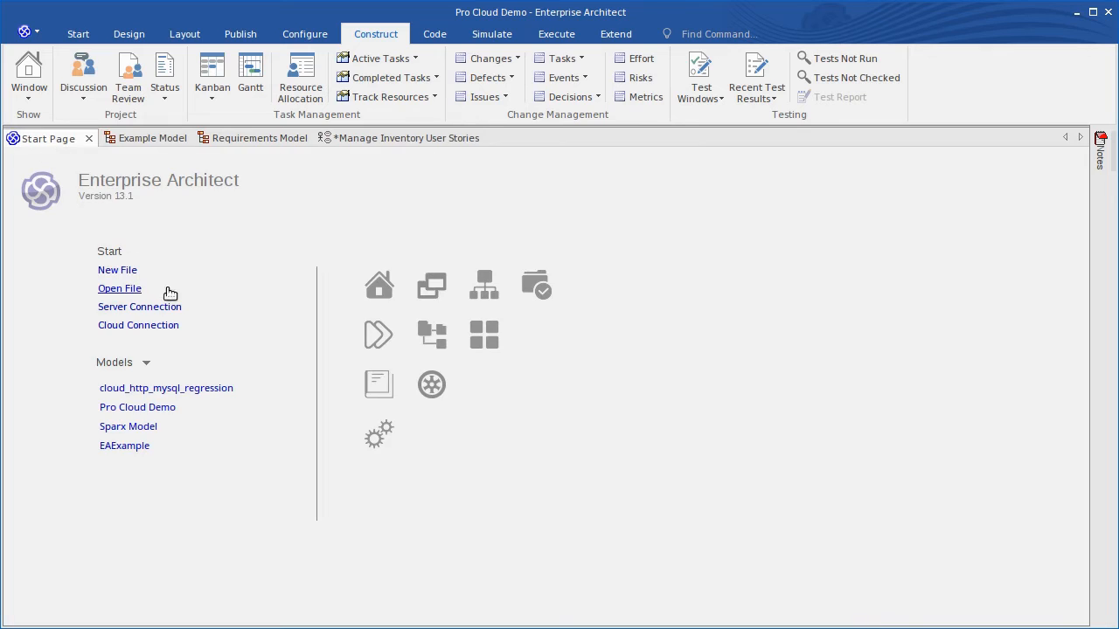
mouse_move(138, 325)
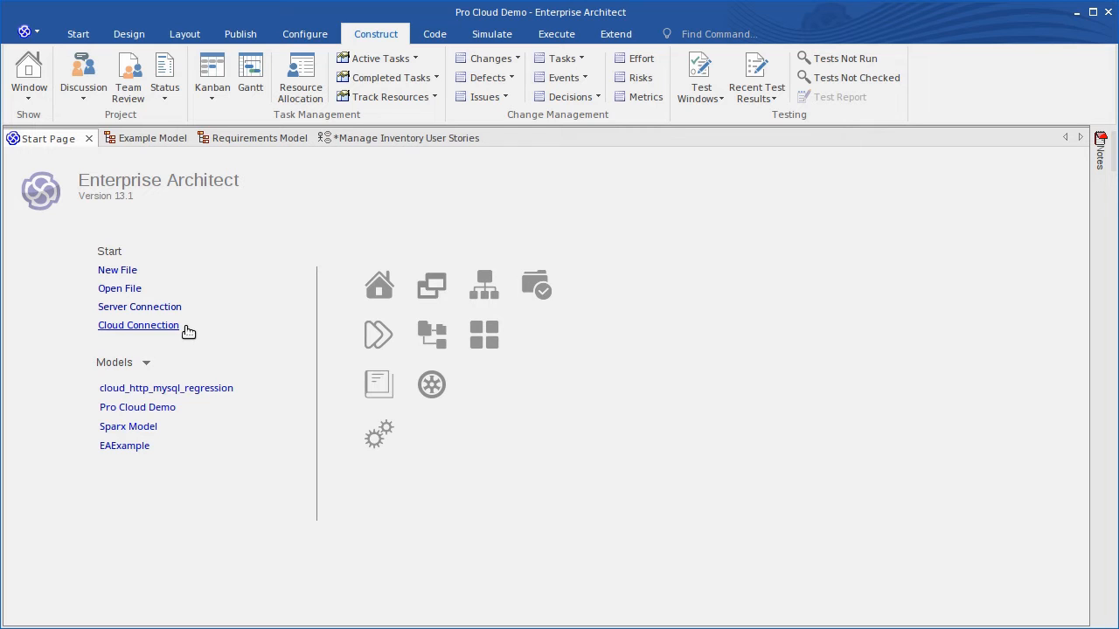
mouse_move(322, 181)
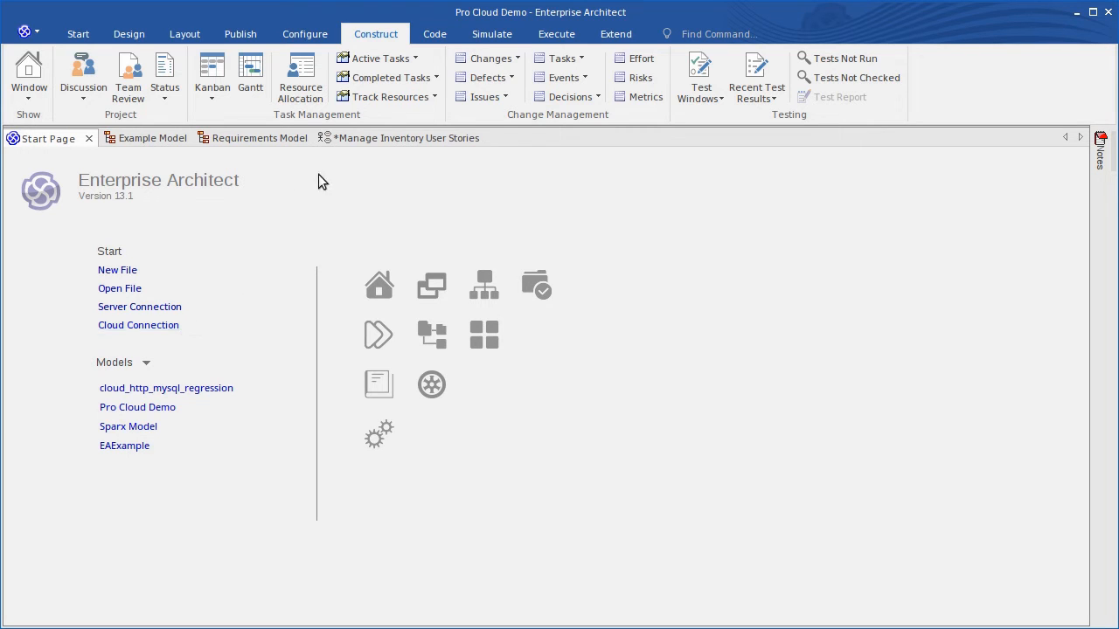
- Open Manage Inventory User Stories and load REQ021's discussions with Discuss Element, then view its notes
left_click(397, 139)
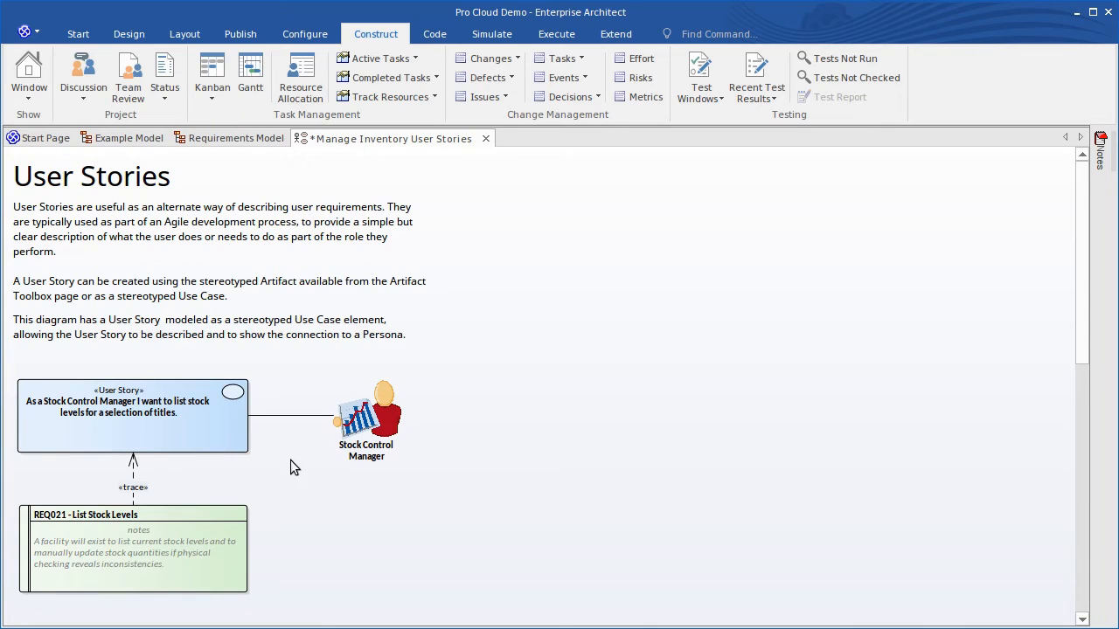
mouse_move(274, 543)
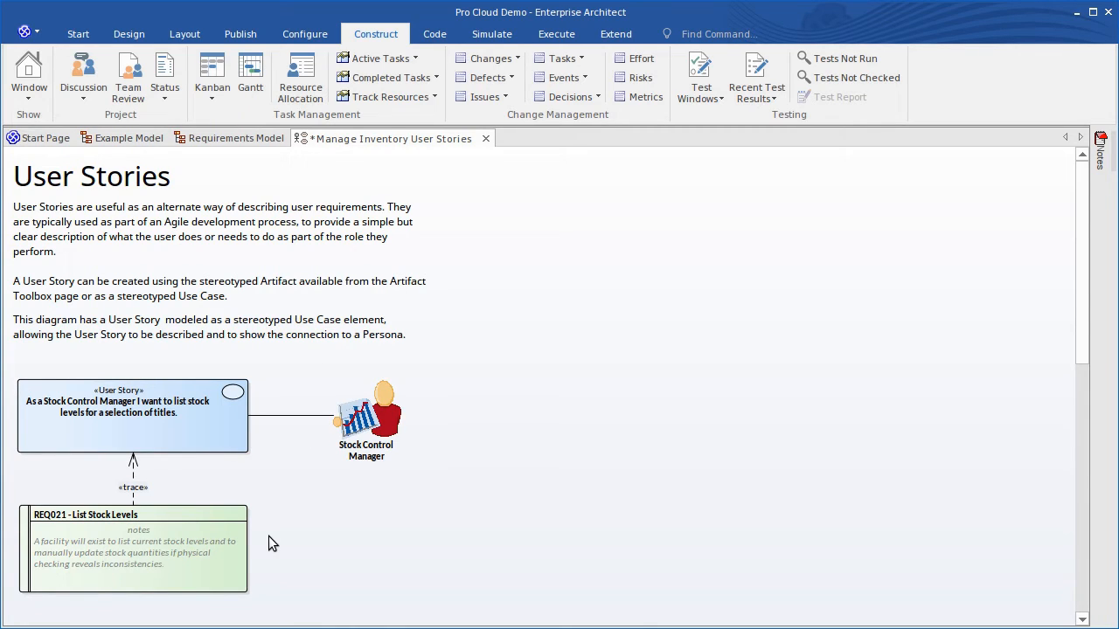
mouse_move(161, 319)
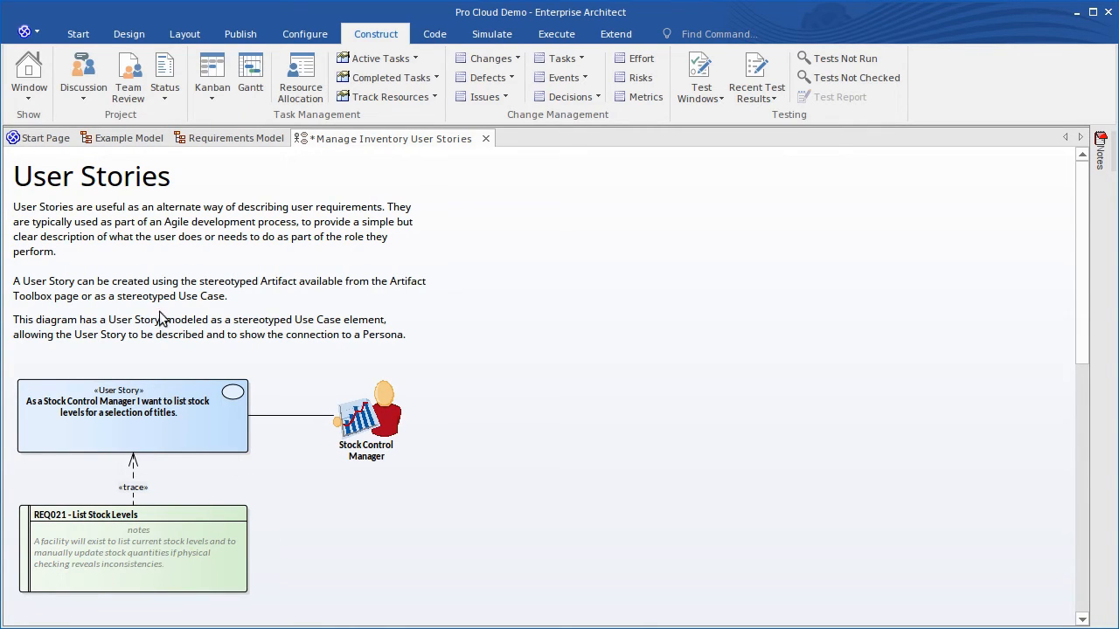
left_click(82, 74)
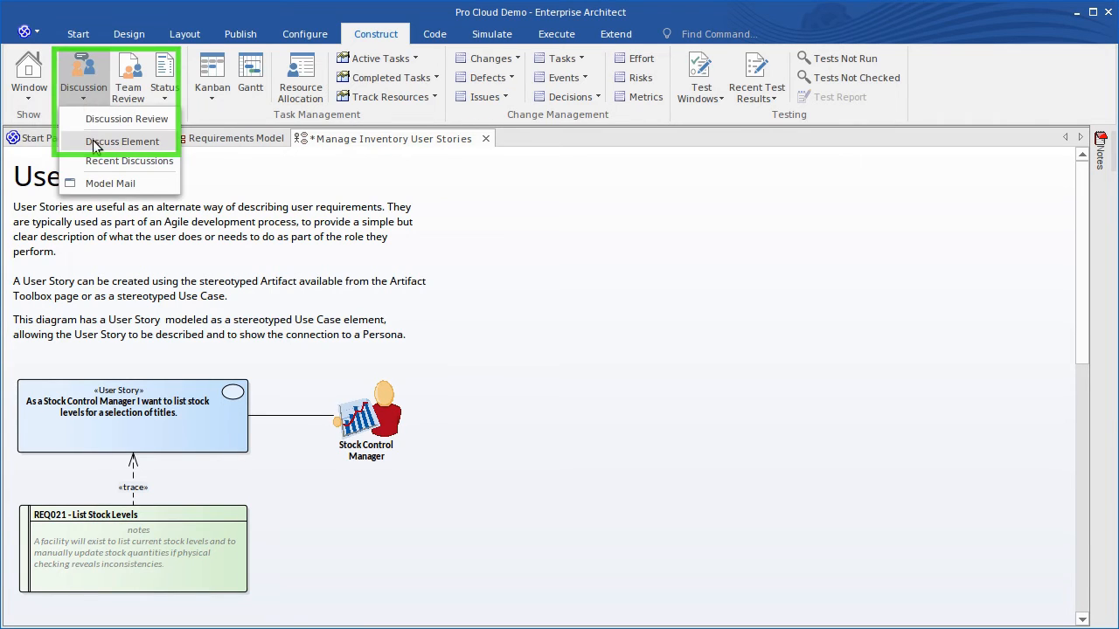
left_click(123, 141)
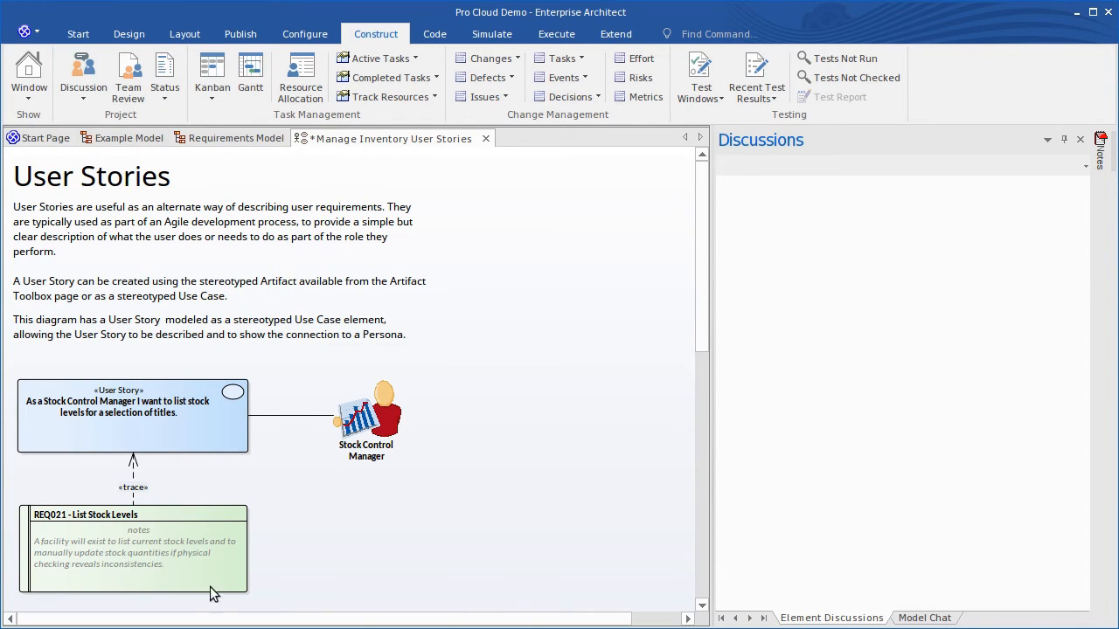
left_click(135, 538)
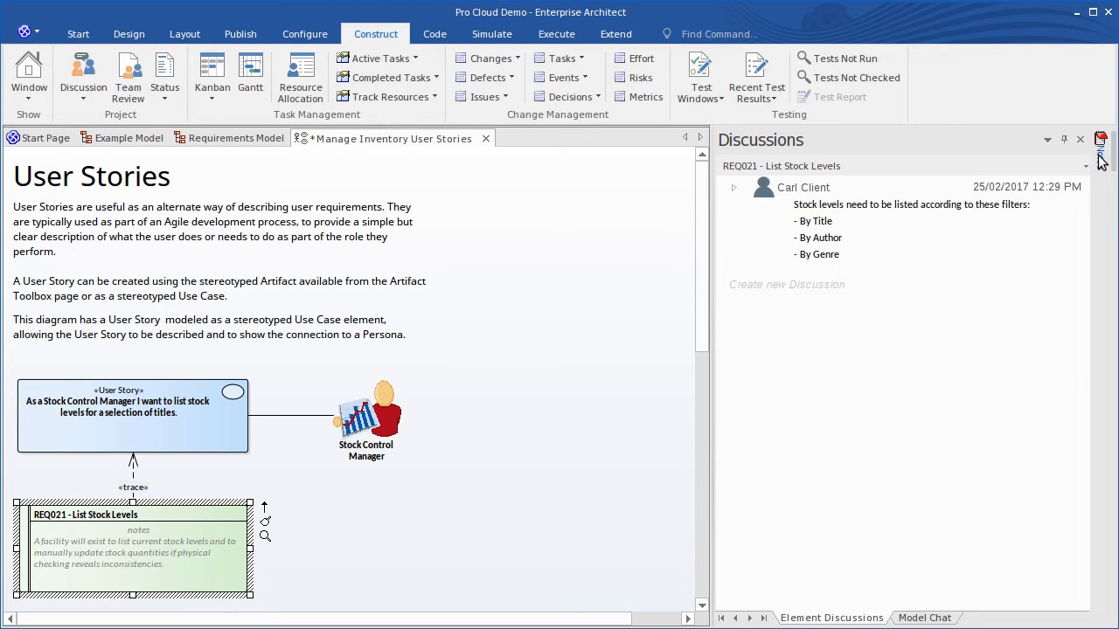
left_click(1102, 145)
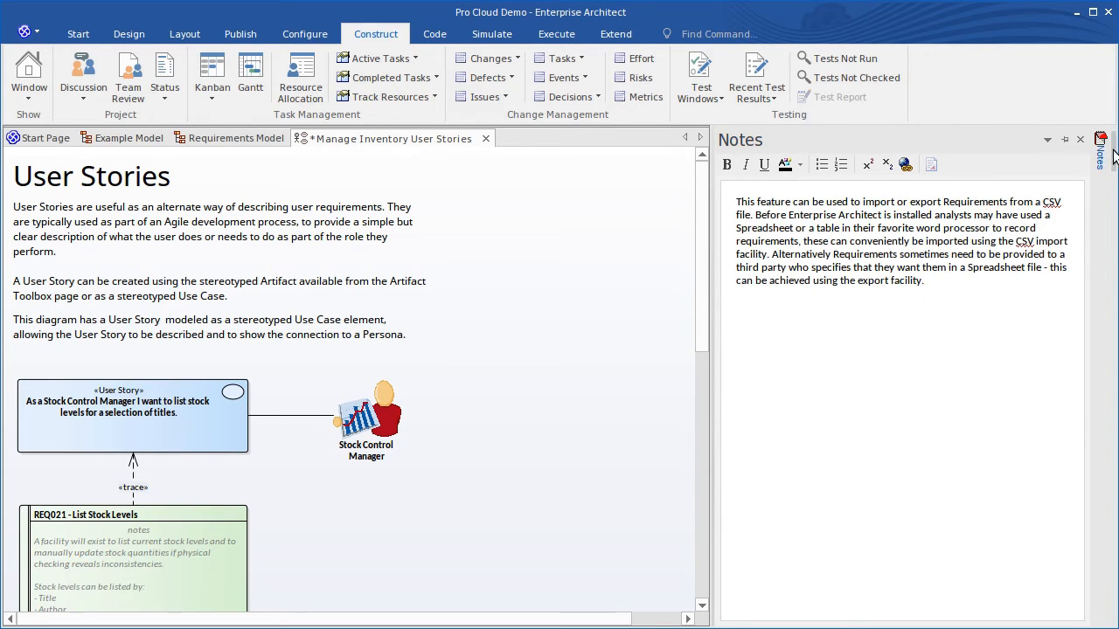
- Reply to REQ021's filter discussion that the filters have been added to the description
left_click(1100, 153)
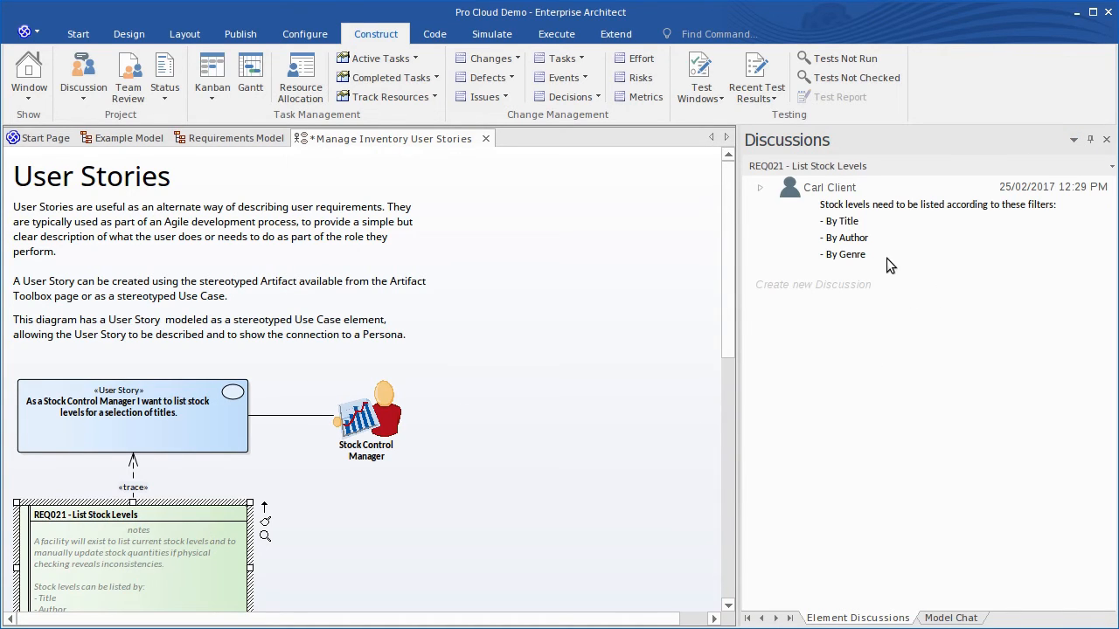
right_click(890, 267)
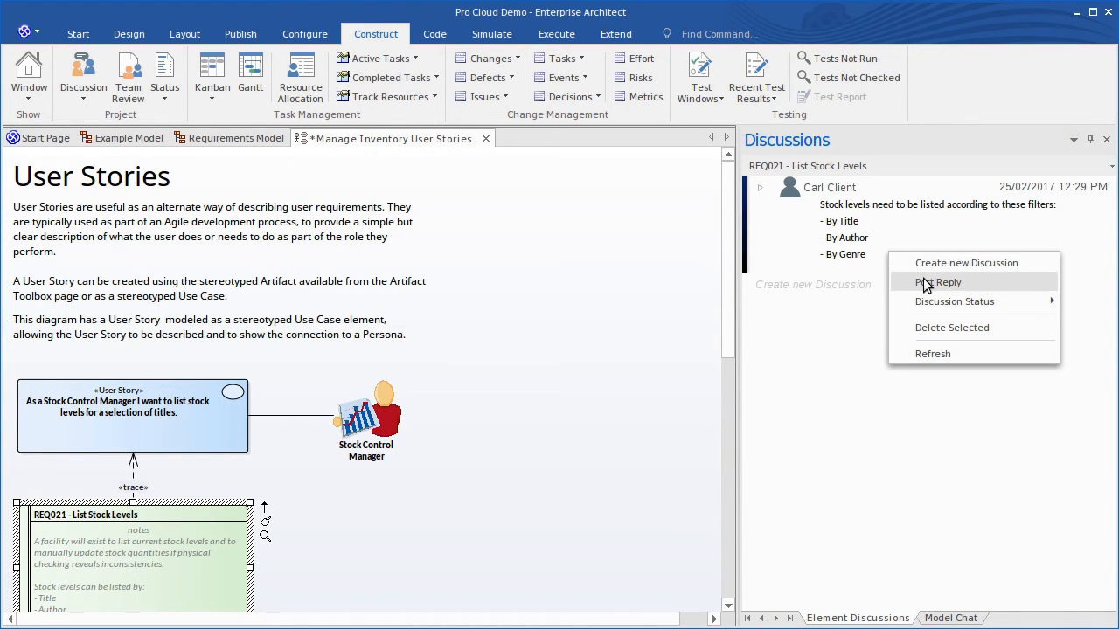
left_click(938, 281)
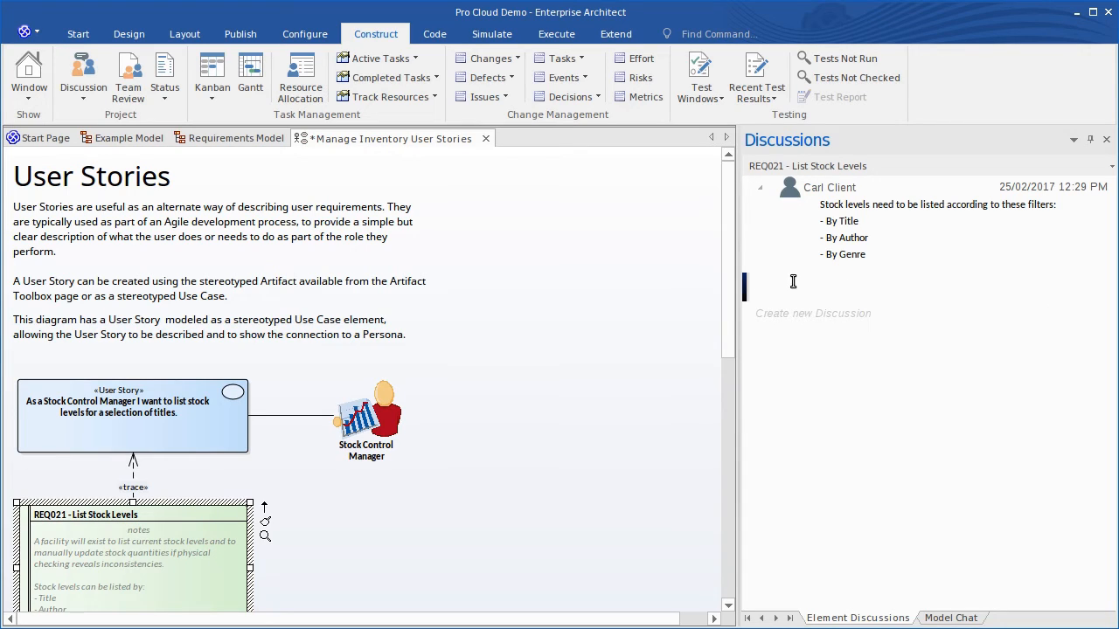
type("Yes, these filters h")
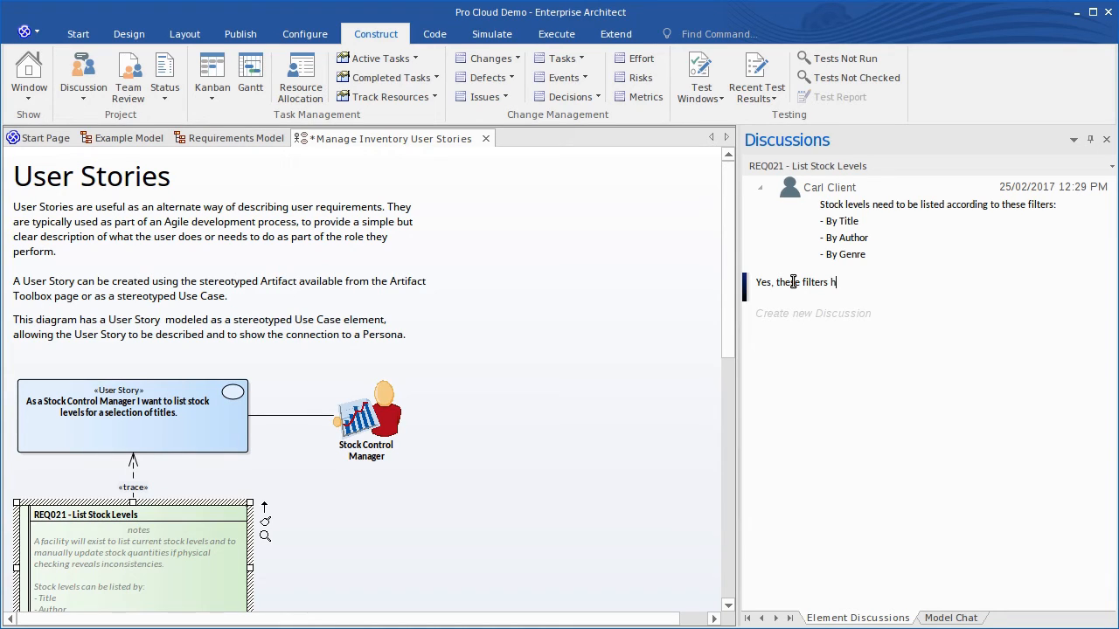
type("ave now been adde")
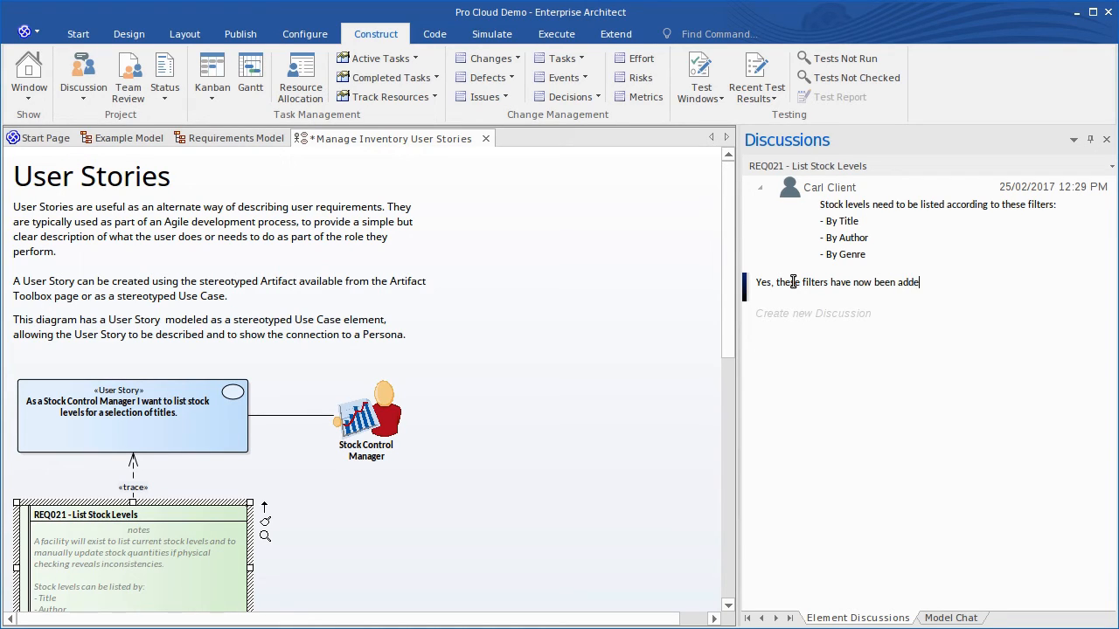
type("to the desc")
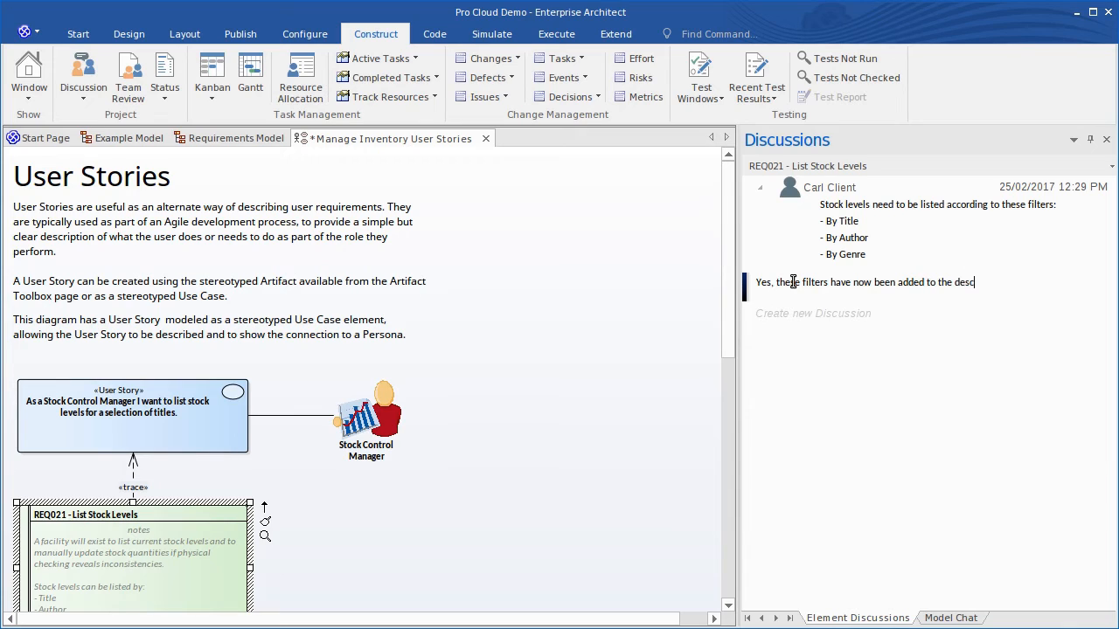
type("ription")
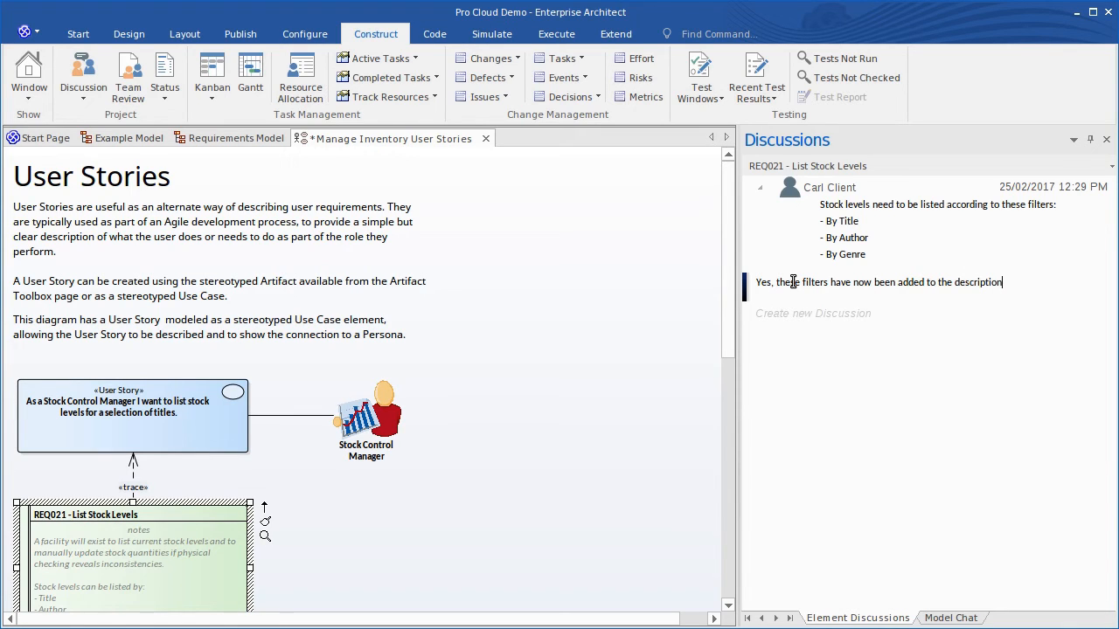
left_click(819, 331)
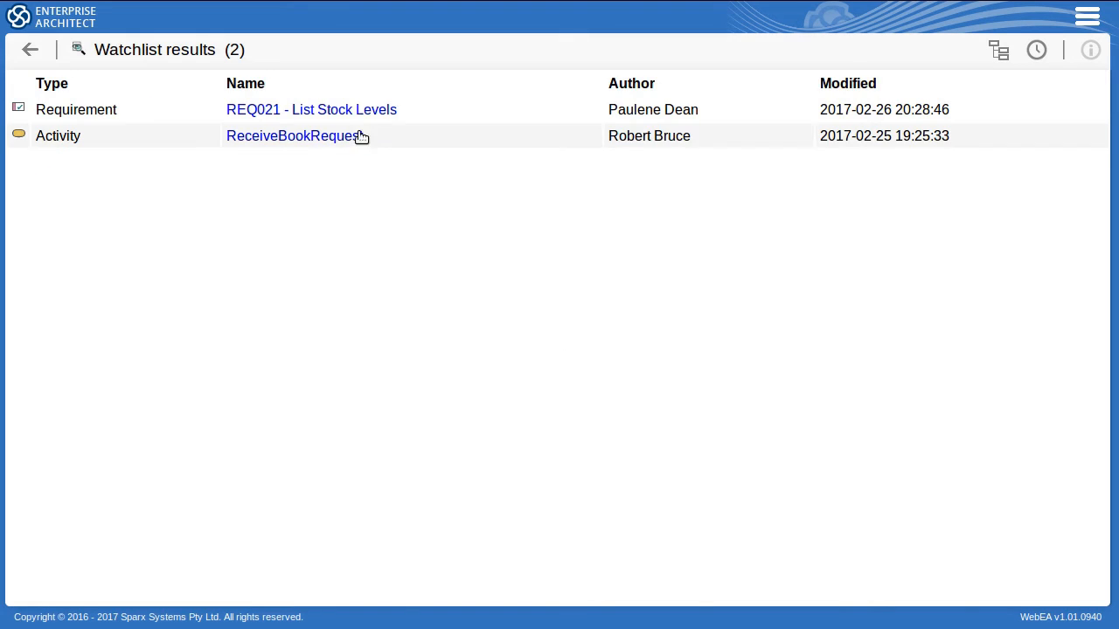
- Open REQ021 - List Stock Levels from the watchlist results to view its discussion replies
left_click(311, 109)
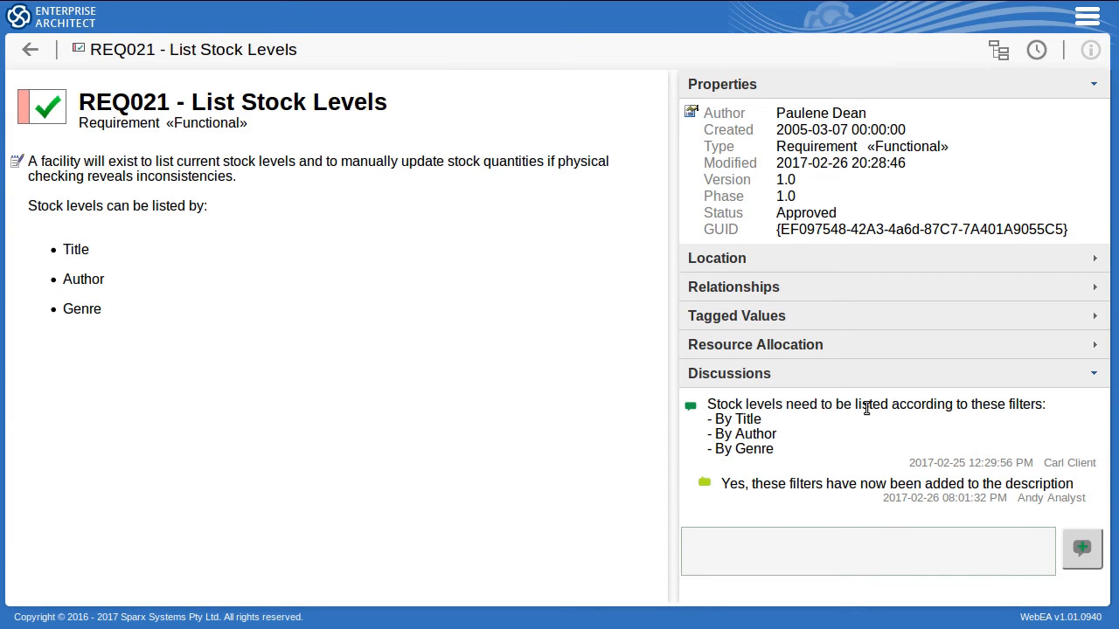
mouse_move(772, 504)
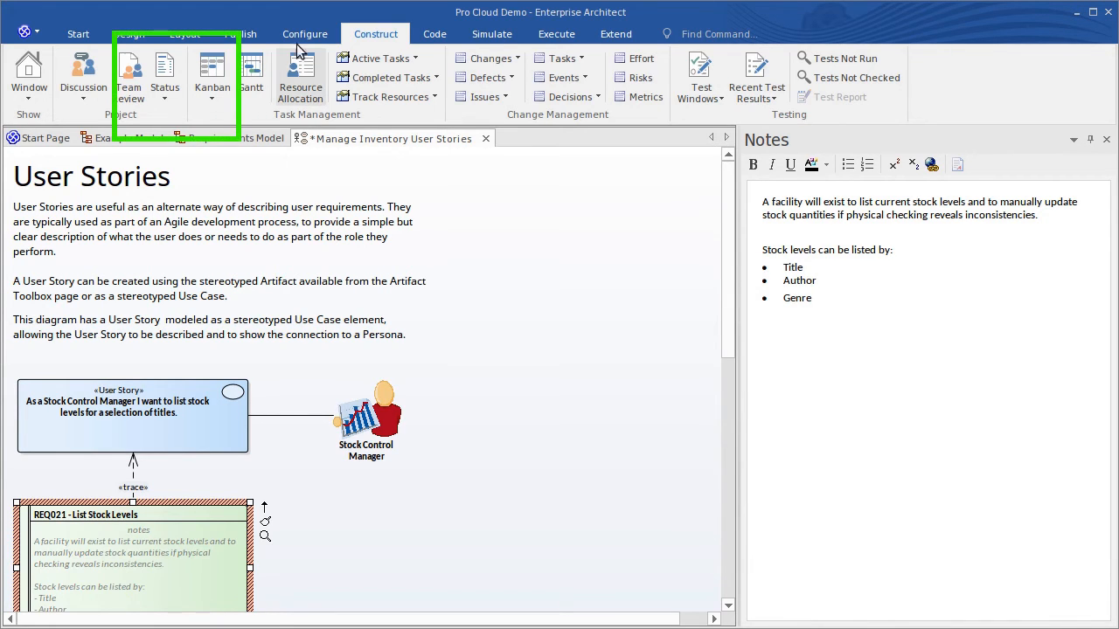
- Open Configure > Security > Users and select an existing client user
left_click(304, 33)
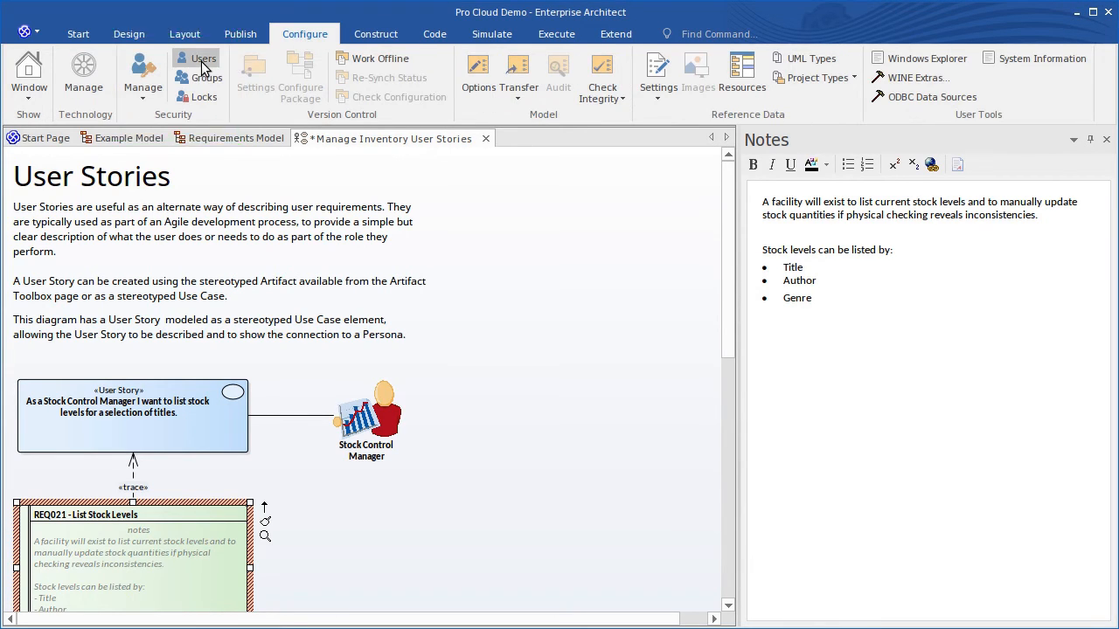
left_click(203, 59)
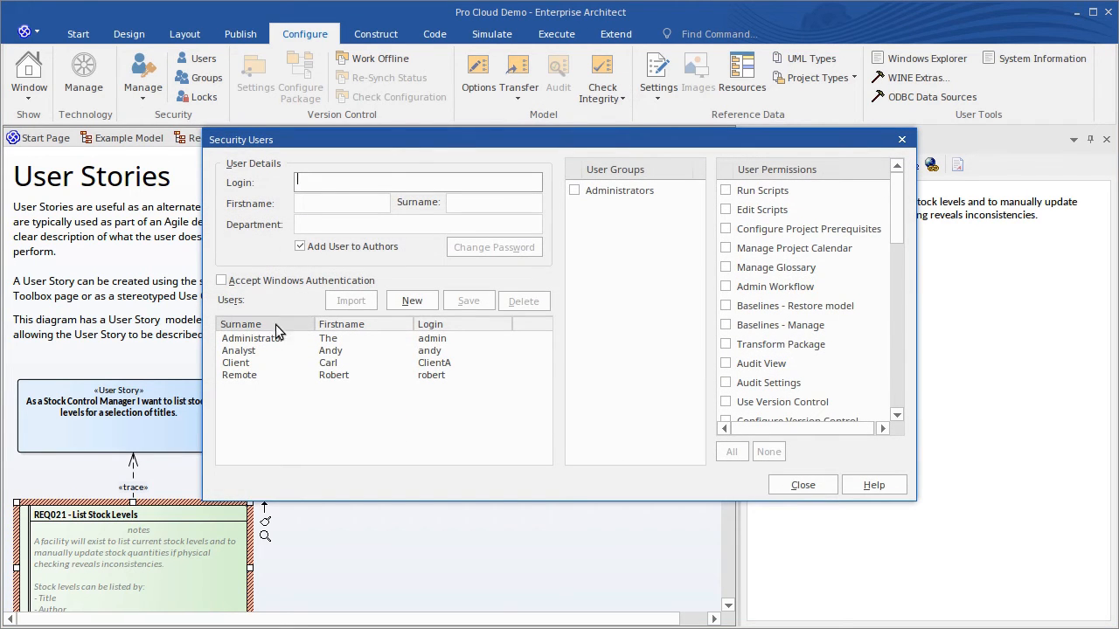
left_click(262, 362)
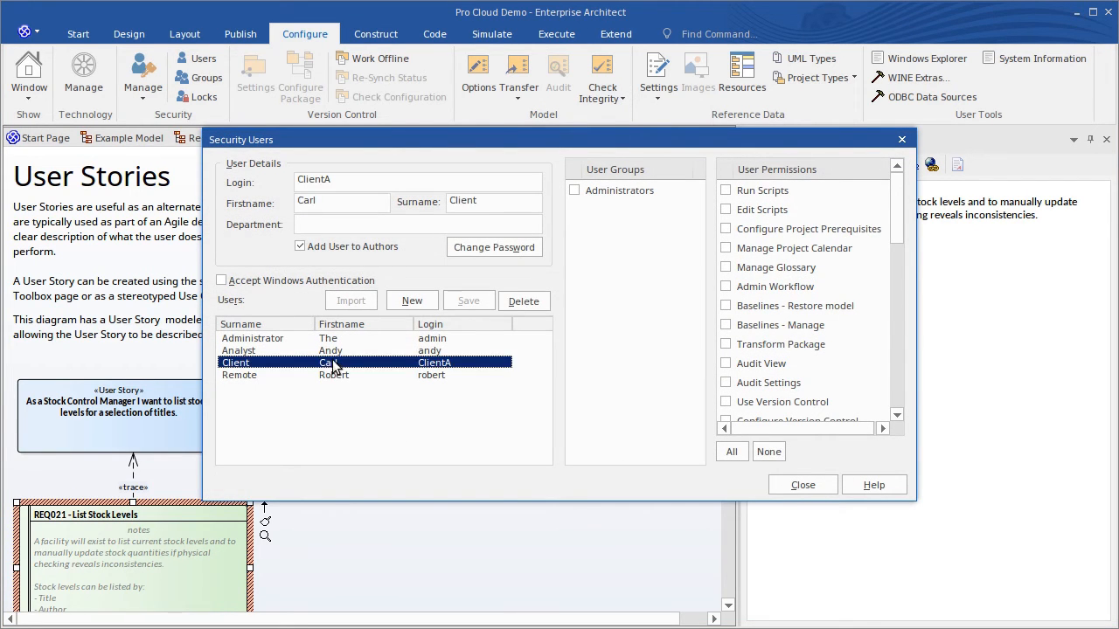
mouse_move(463, 366)
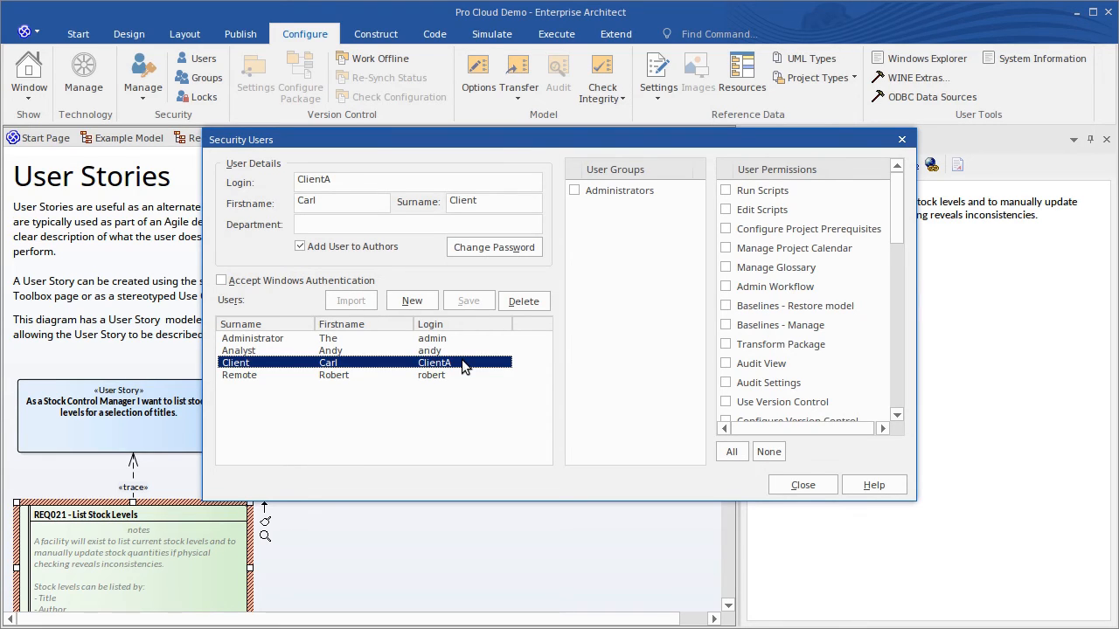
- Start a new user record with the login 'ClientB'
left_click(412, 301)
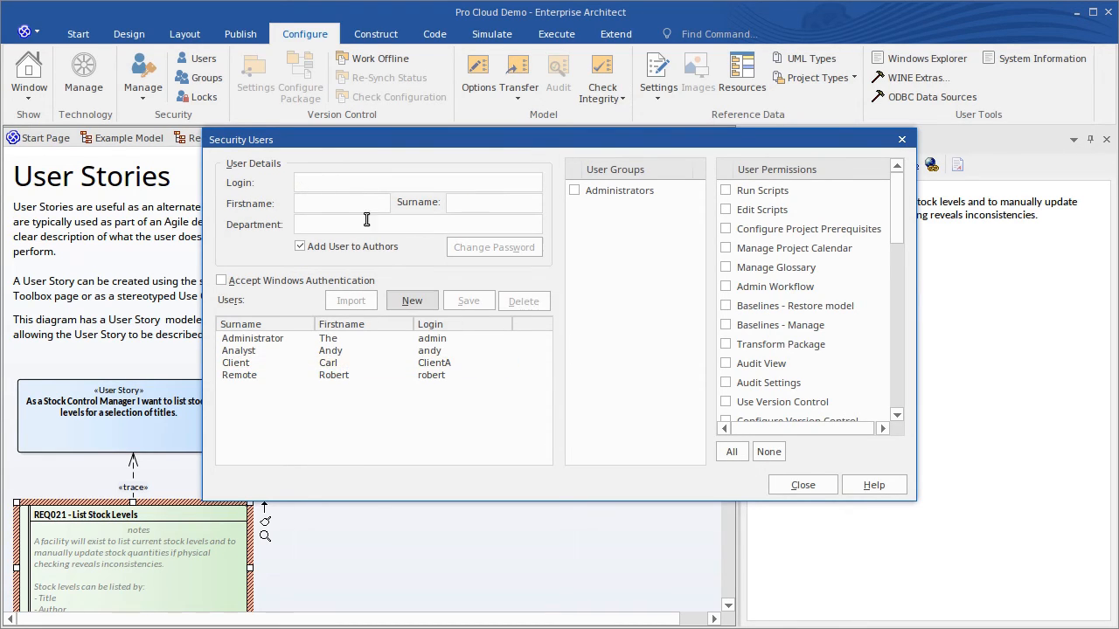
type("Client")
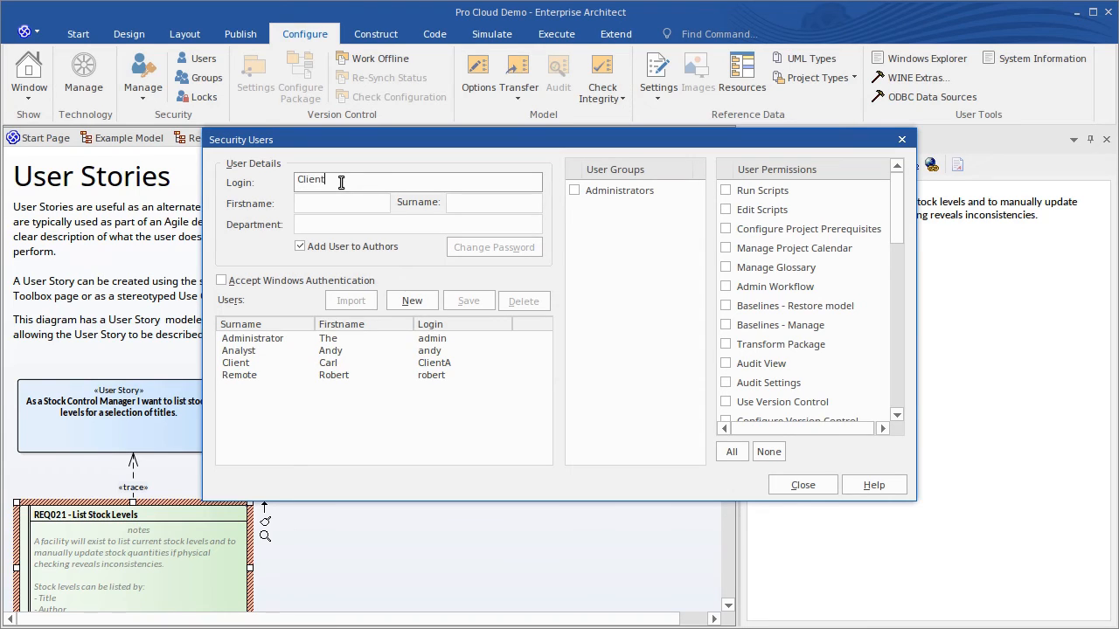
type("B")
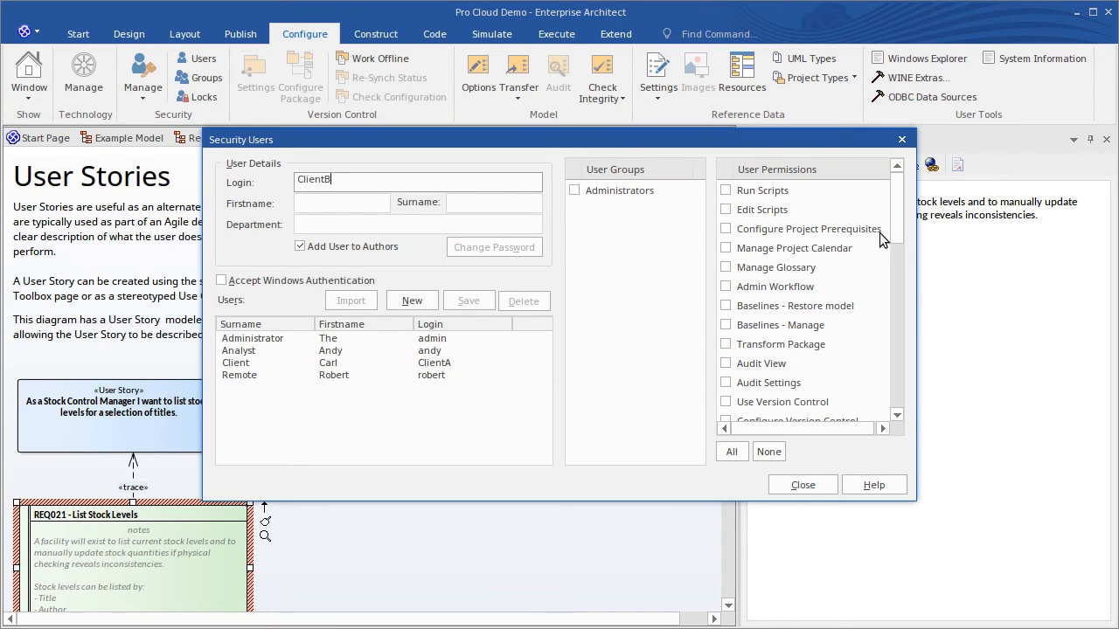
scroll("down", 3)
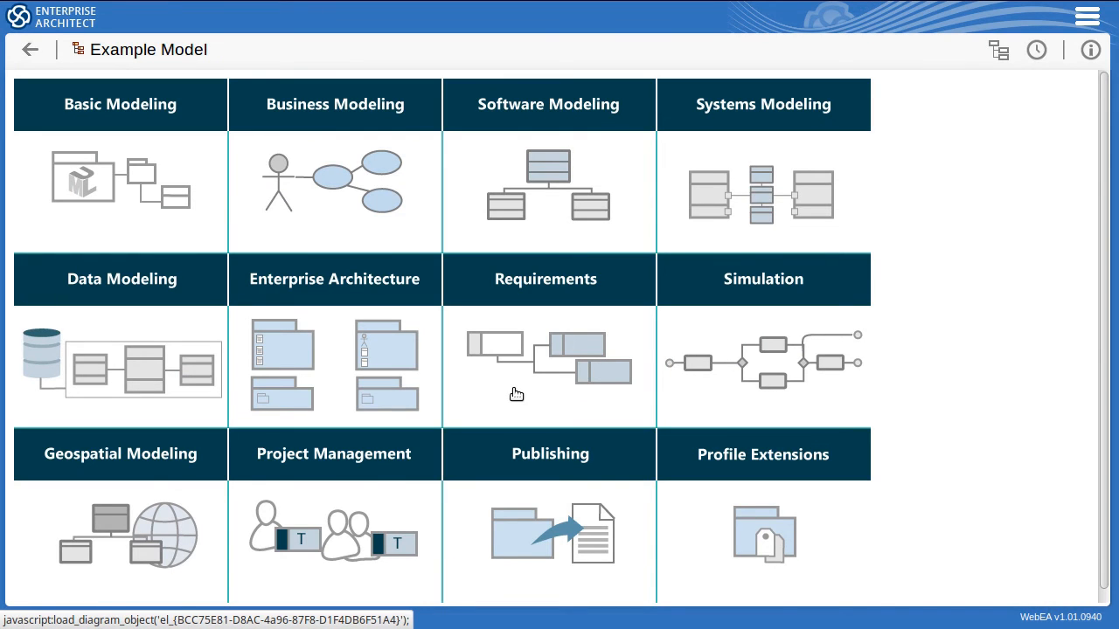
- Navigate from Requirements through Requirements Model into the Functional Requirements package
left_click(545, 363)
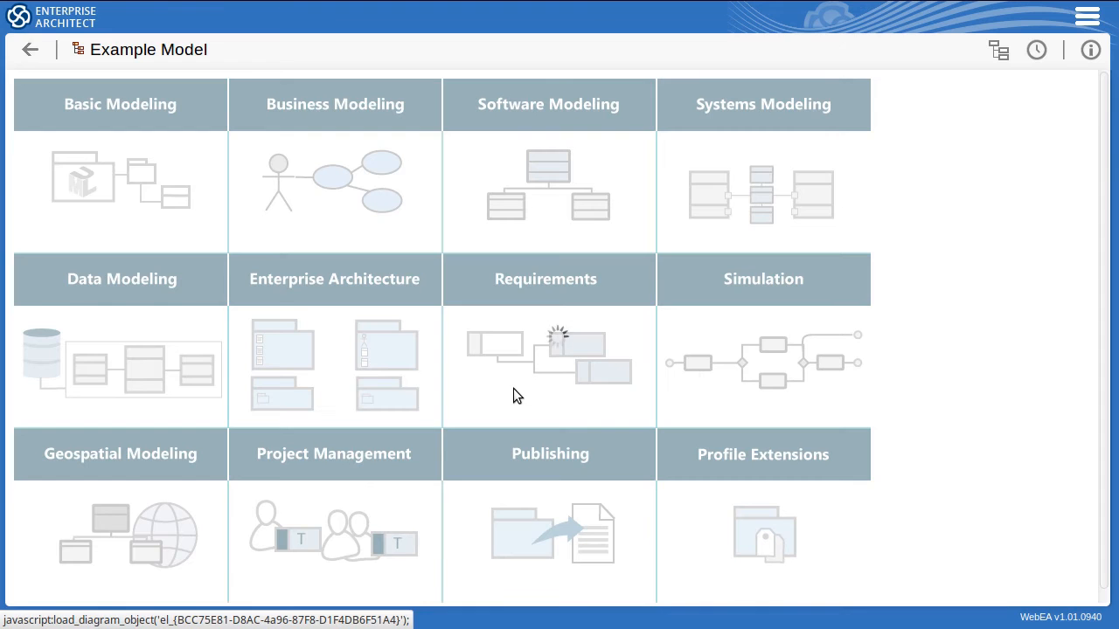
left_click(545, 365)
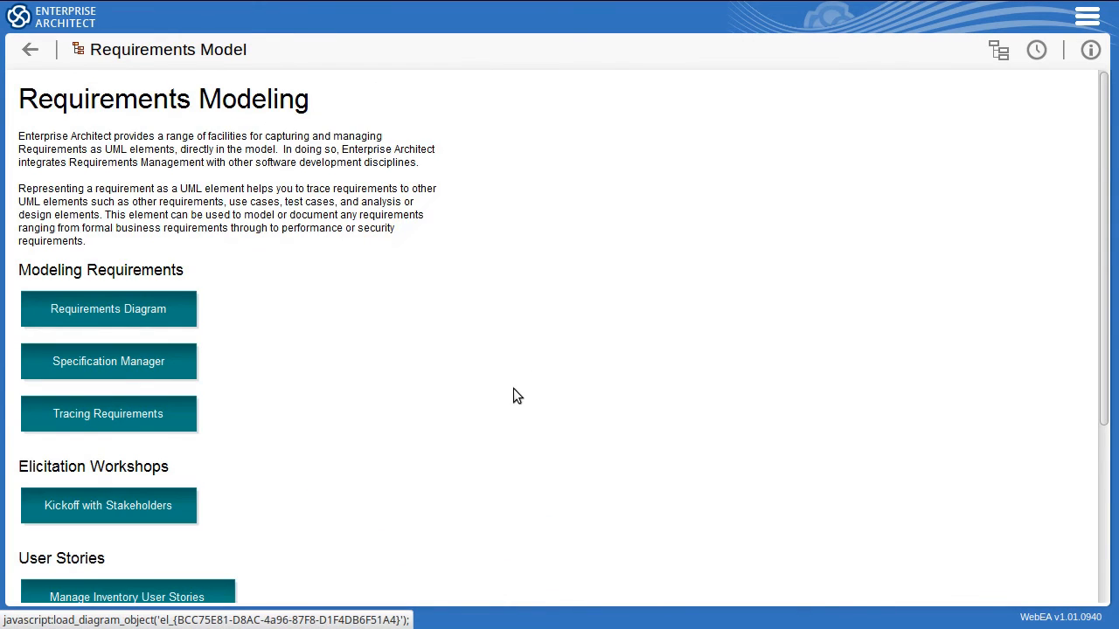
left_click(998, 50)
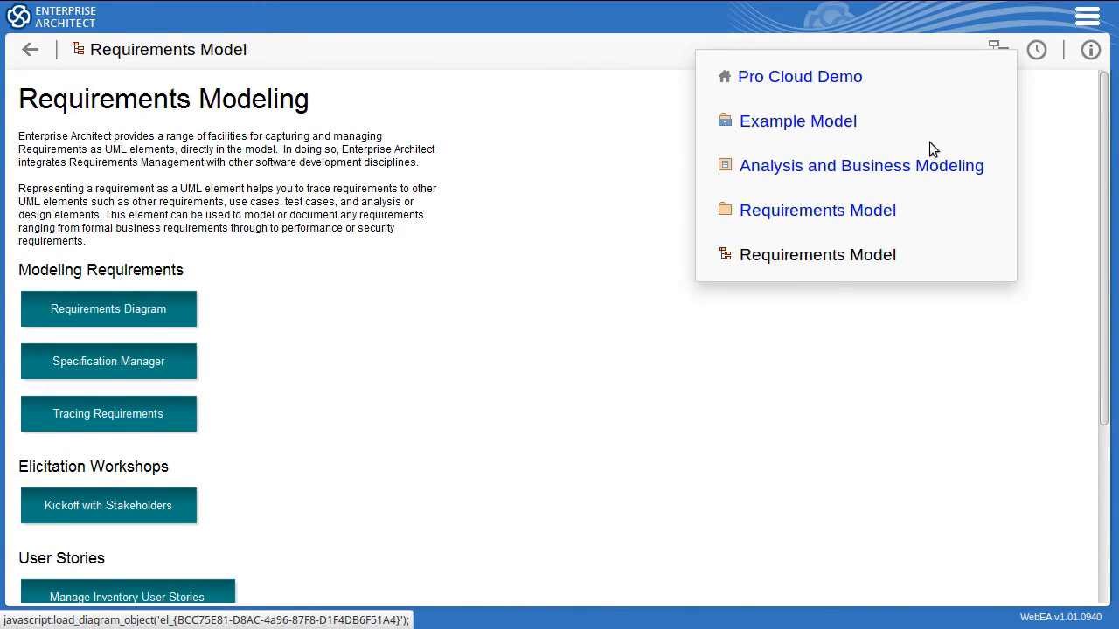
left_click(817, 210)
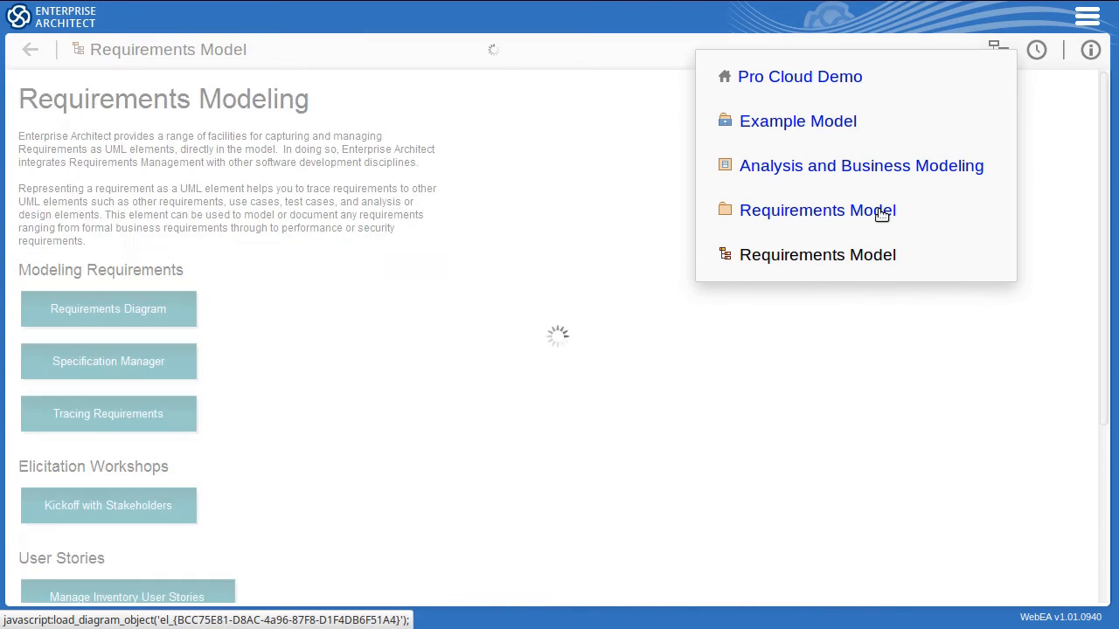
left_click(817, 209)
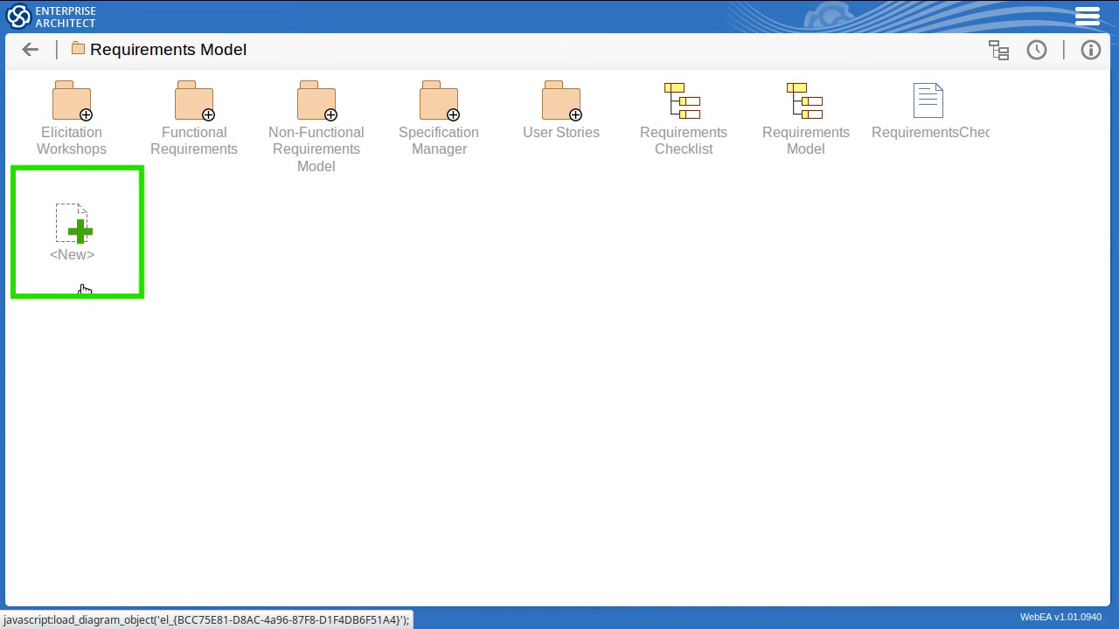
mouse_move(80, 267)
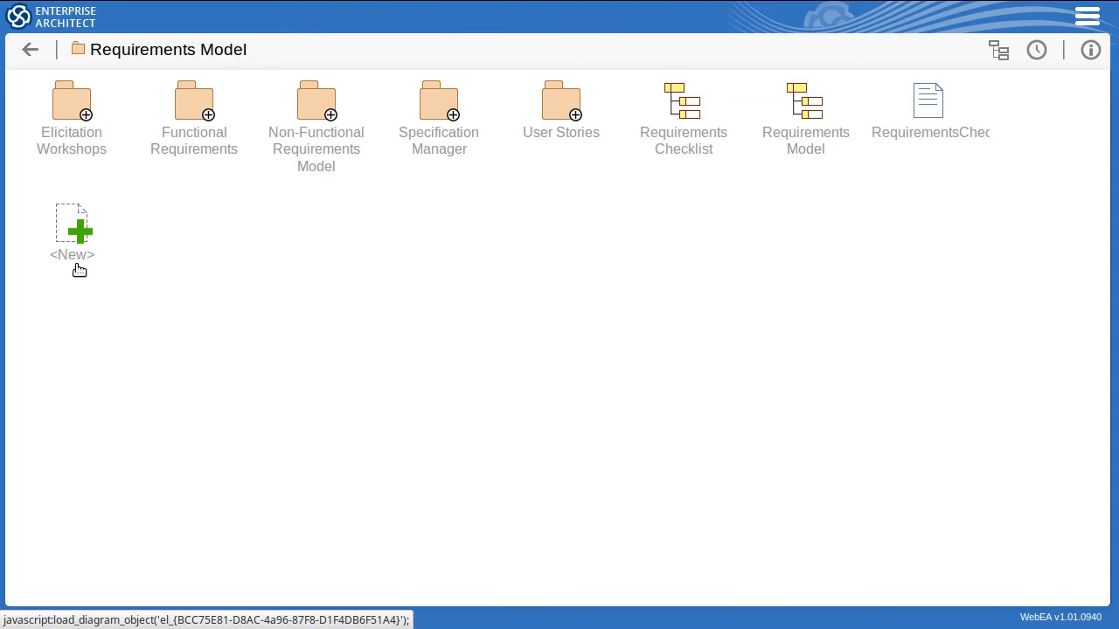
mouse_move(184, 157)
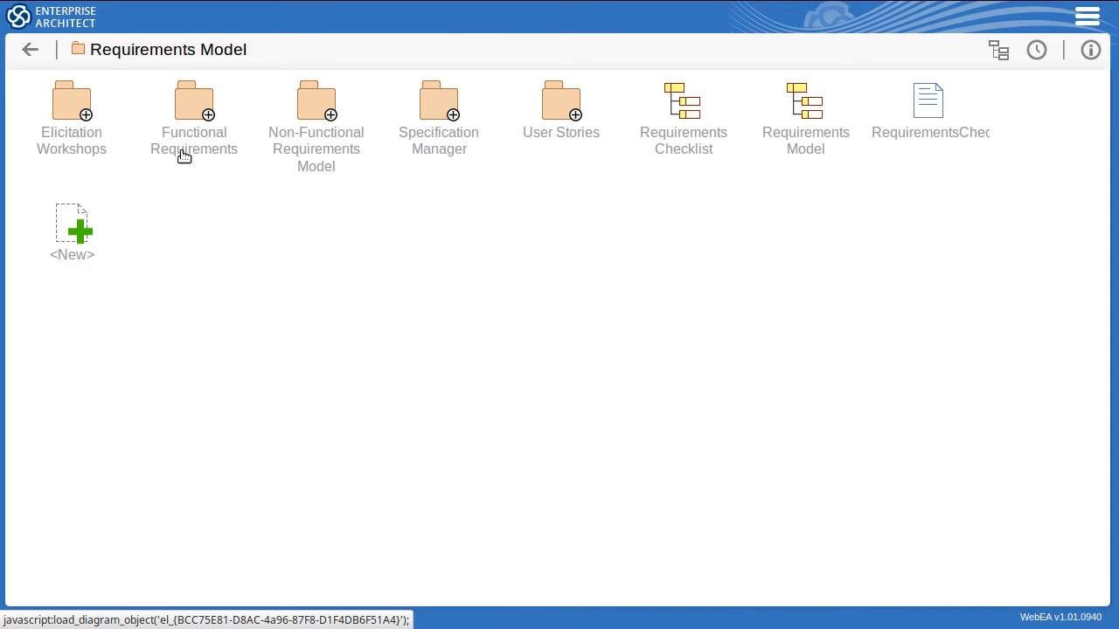
left_click(194, 99)
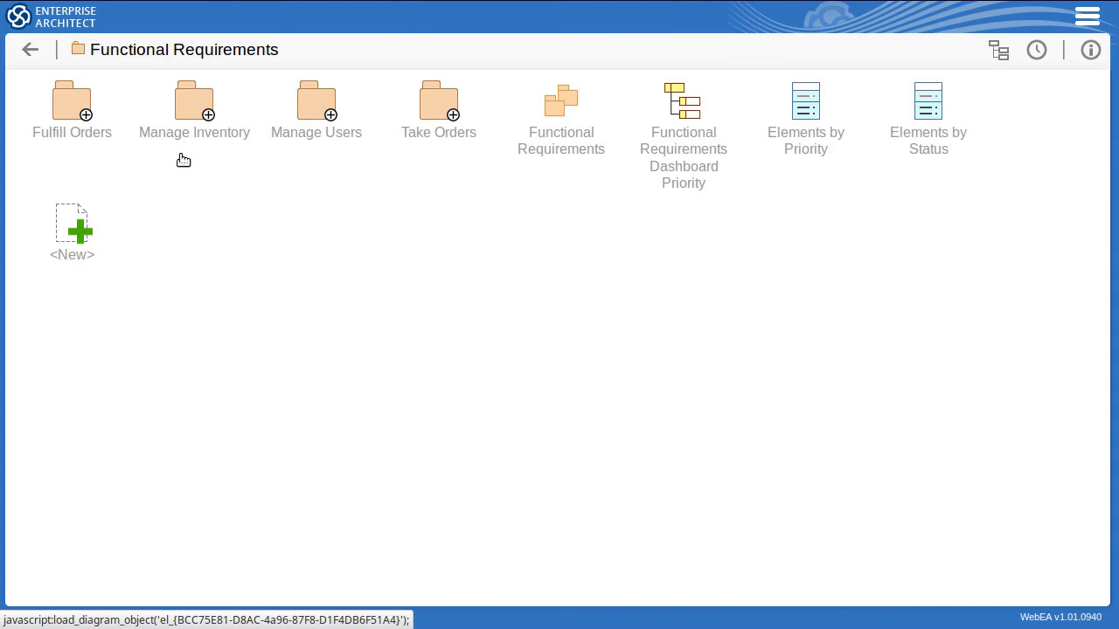
- Start a new Requirement element named 'Generate Inventory Report'
left_click(71, 224)
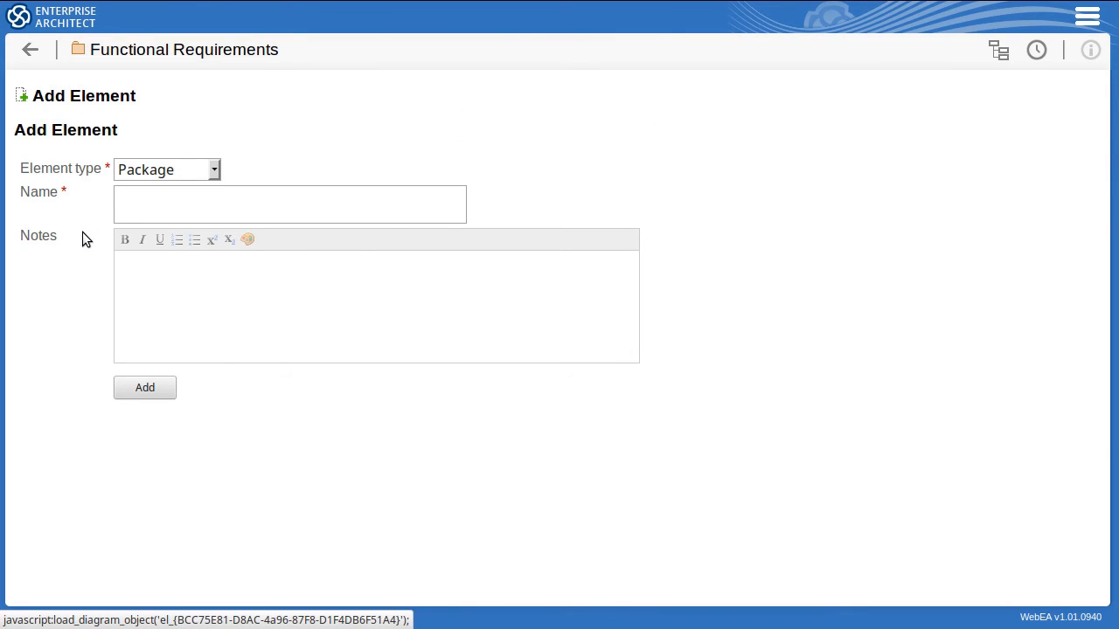
left_click(214, 168)
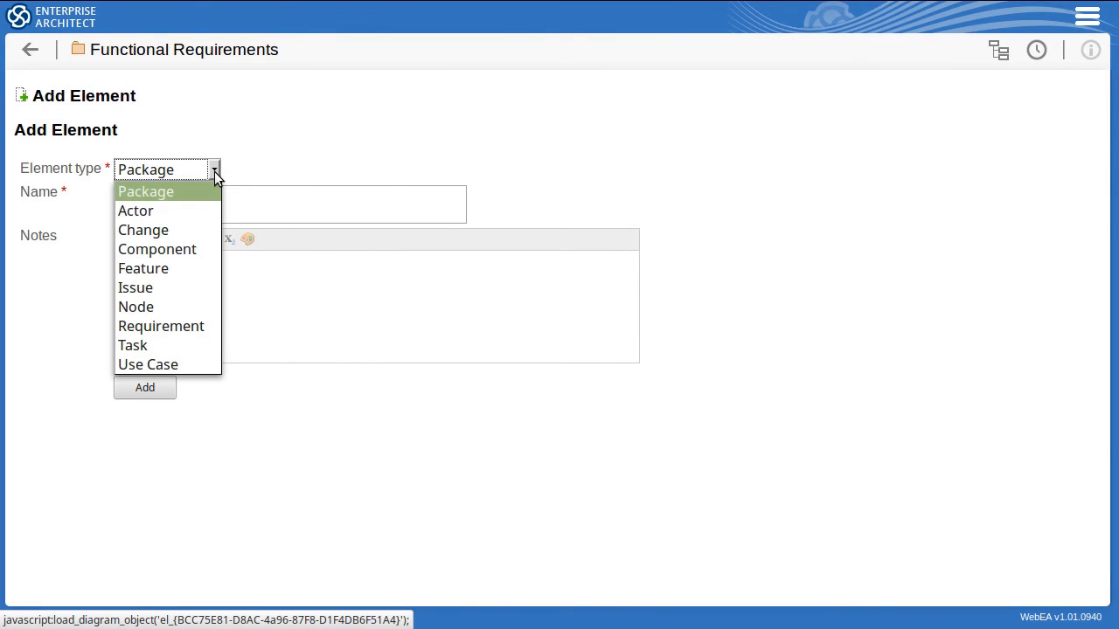
left_click(161, 326)
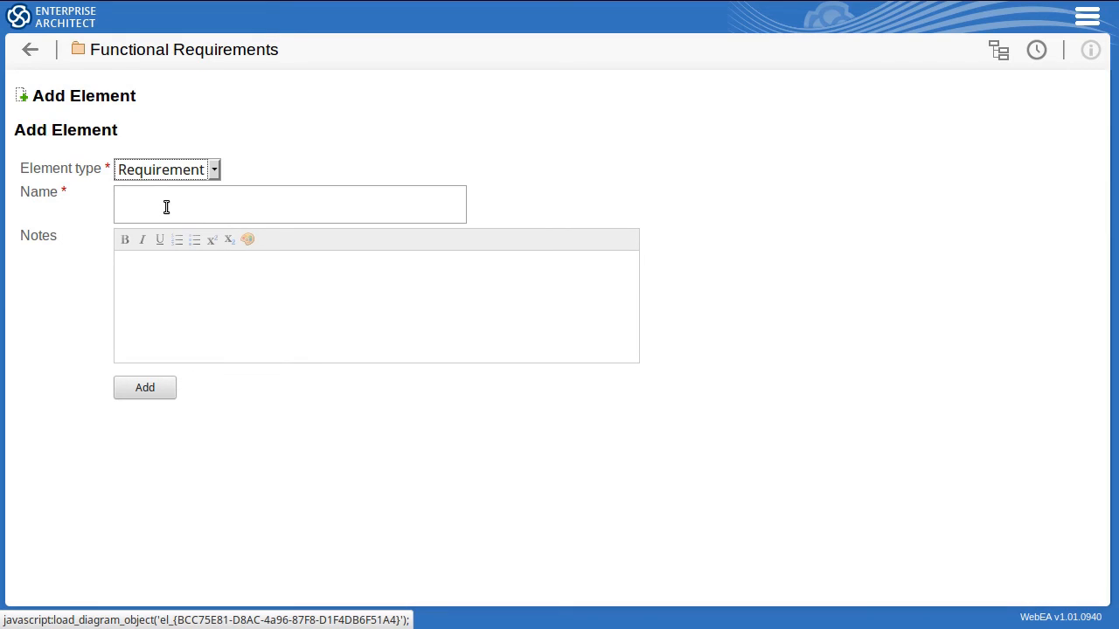
type("Generate")
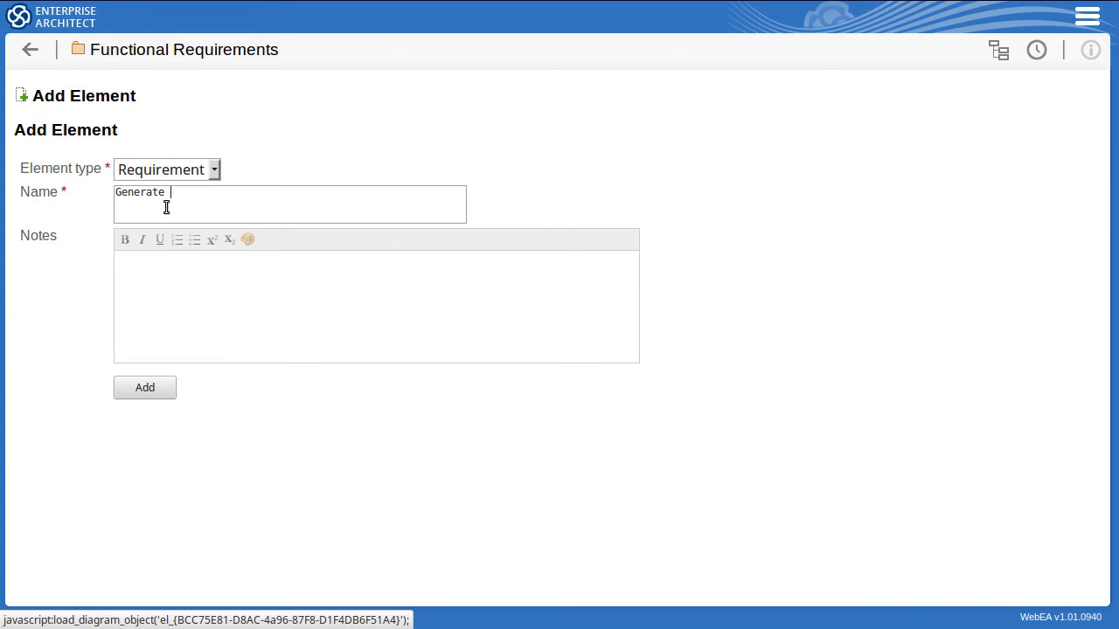
type("Inventory R")
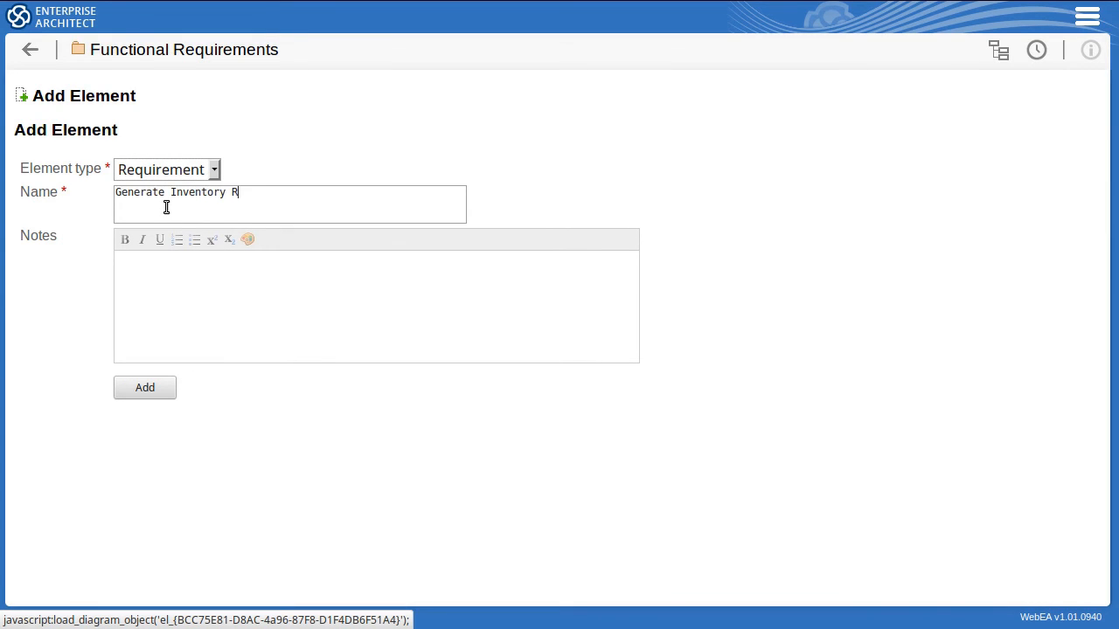
type("eport")
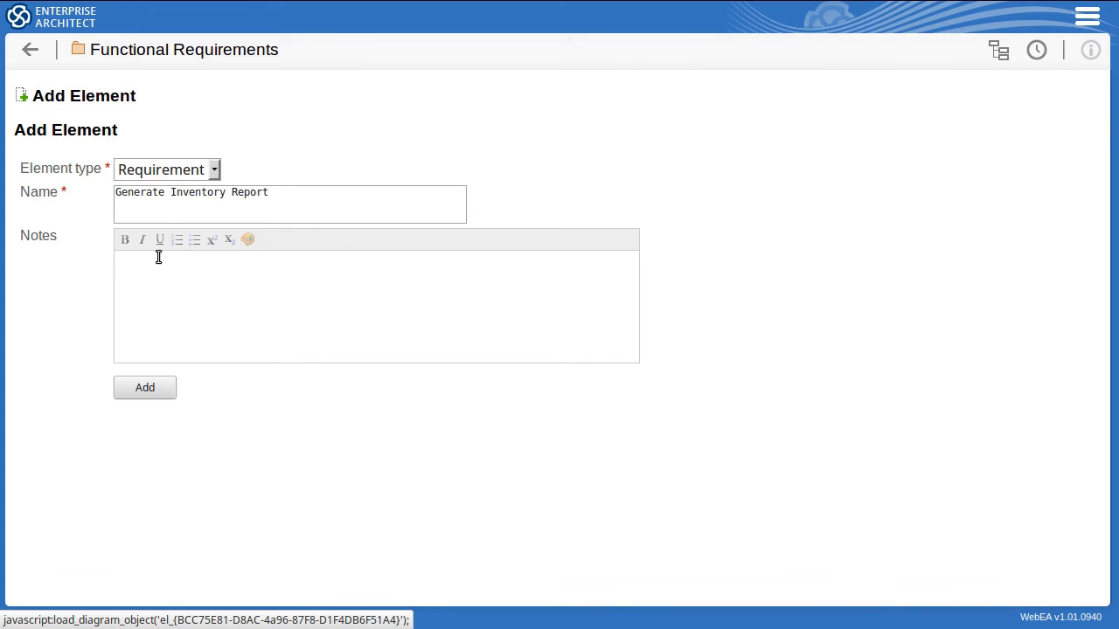
- Paste the prepared stock-listing notes into Notes and add the requirement
right_click(169, 275)
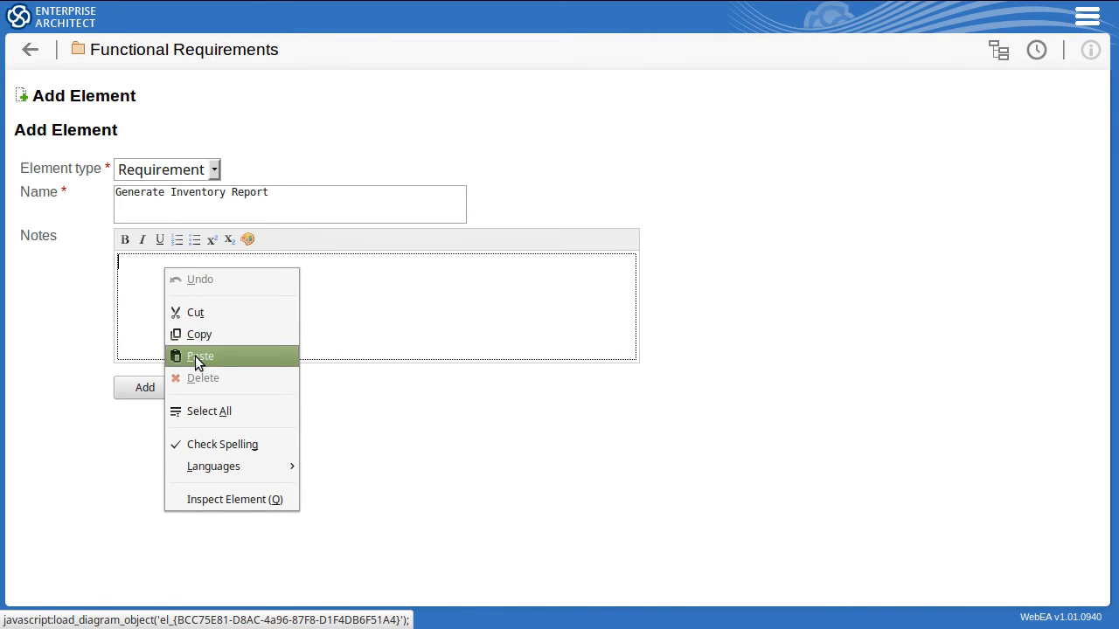
left_click(200, 356)
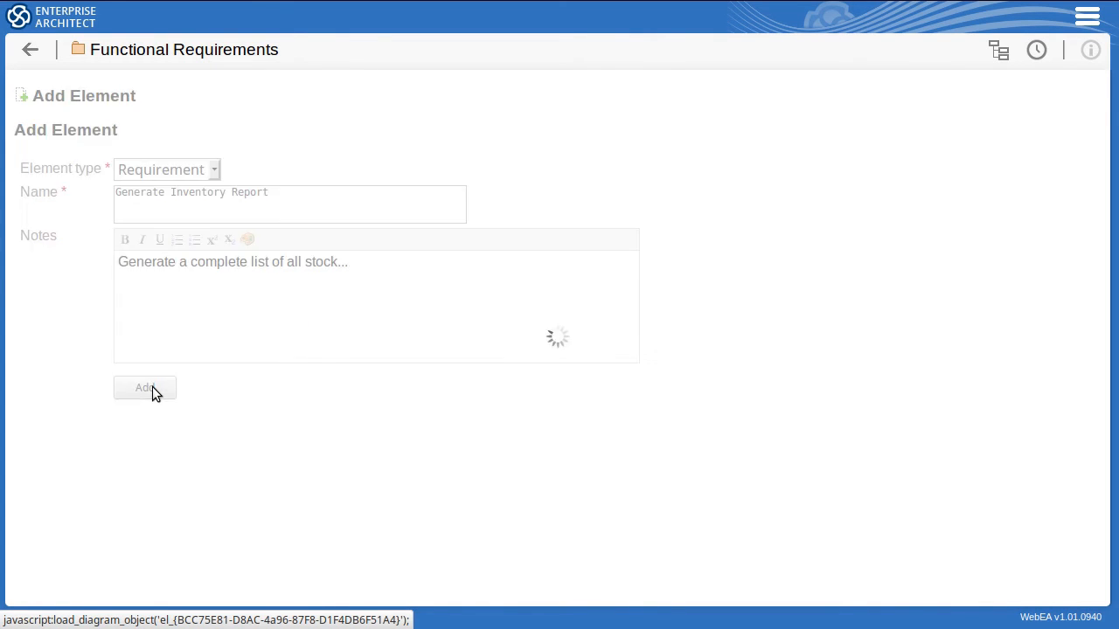
left_click(144, 387)
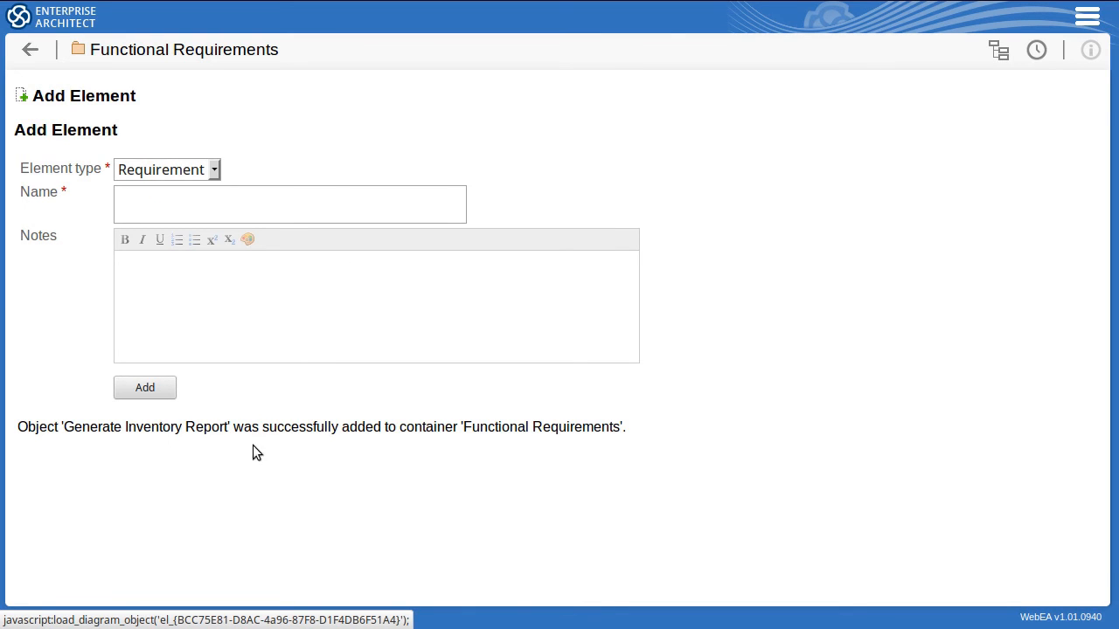
mouse_move(37, 79)
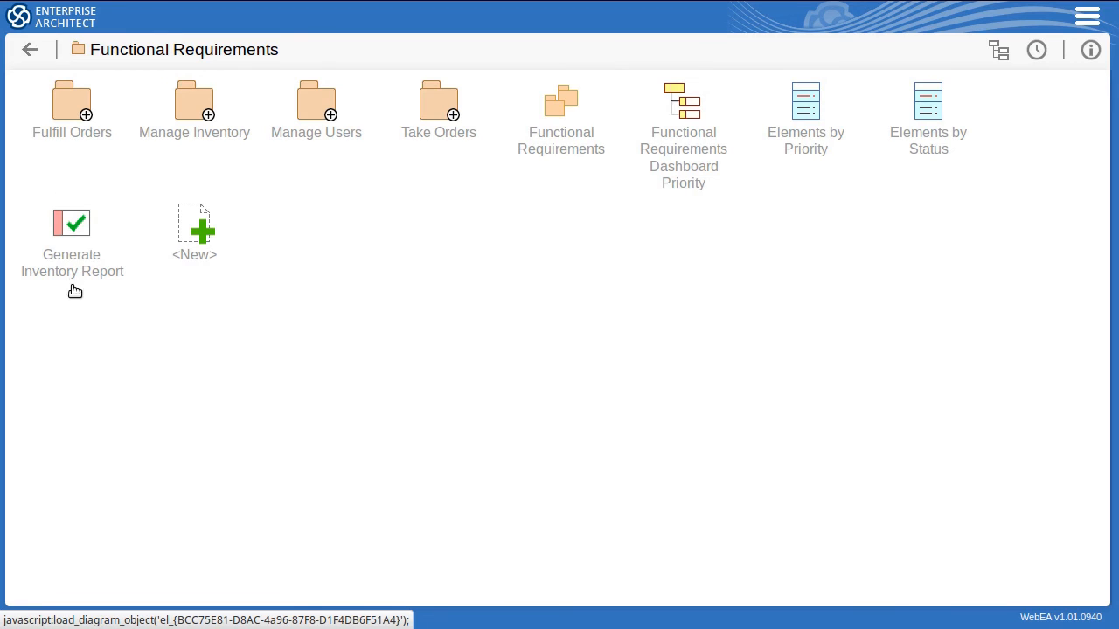
mouse_move(74, 298)
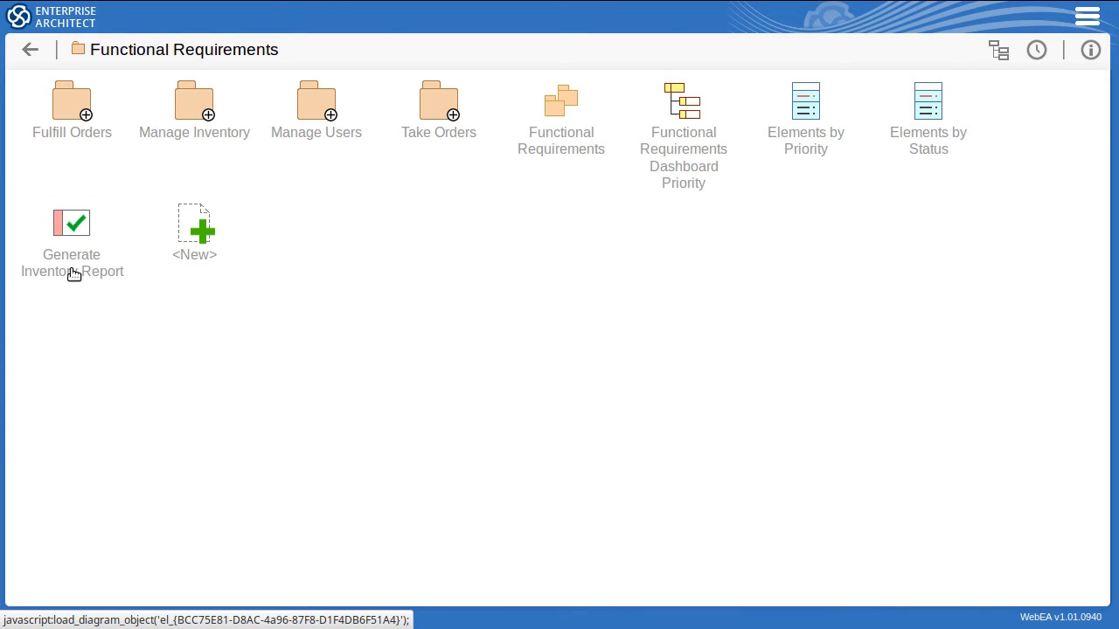
- Open Generate Inventory Report, enter and leave its note editor, then show its add-items menu
left_click(71, 223)
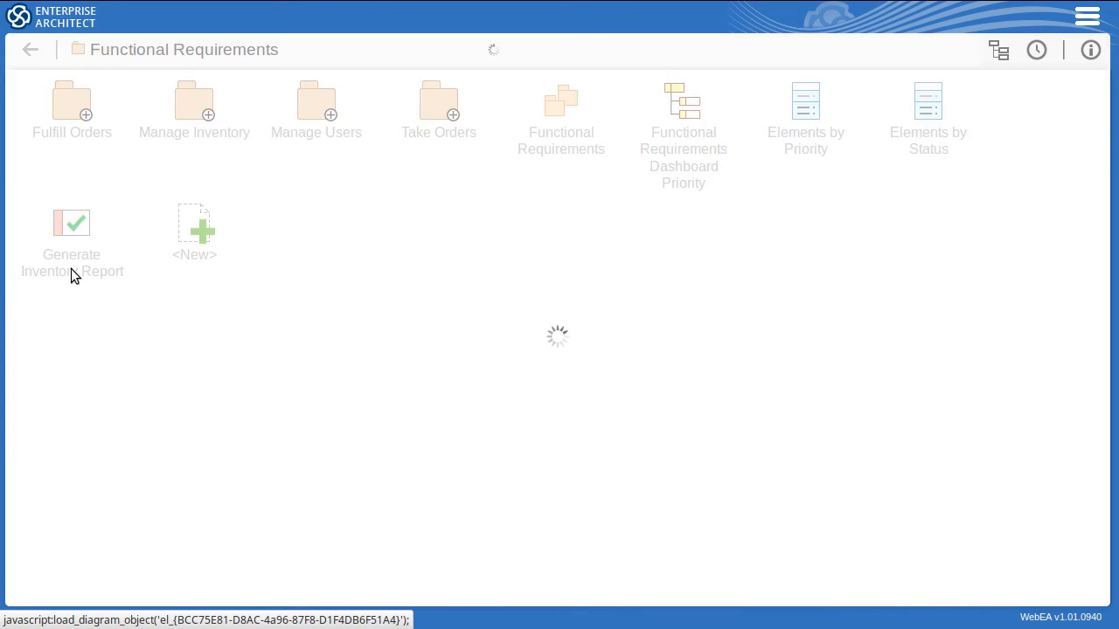
left_click(71, 222)
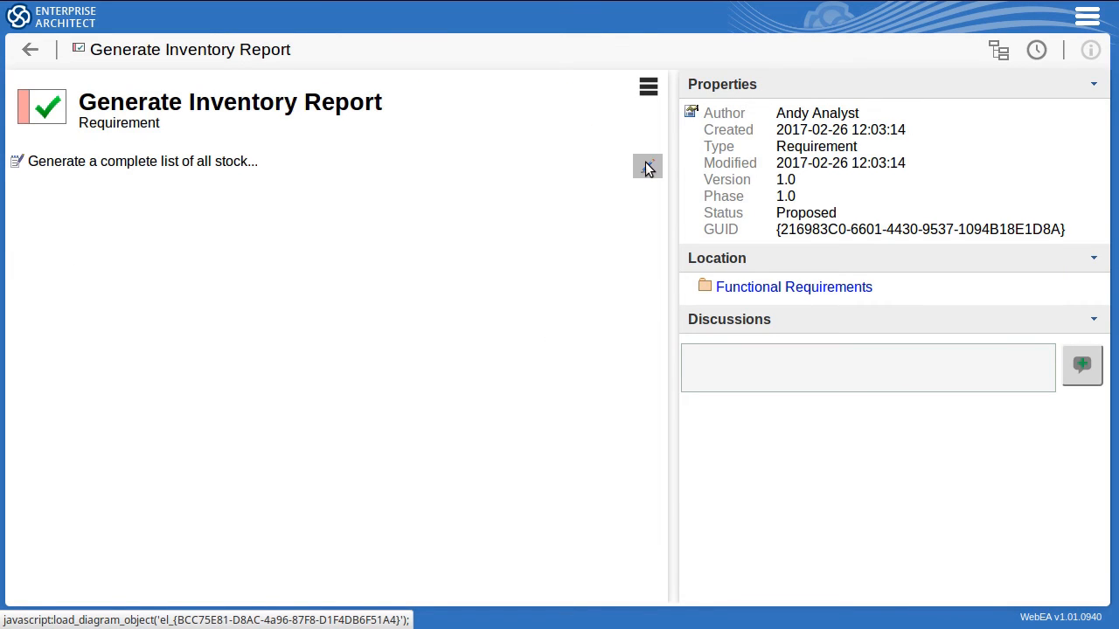
left_click(647, 166)
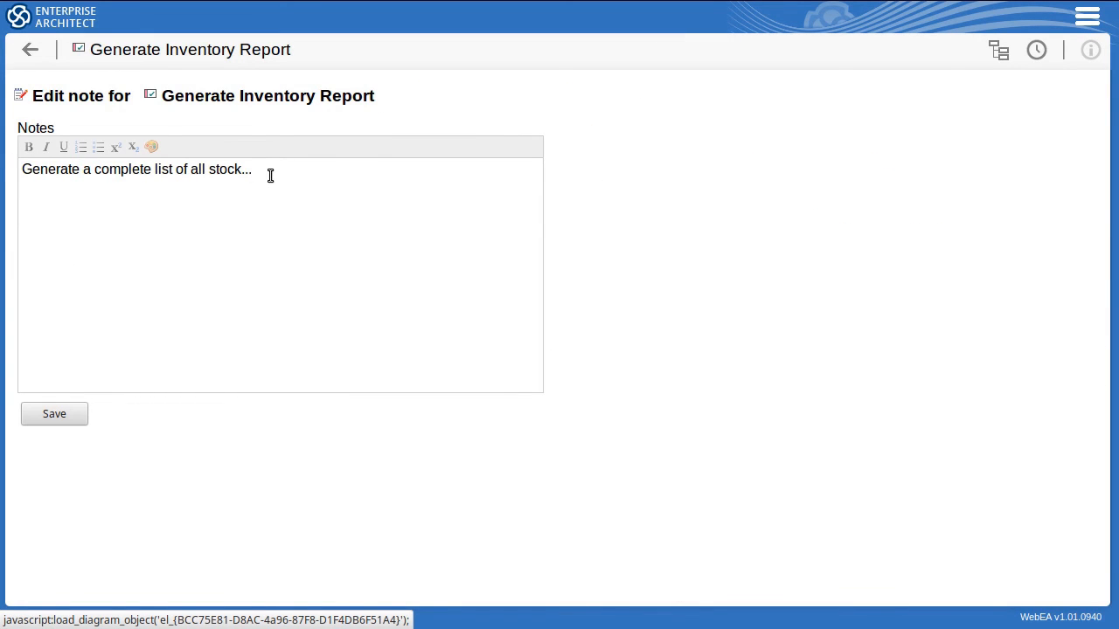
left_click(29, 49)
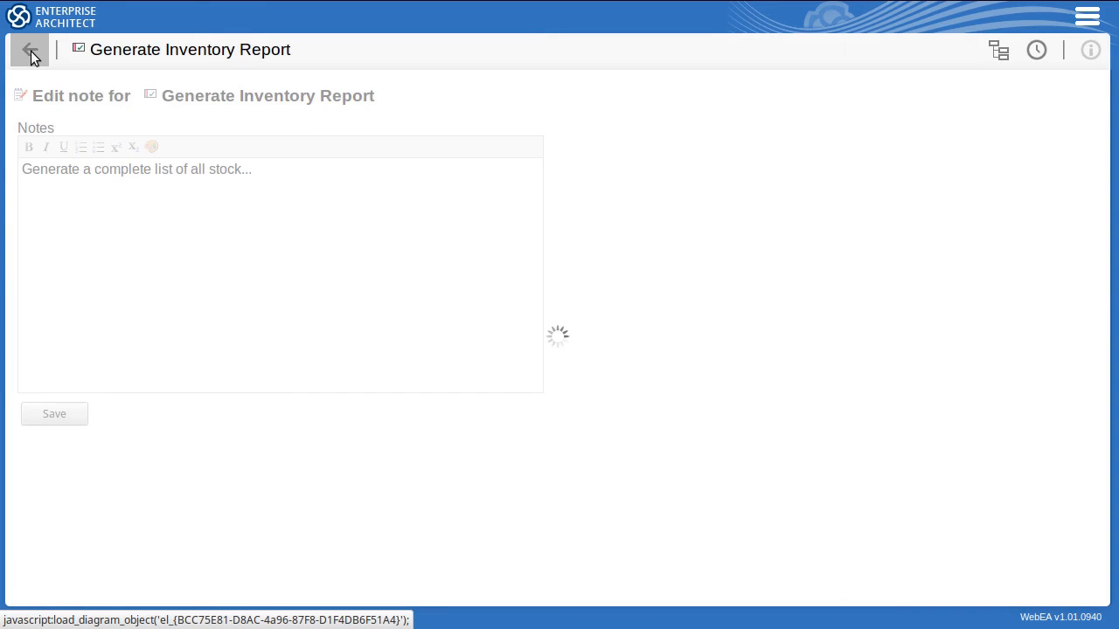
left_click(30, 49)
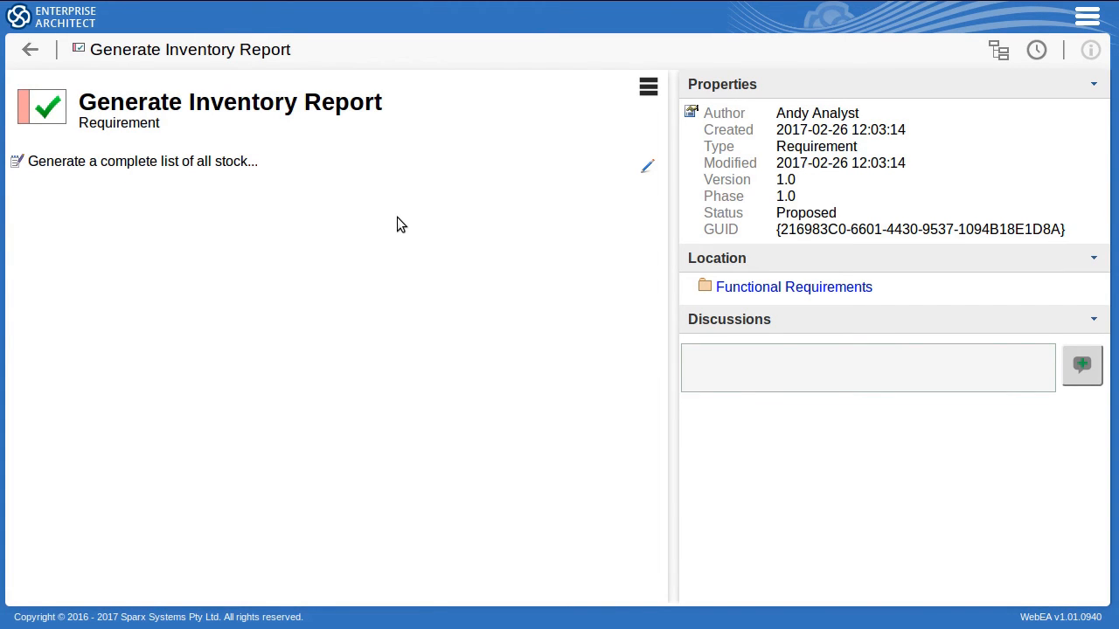
left_click(647, 86)
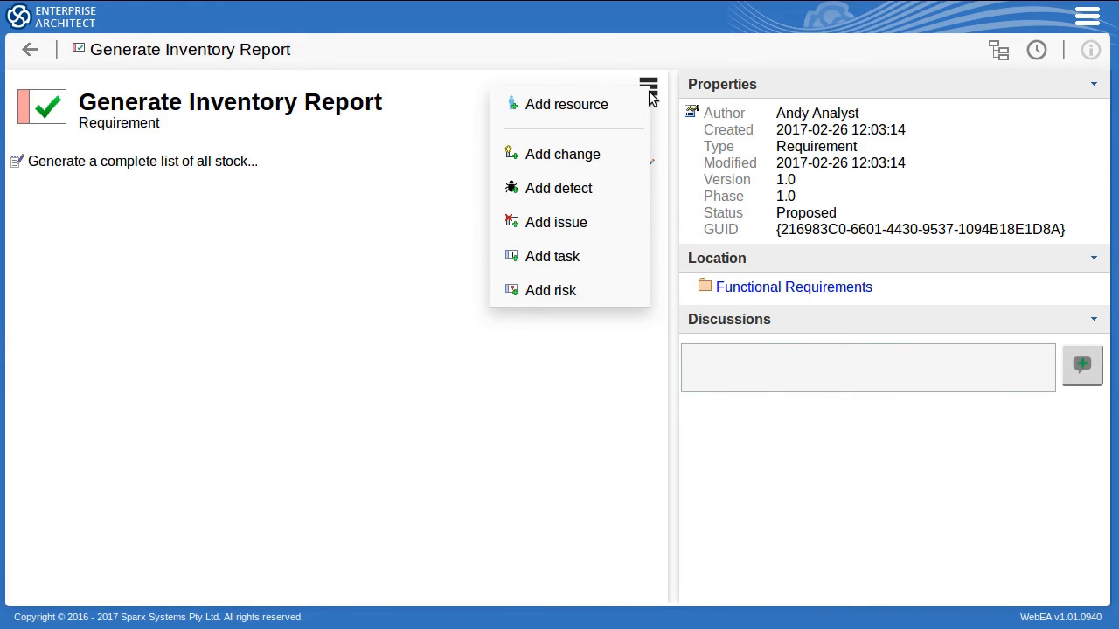
mouse_move(595, 239)
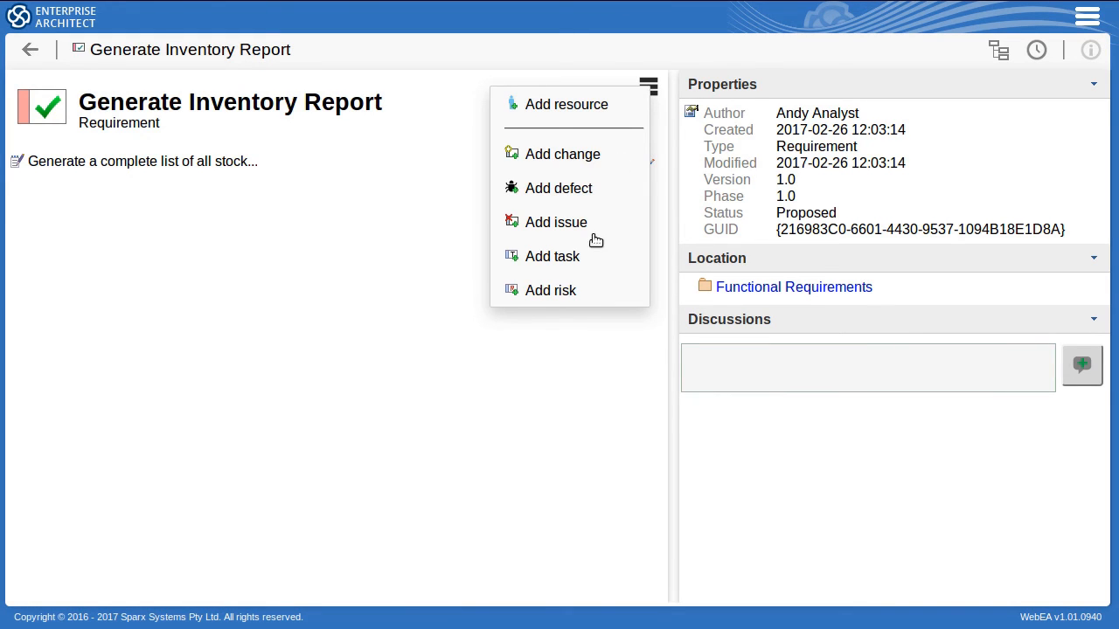
- Start a new task named 'Add Requirement Definition' with status New
left_click(552, 256)
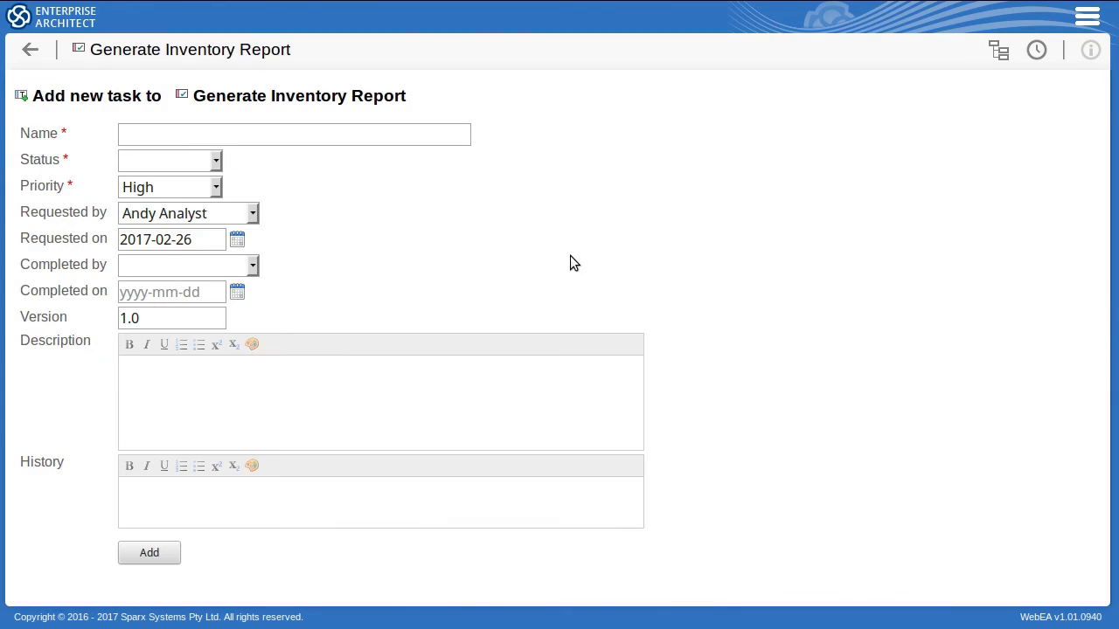
left_click(295, 133)
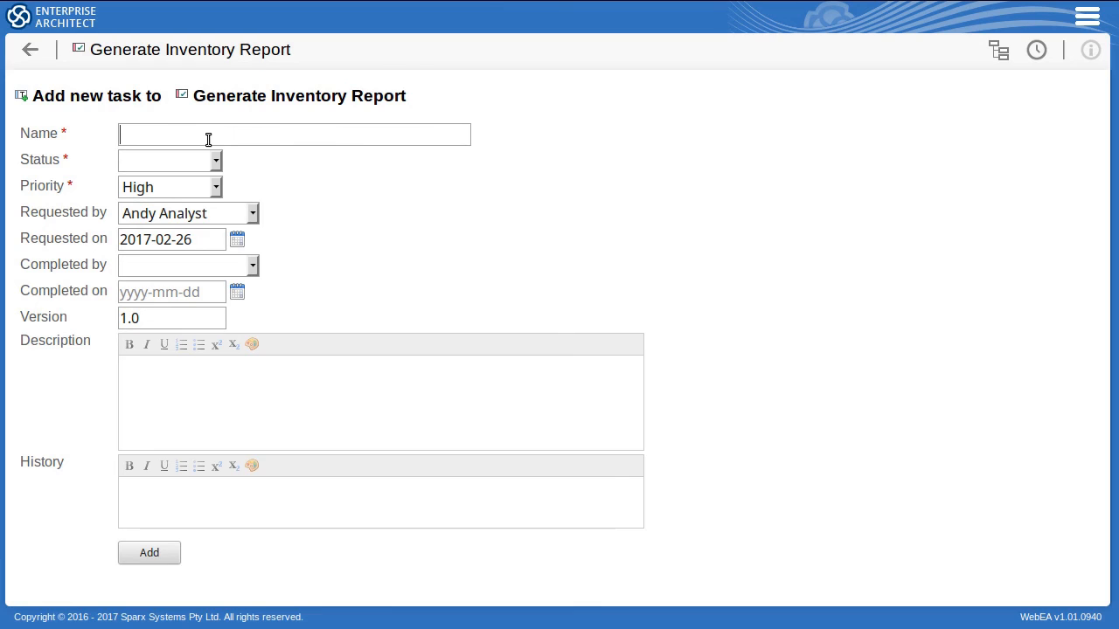
type("Add Requirement")
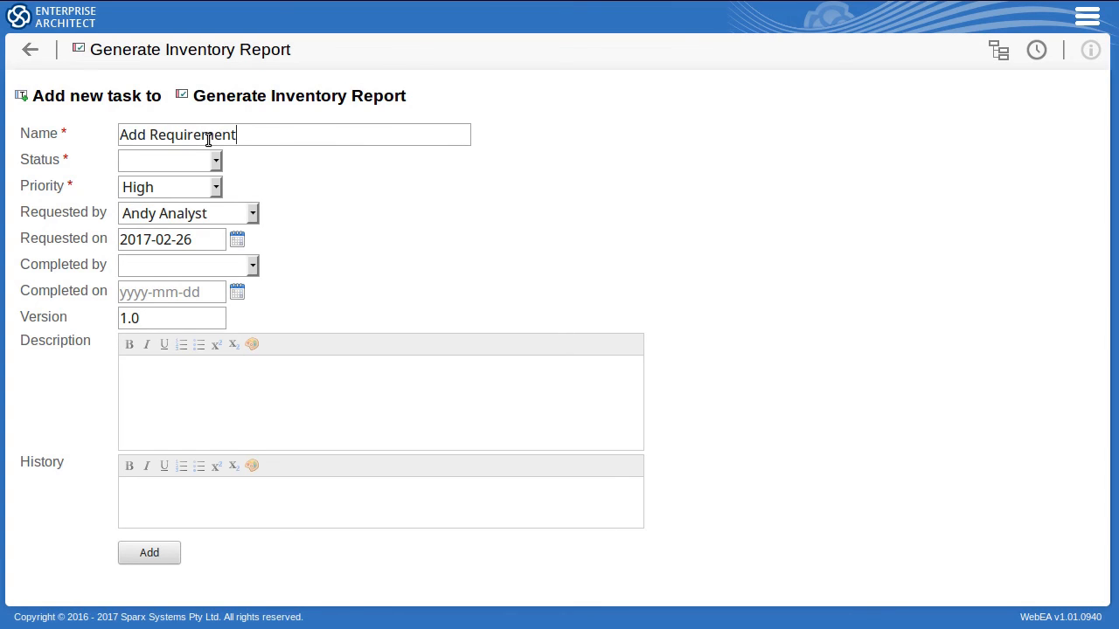
type("Definit")
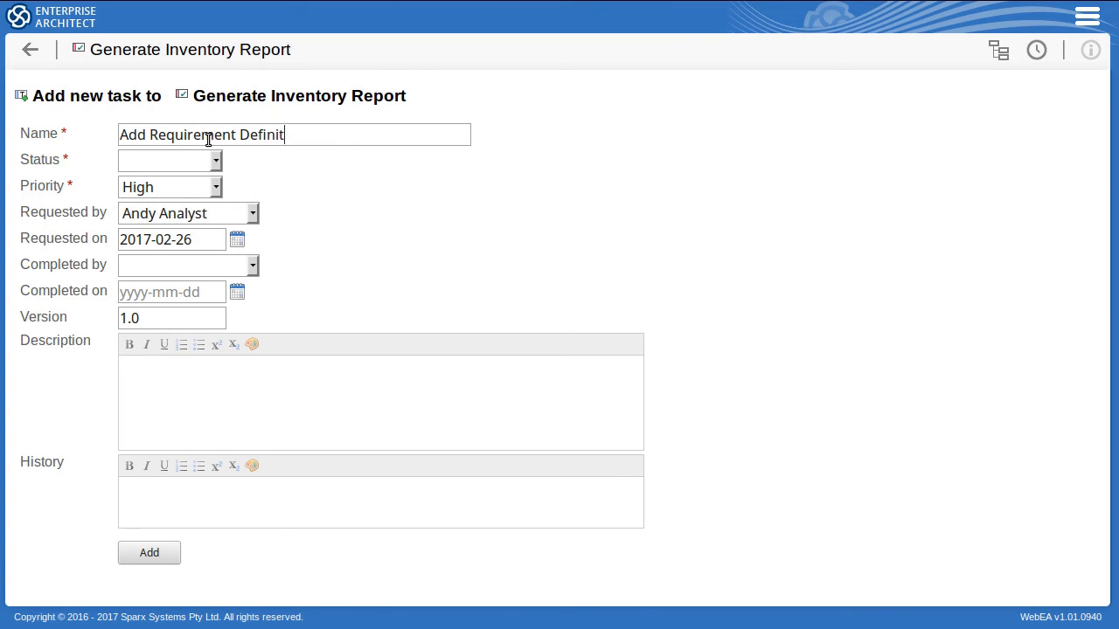
type("tion")
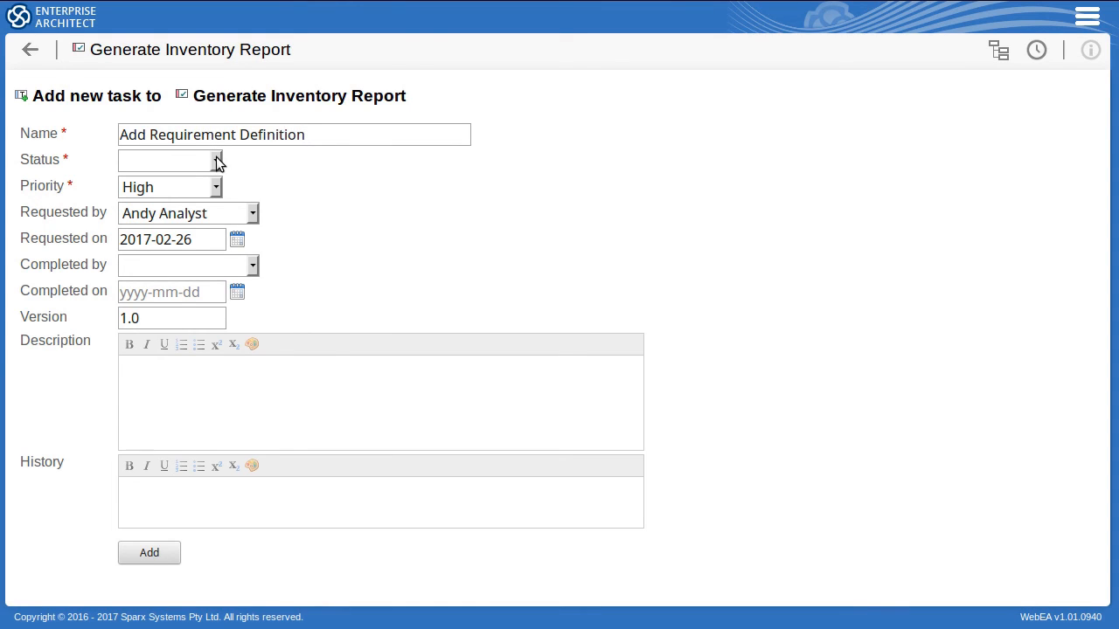
left_click(215, 160)
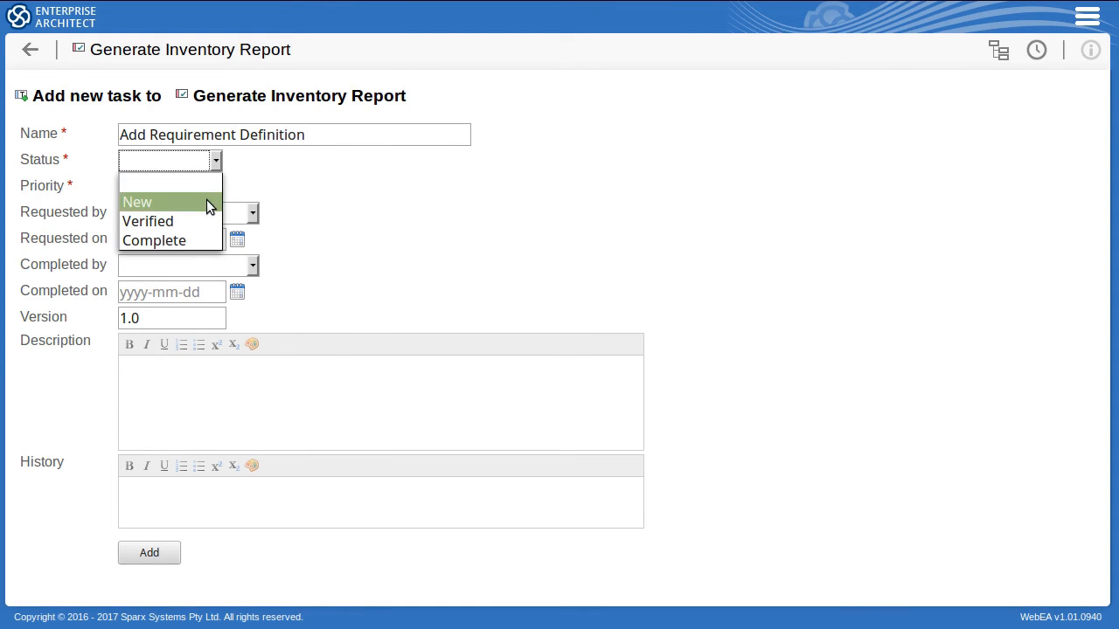
left_click(138, 202)
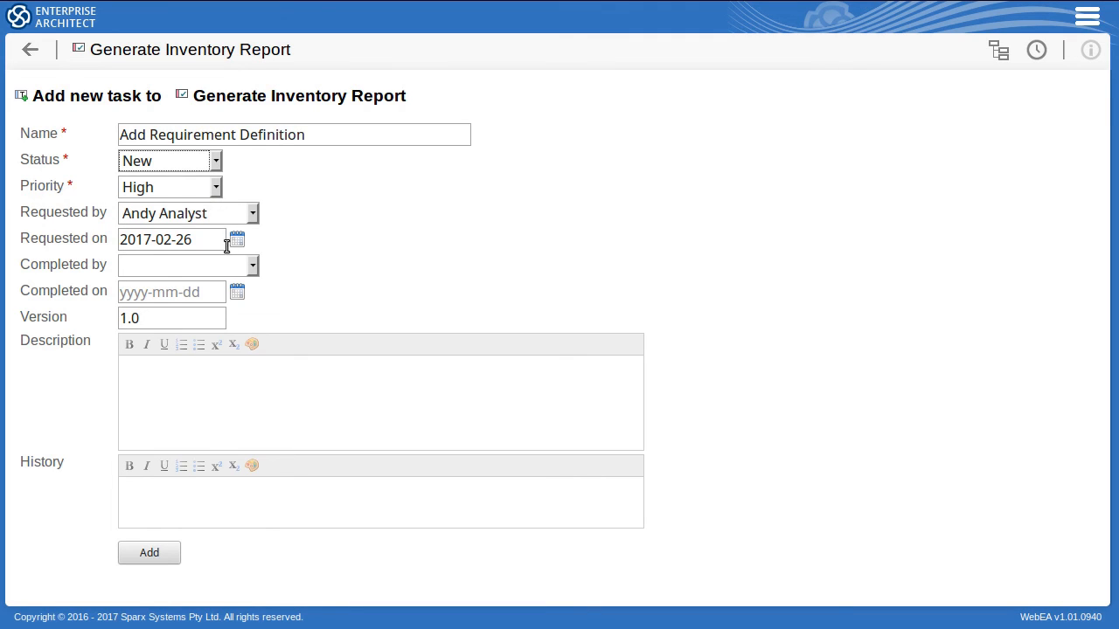
mouse_move(150, 552)
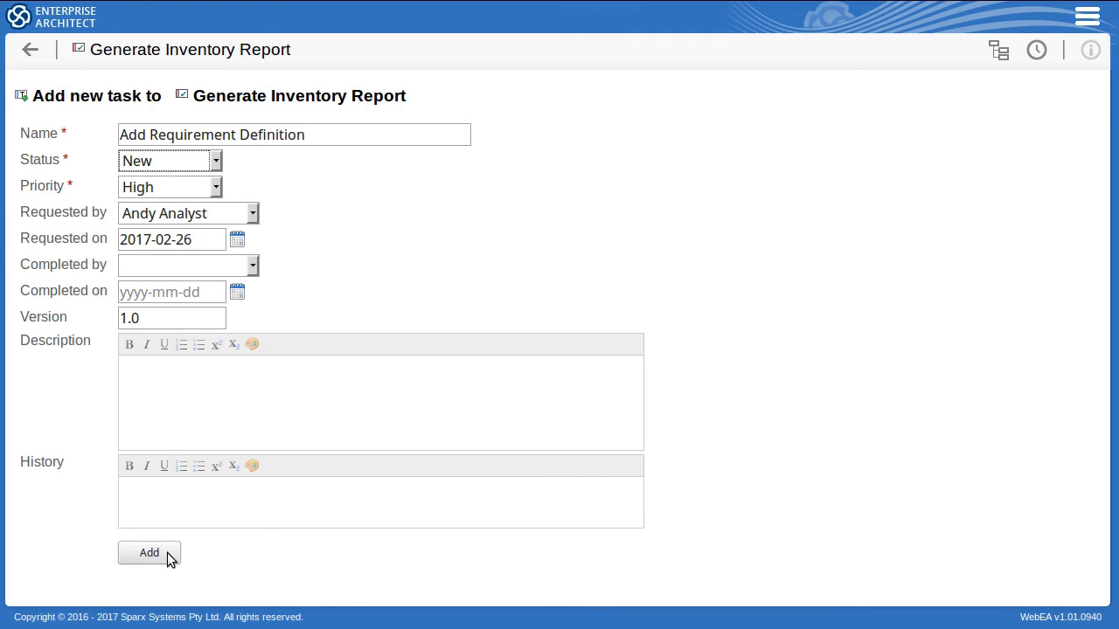
- Add the task, return to the requirement, and expand it in Tasks
left_click(149, 552)
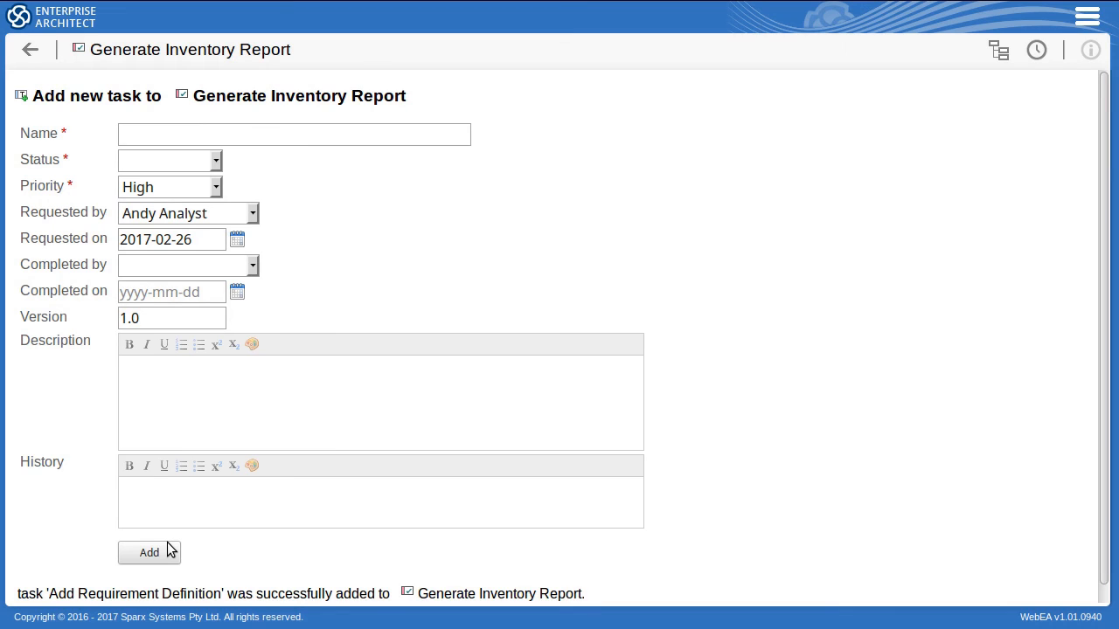
mouse_move(33, 71)
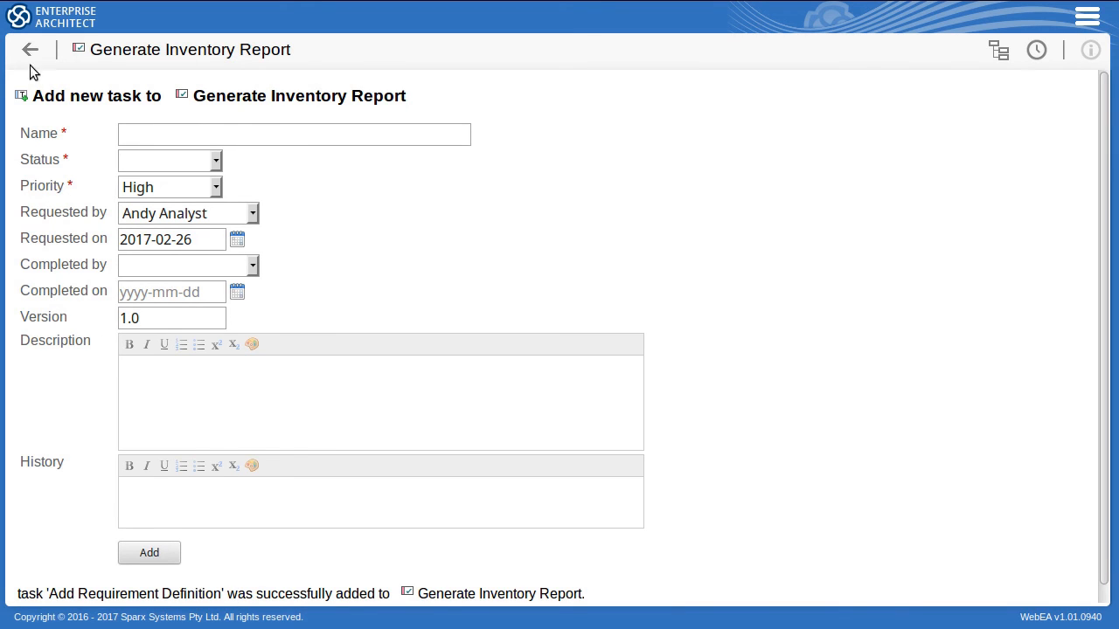
left_click(30, 50)
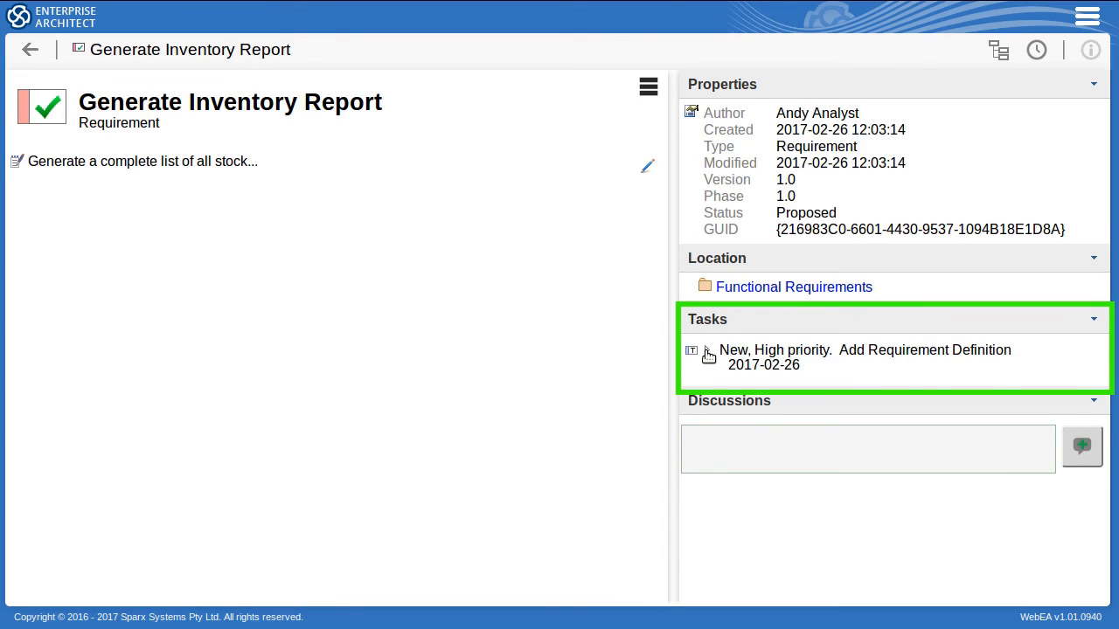
left_click(708, 354)
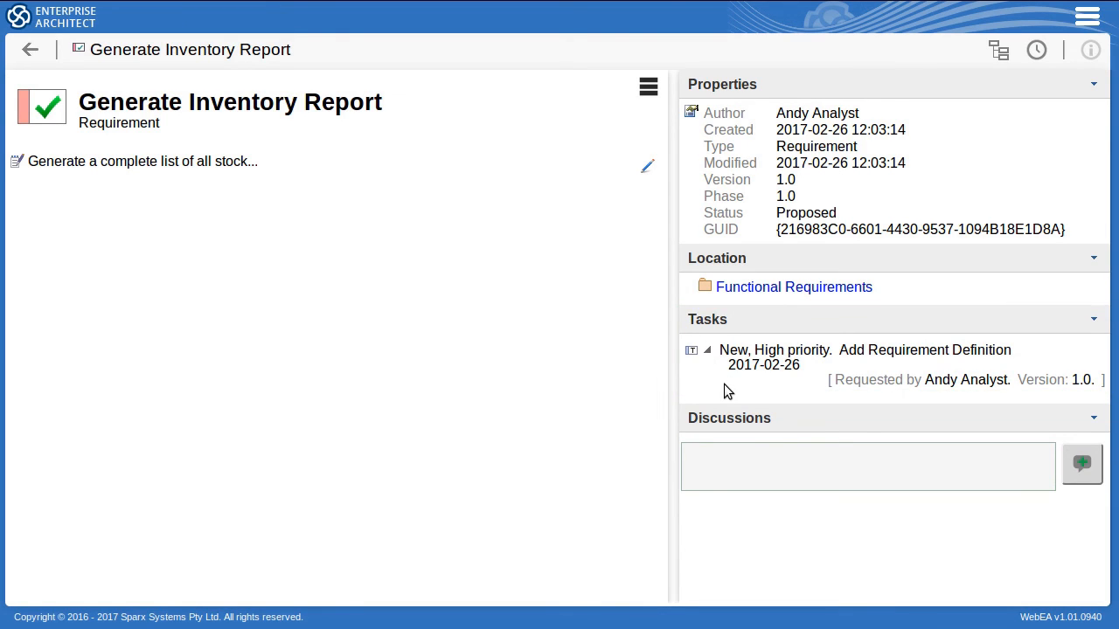
mouse_move(527, 363)
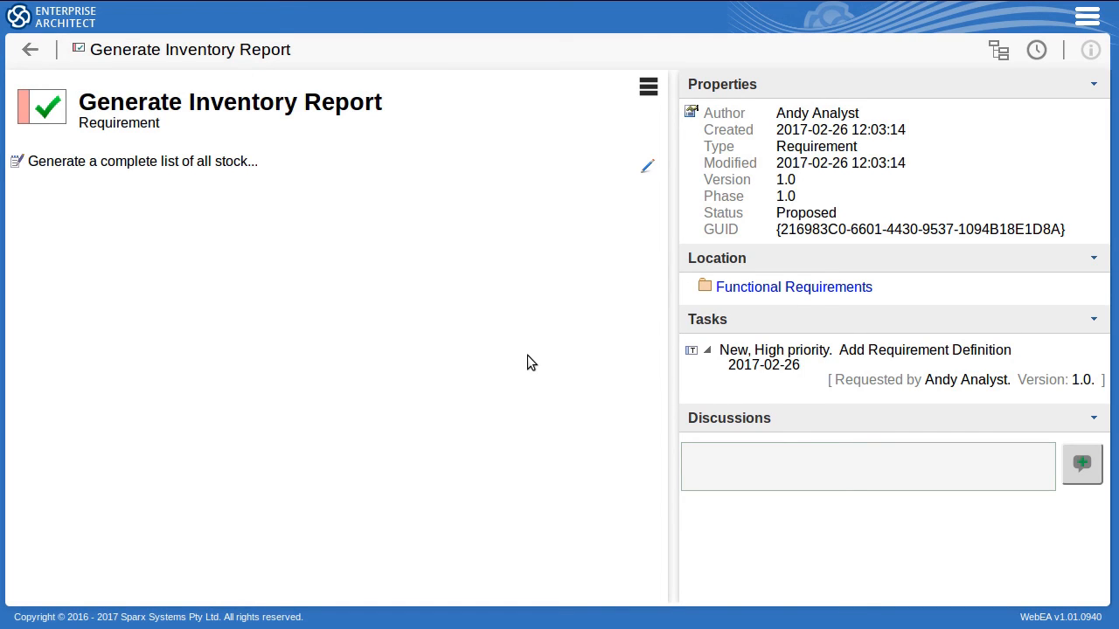